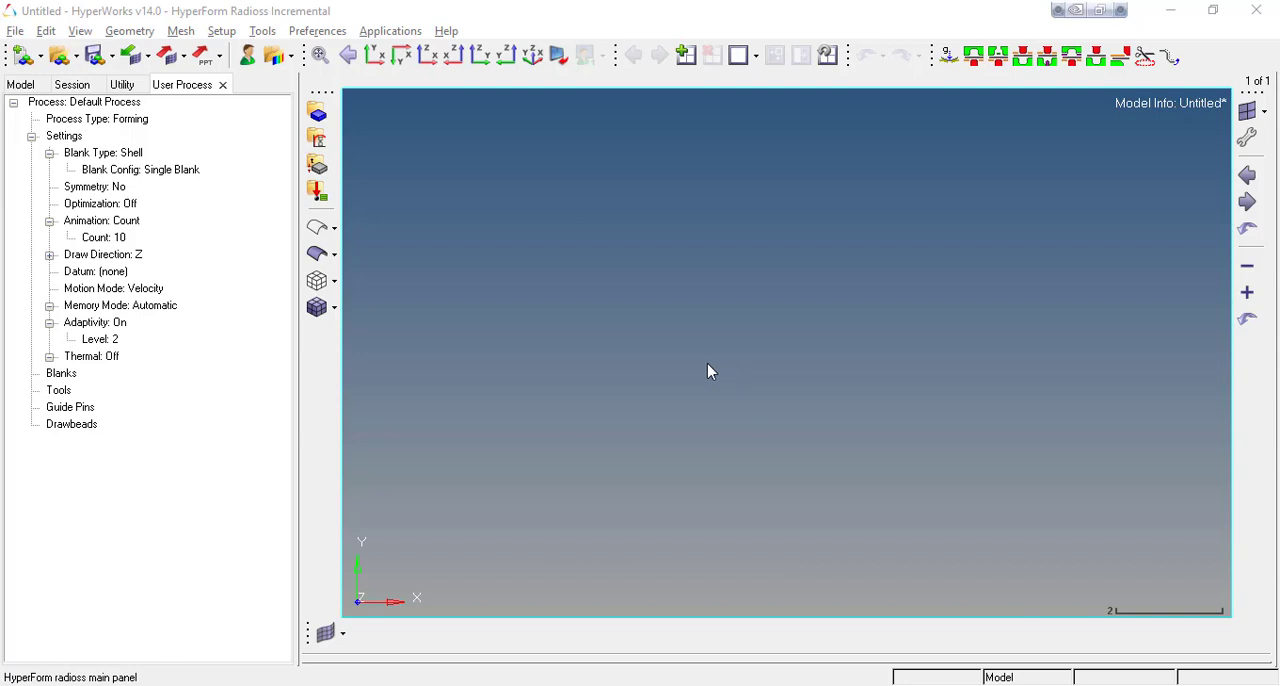
pyautogui.moveTo(559, 329)
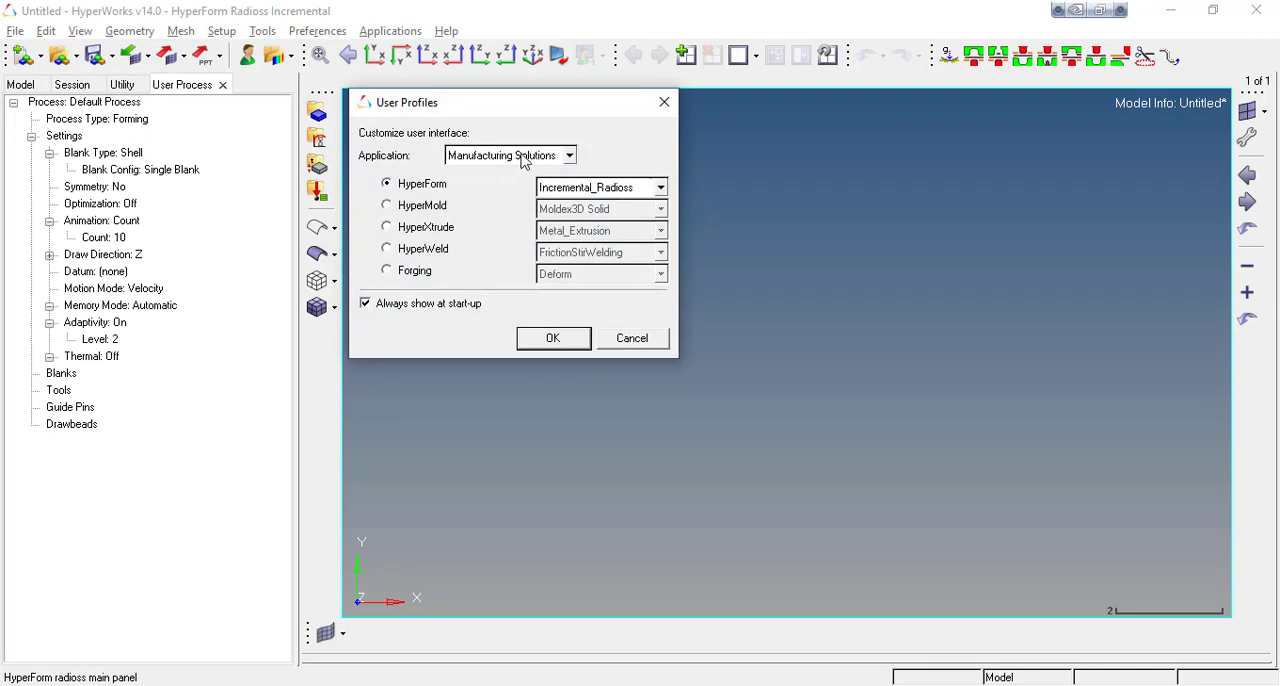
pyautogui.moveTo(605, 205)
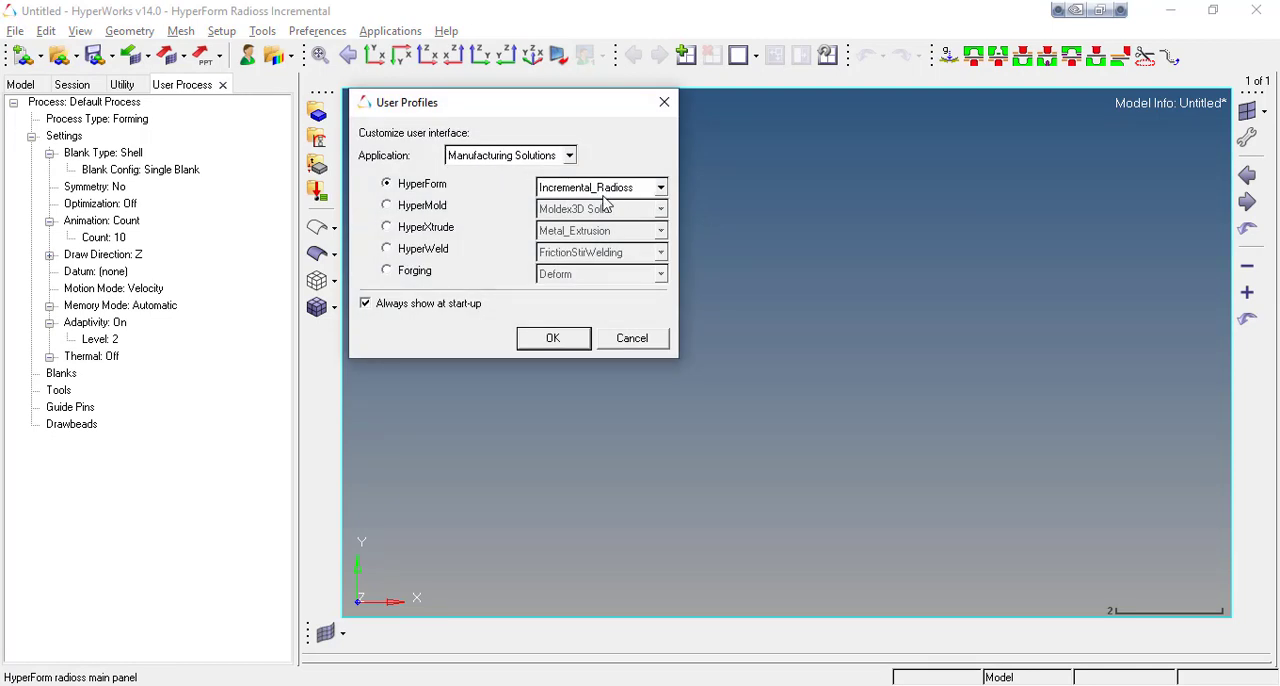
# Confirm the HyperForm Incremental_Radioss user profile.
pyautogui.click(553, 337)
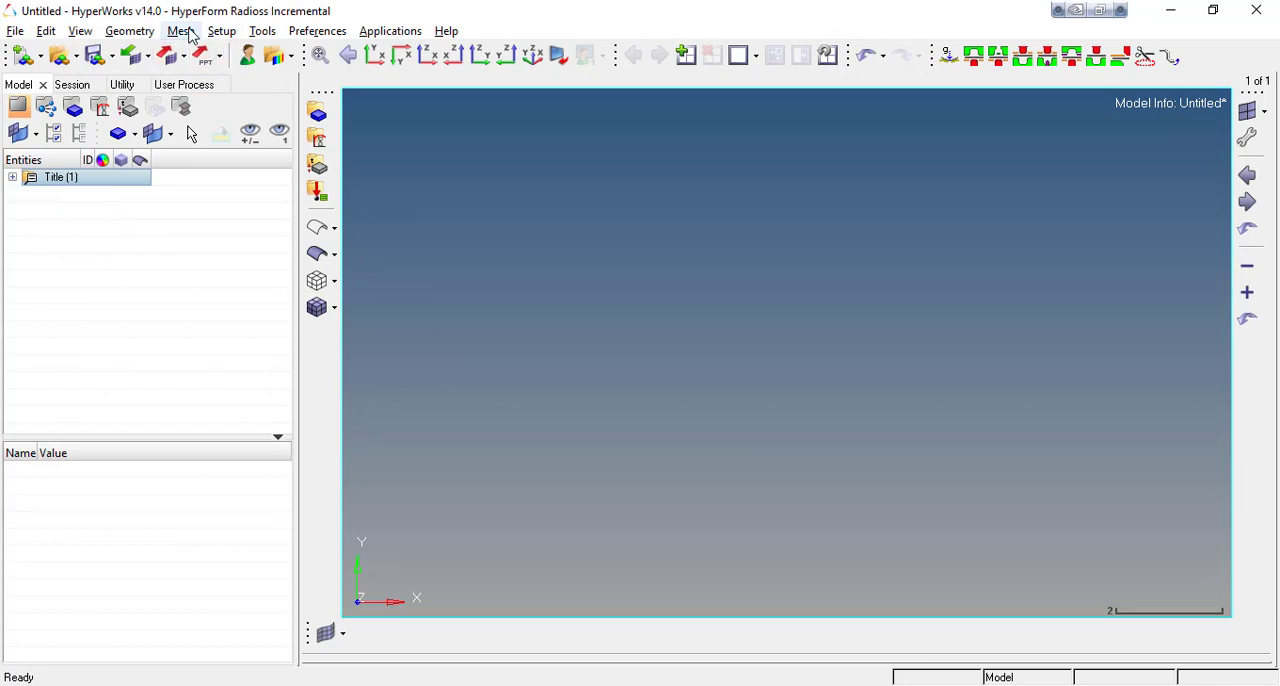
pyautogui.click(222, 30)
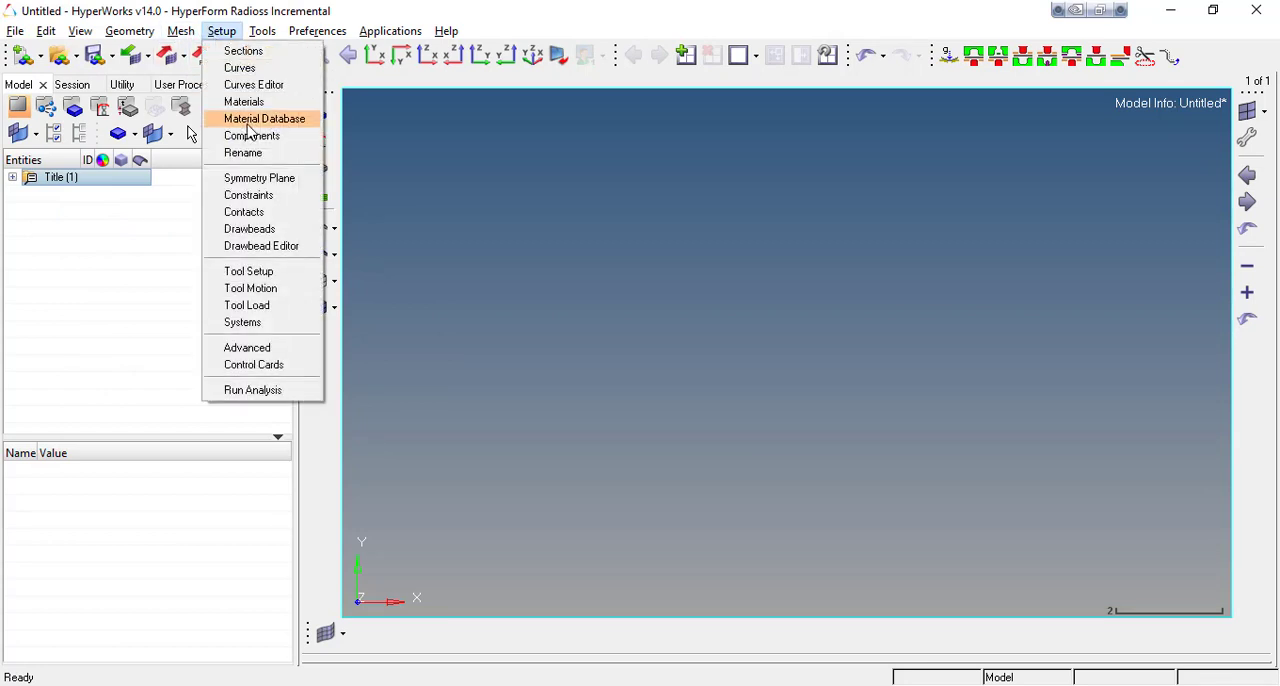
pyautogui.click(264, 118)
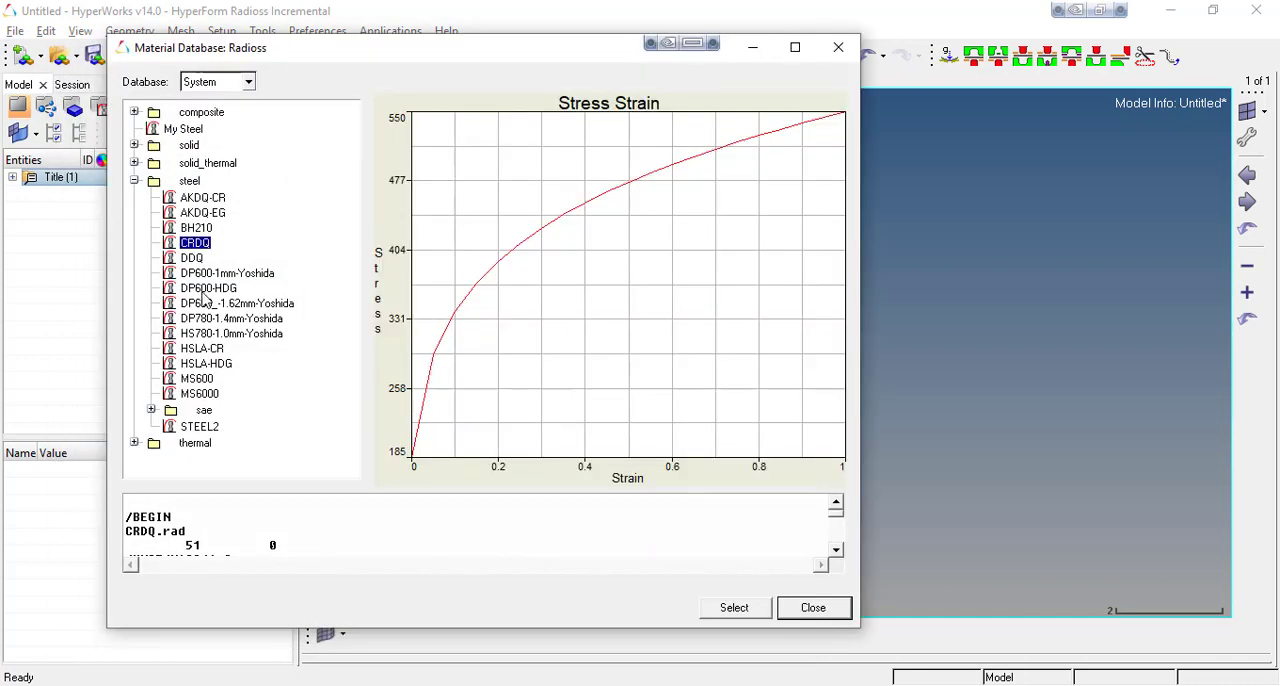
pyautogui.moveTo(205, 301)
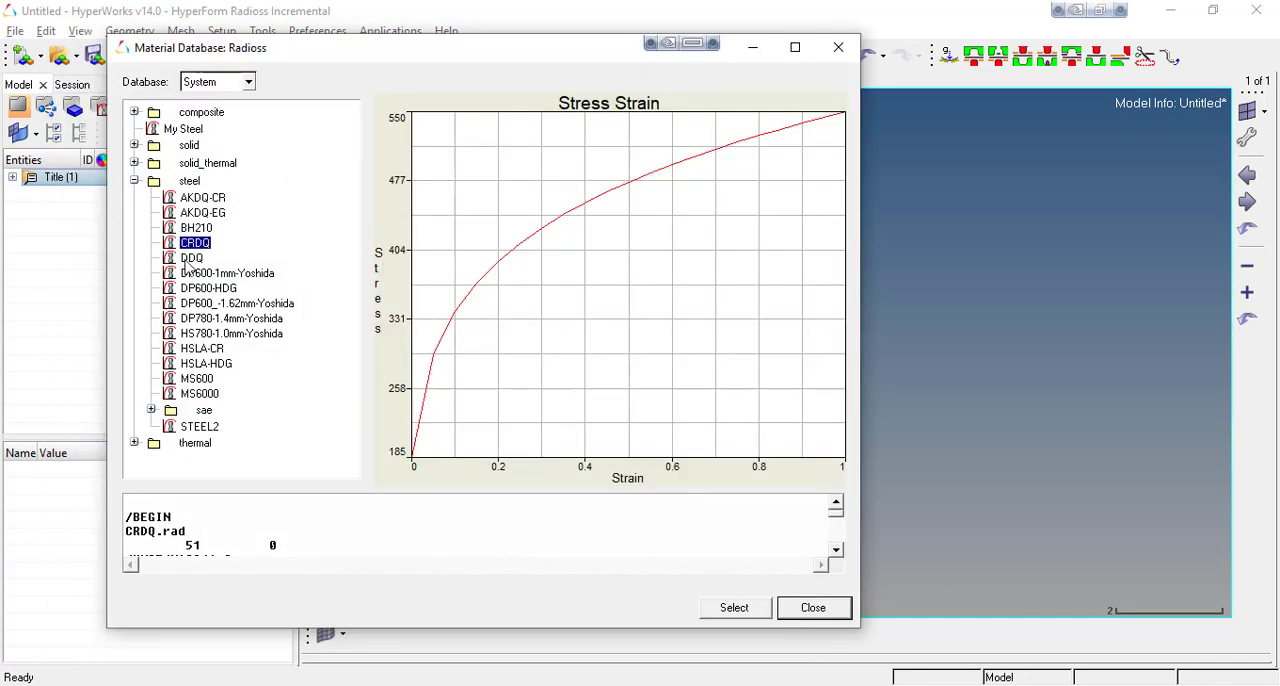
pyautogui.moveTo(203, 260)
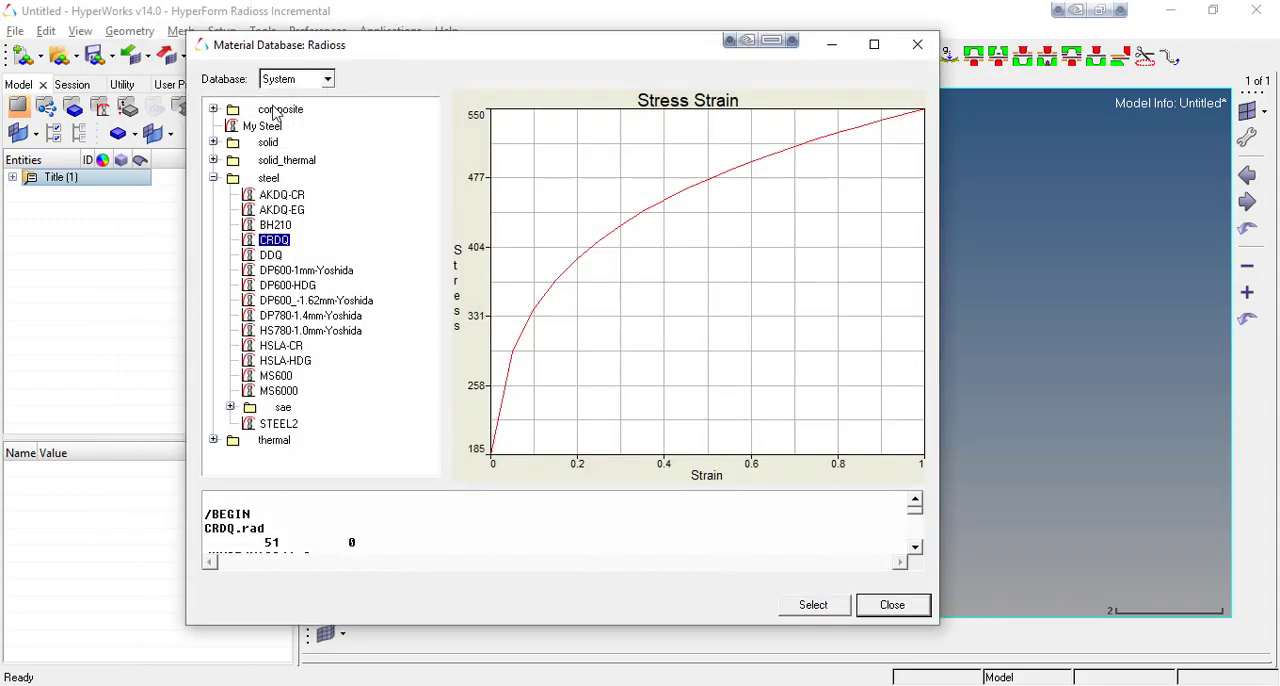
pyautogui.click(261, 125)
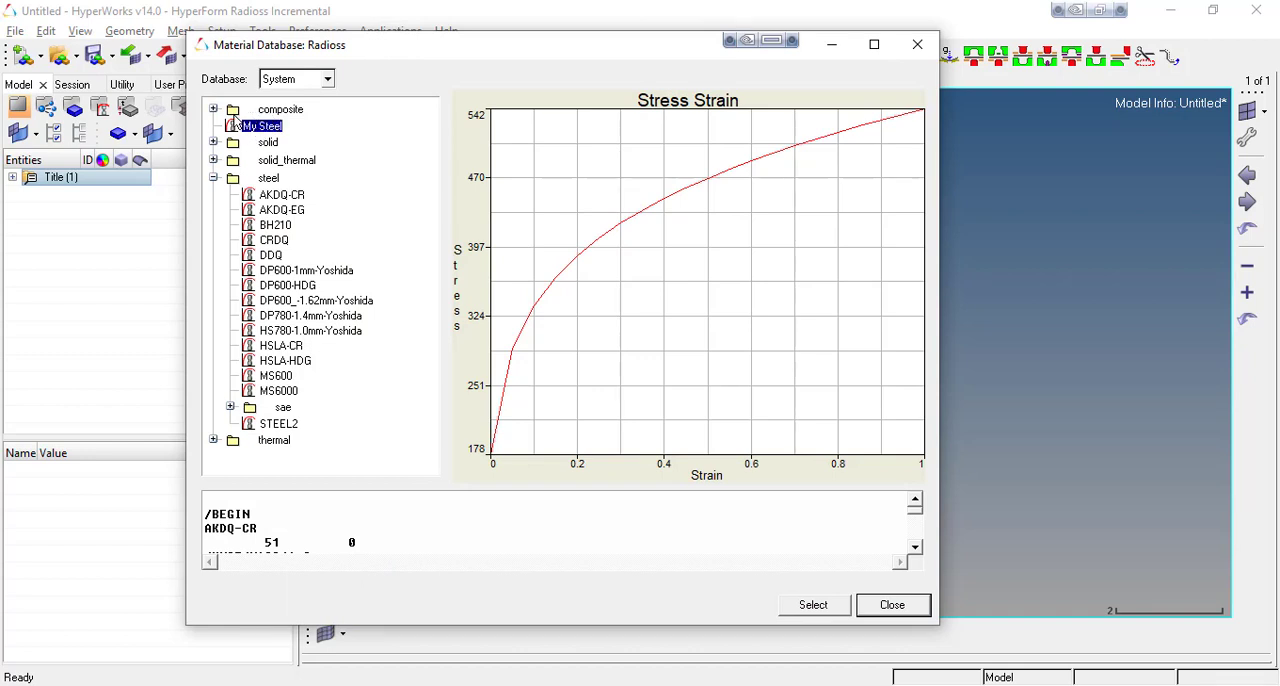
pyautogui.click(214, 109)
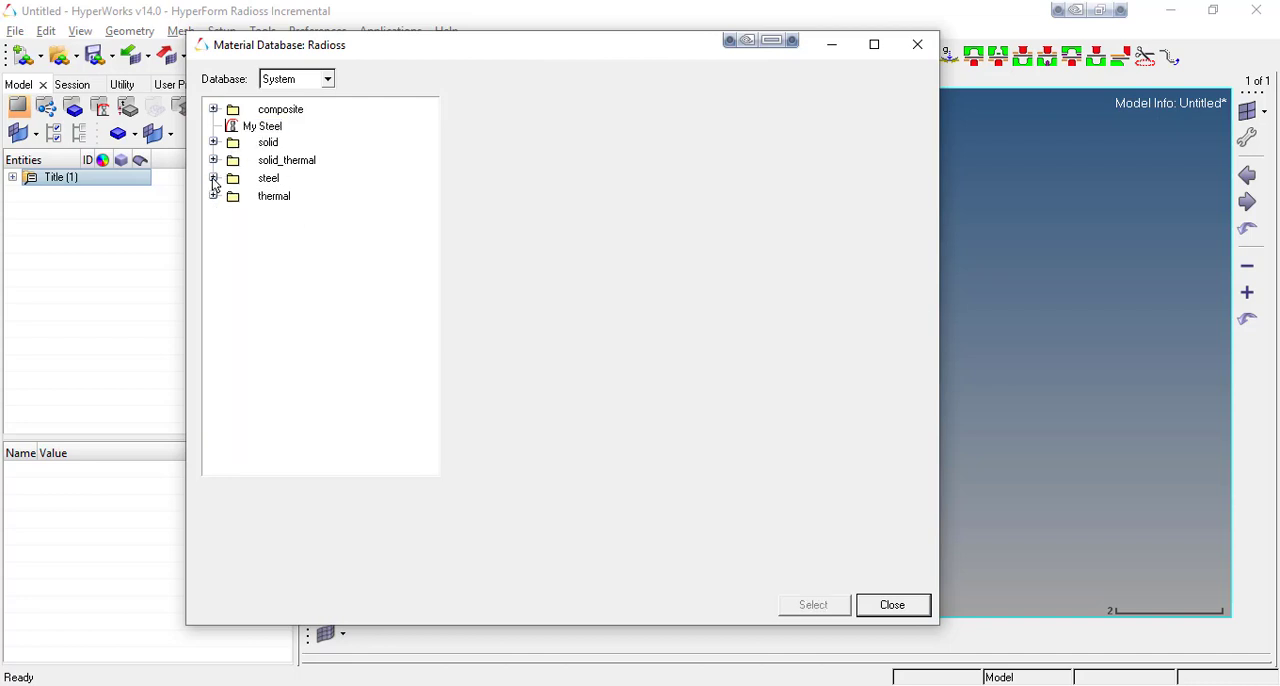
pyautogui.click(891, 604)
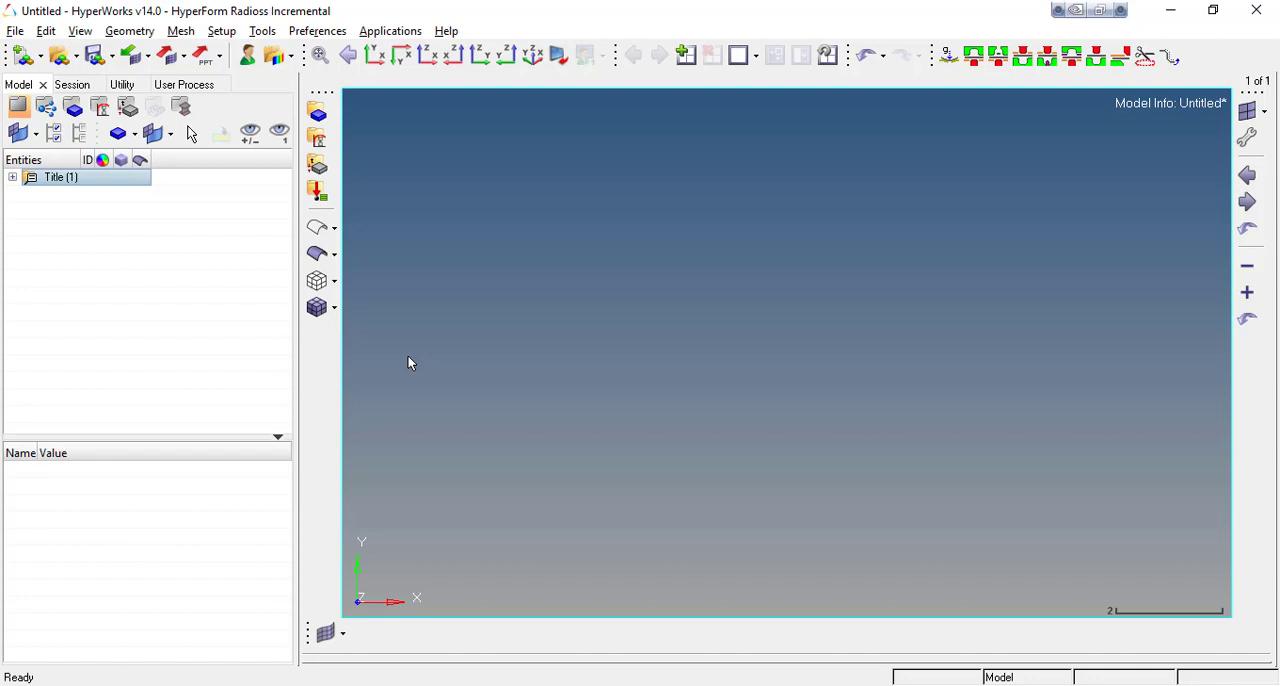
pyautogui.moveTo(427, 213)
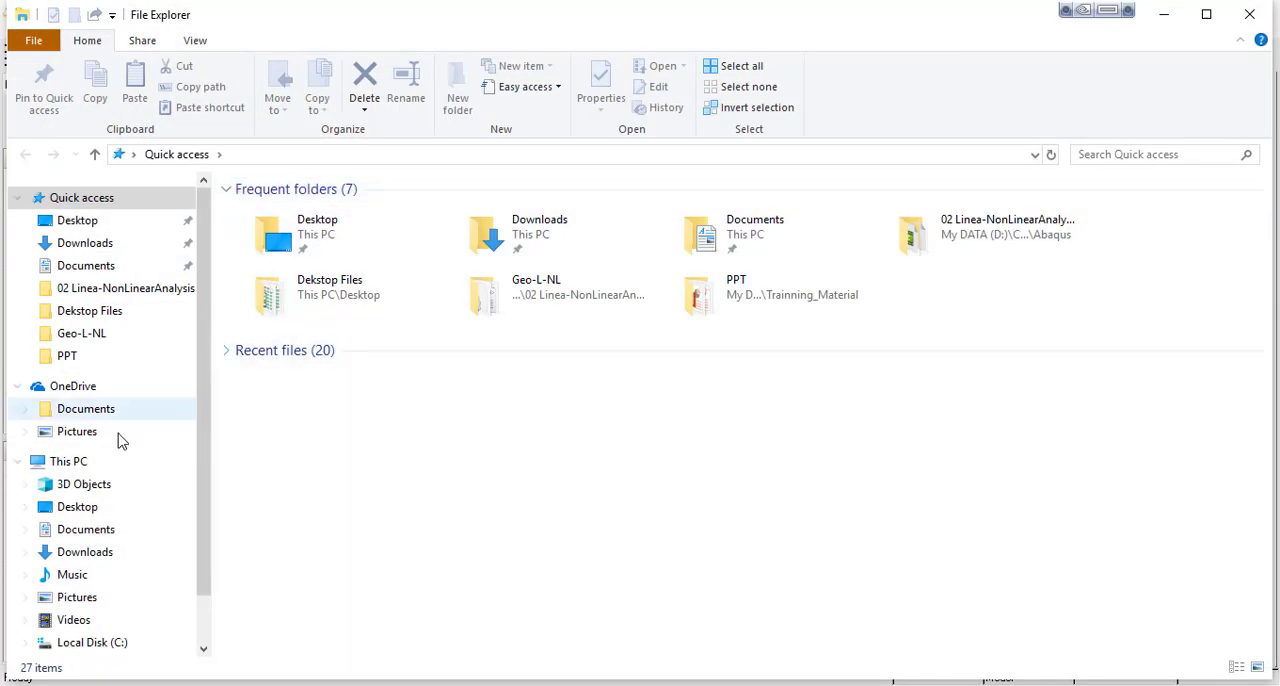
# Navigate from C: through Program Files\Altair\14.0\hm\scripts\hyperform\automation into materialdb.
pyautogui.click(92, 642)
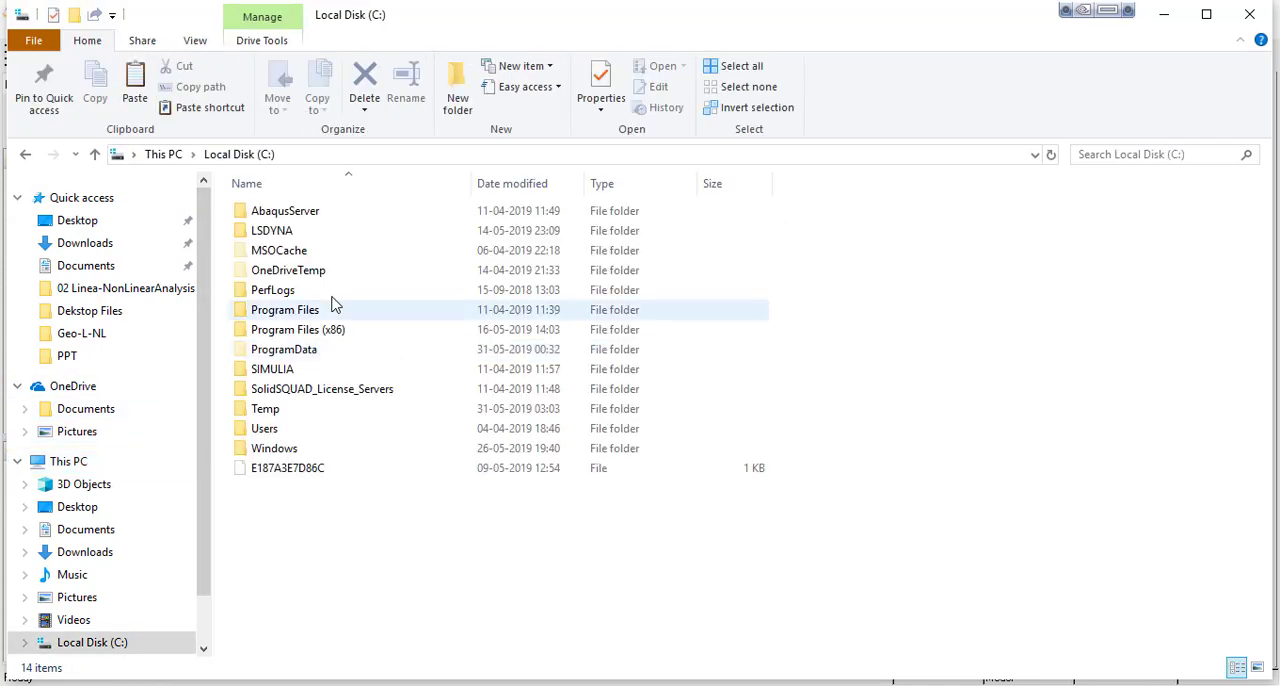
pyautogui.doubleClick(285, 309)
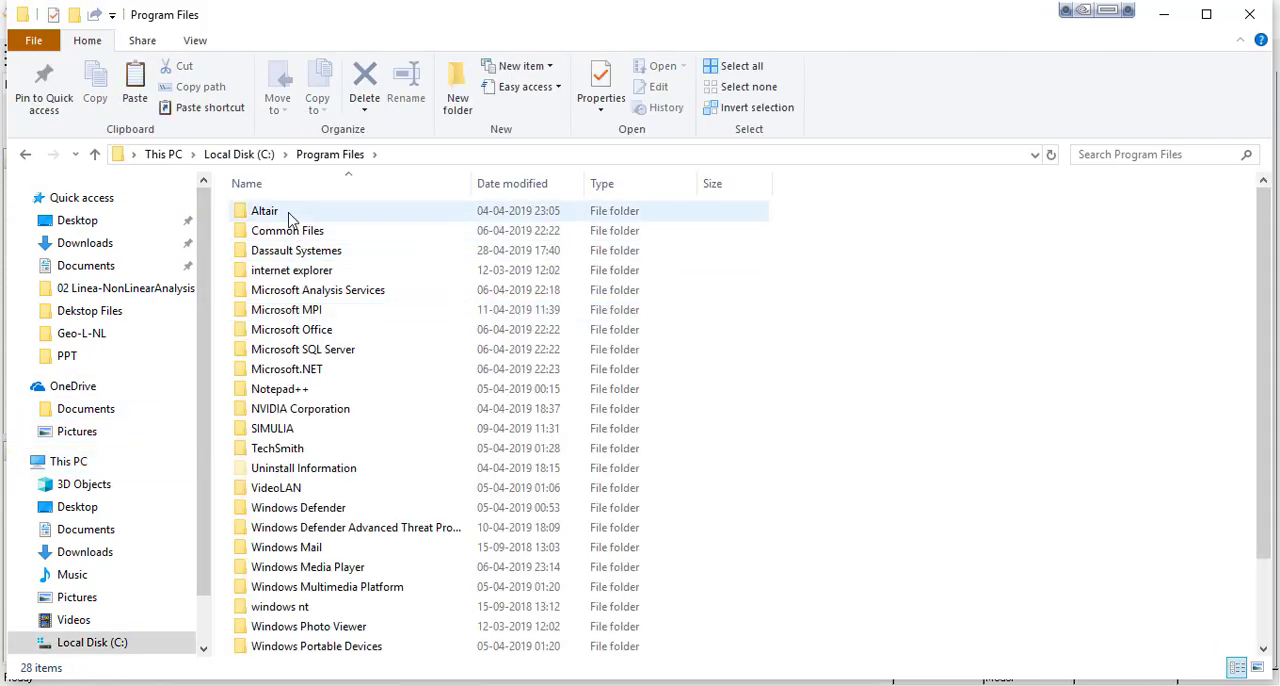
pyautogui.doubleClick(265, 210)
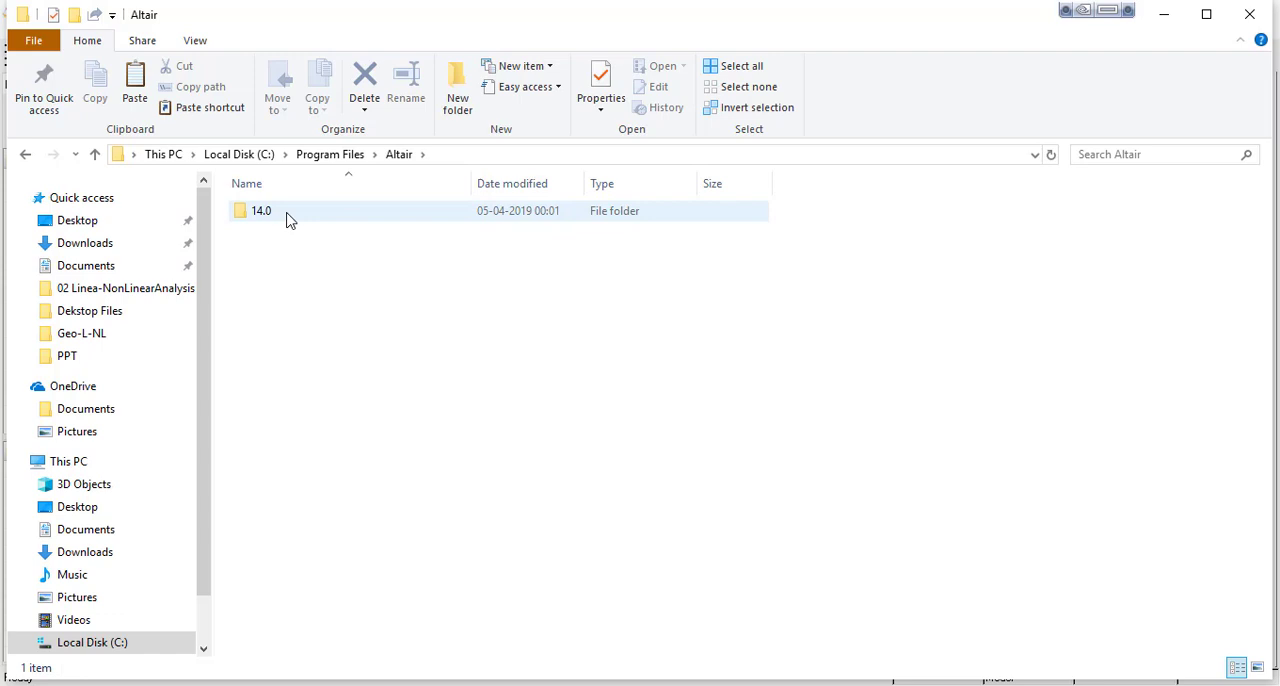
pyautogui.doubleClick(261, 210)
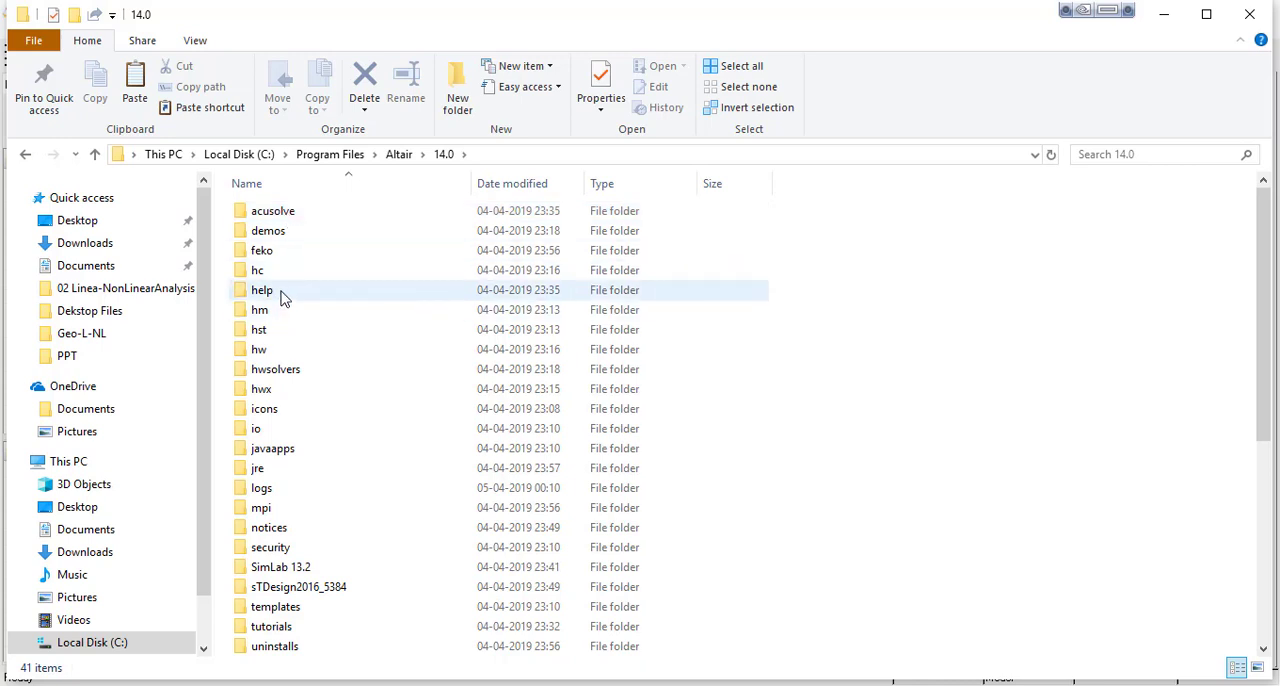
pyautogui.doubleClick(259, 329)
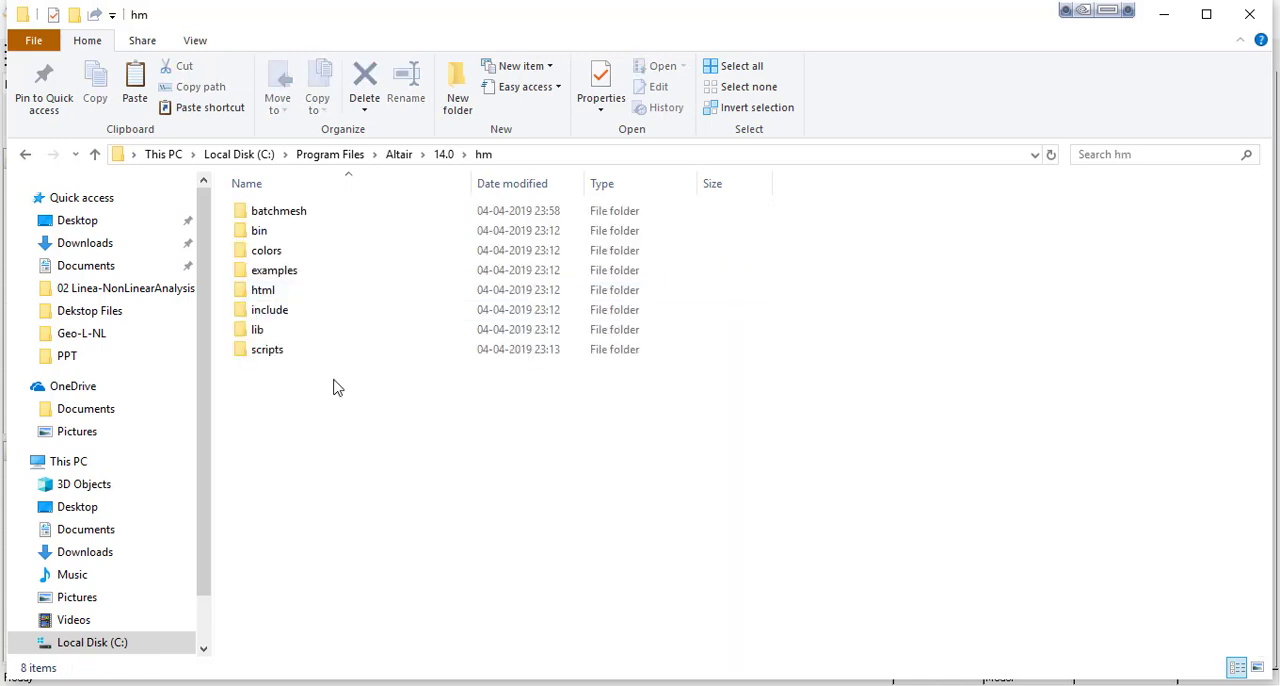
pyautogui.doubleClick(267, 349)
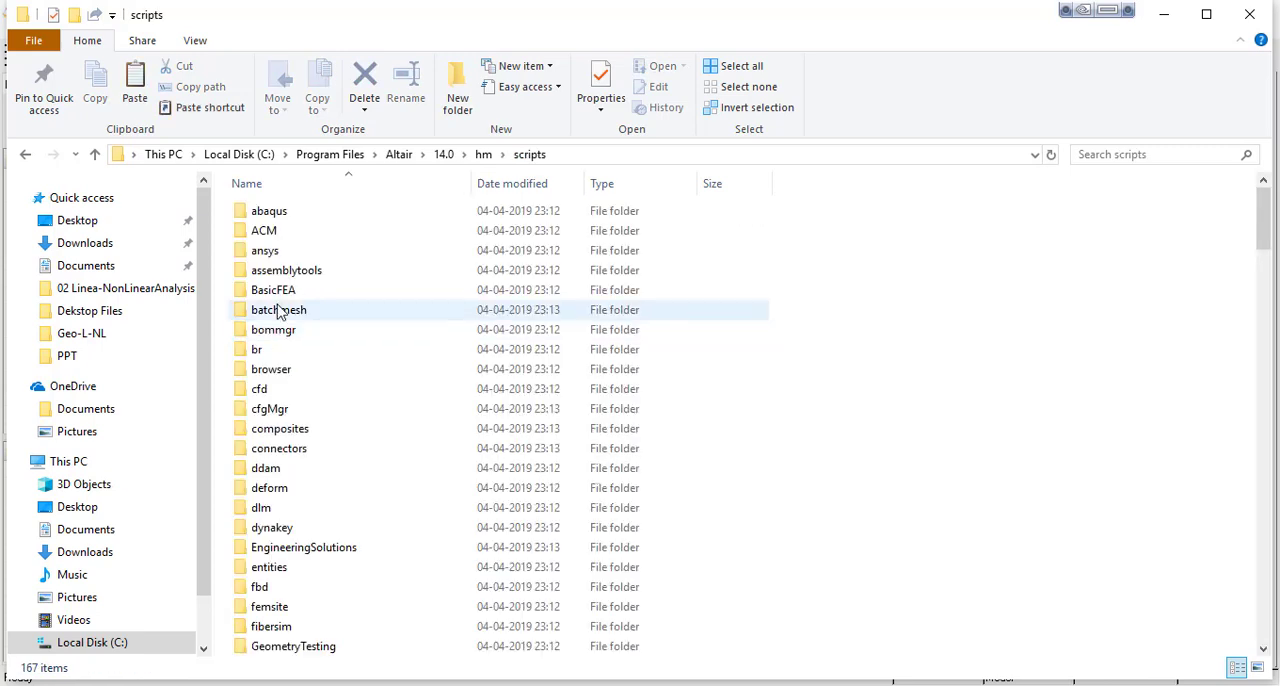
pyautogui.moveTo(278, 309)
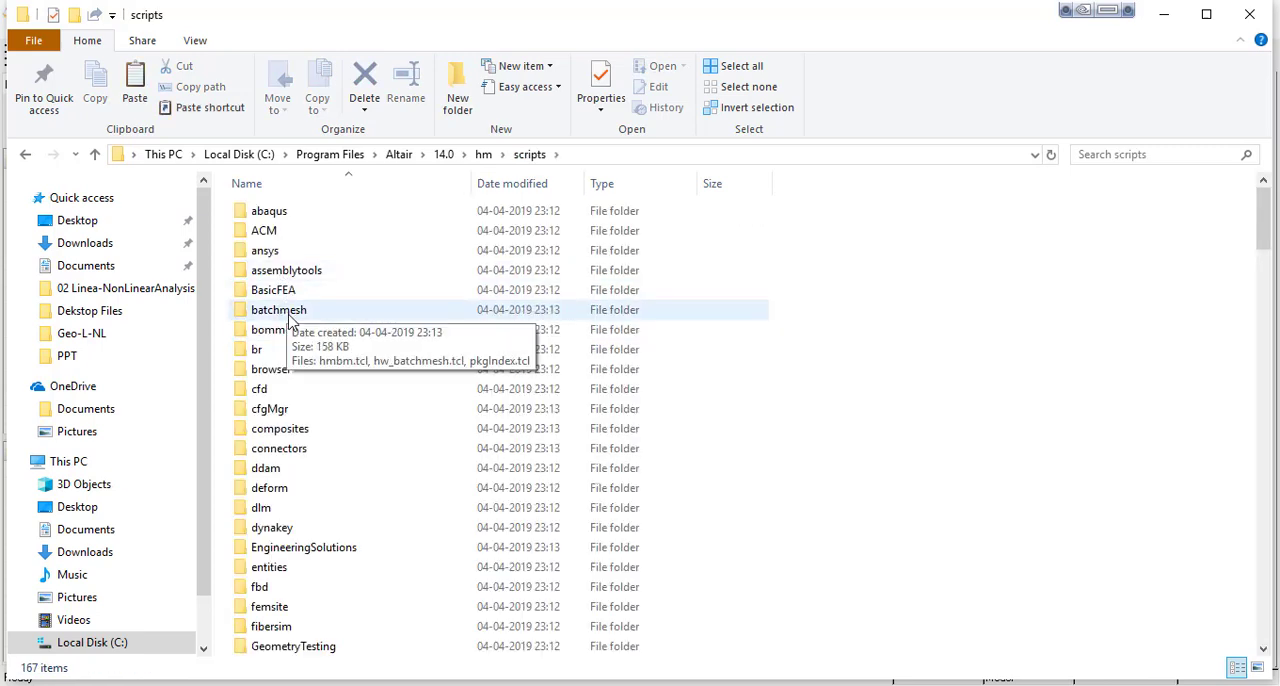
pyautogui.scroll(-3)
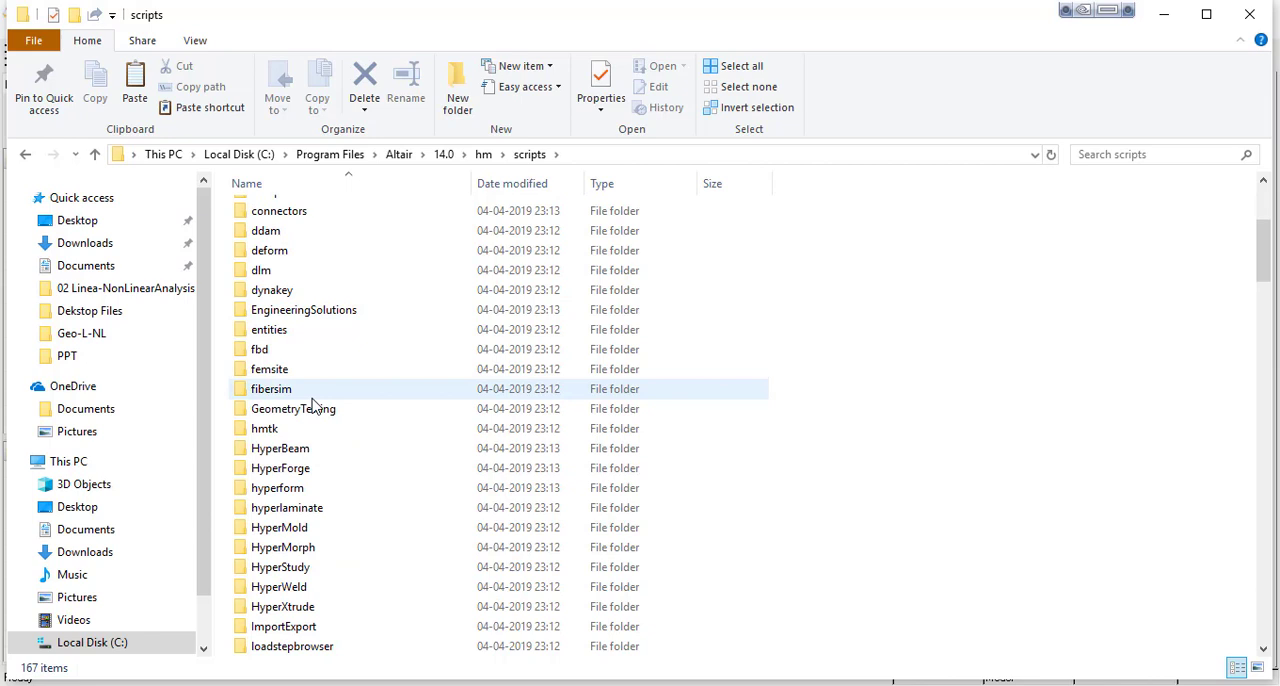
pyautogui.doubleClick(276, 487)
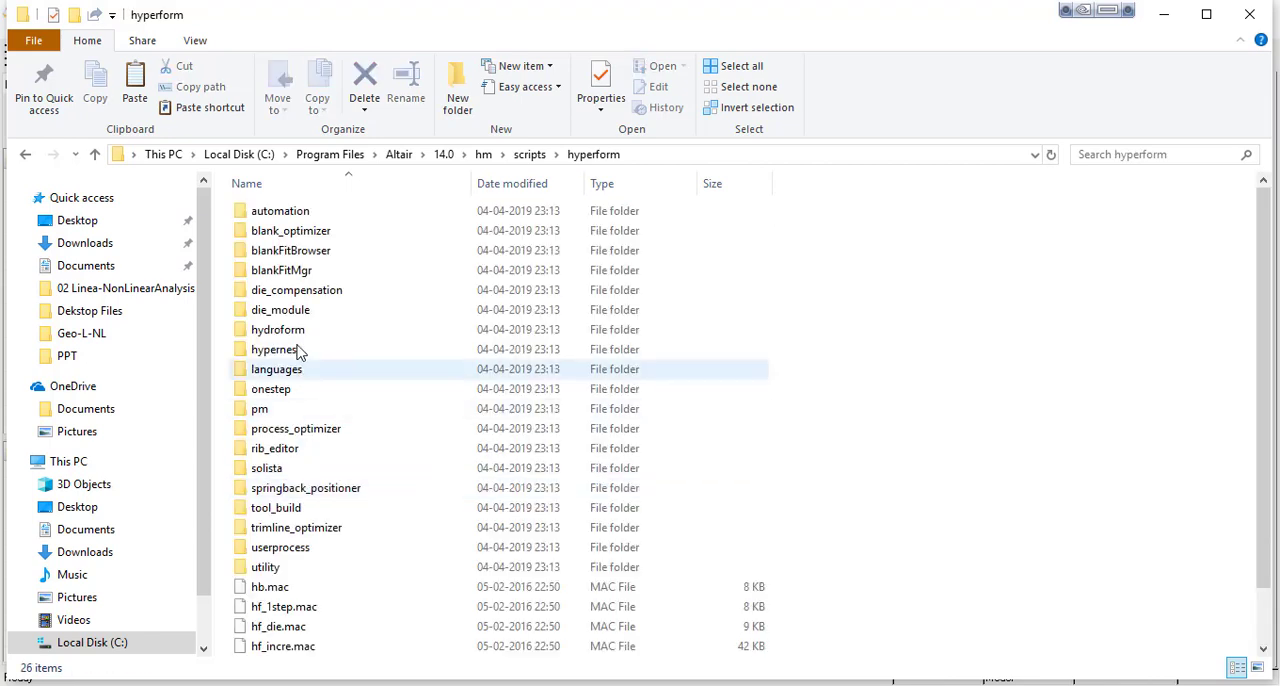
pyautogui.click(280, 210)
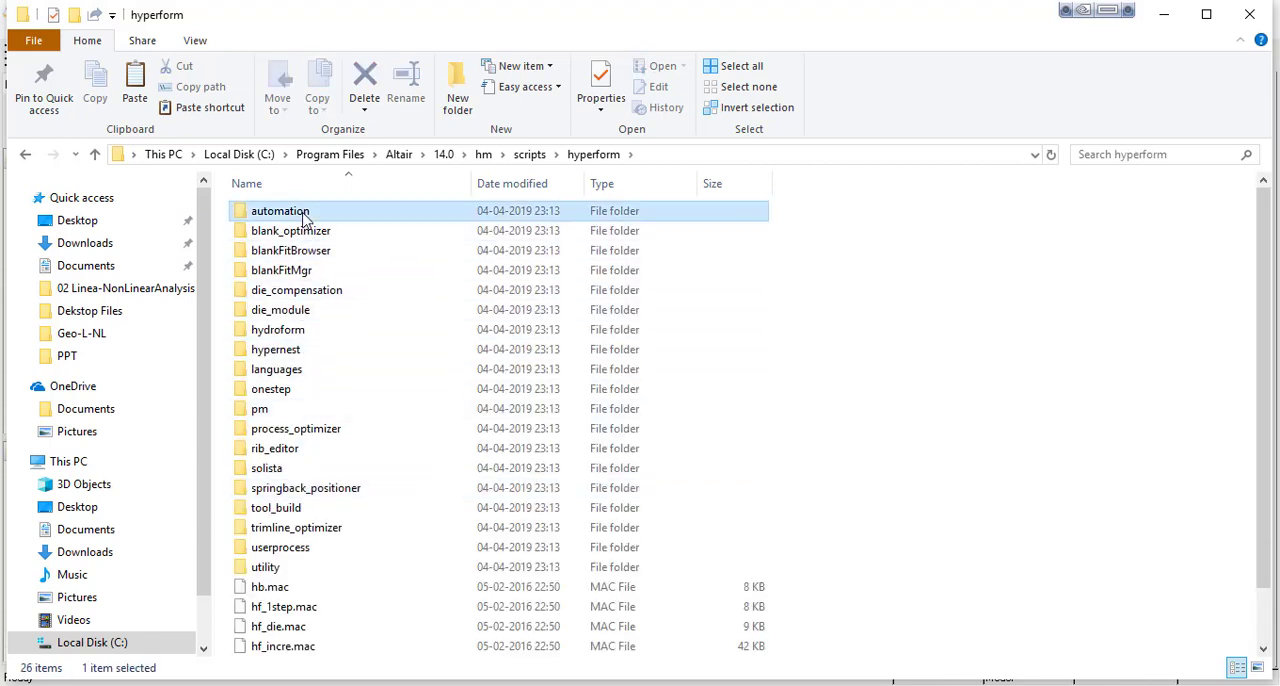
pyautogui.doubleClick(280, 210)
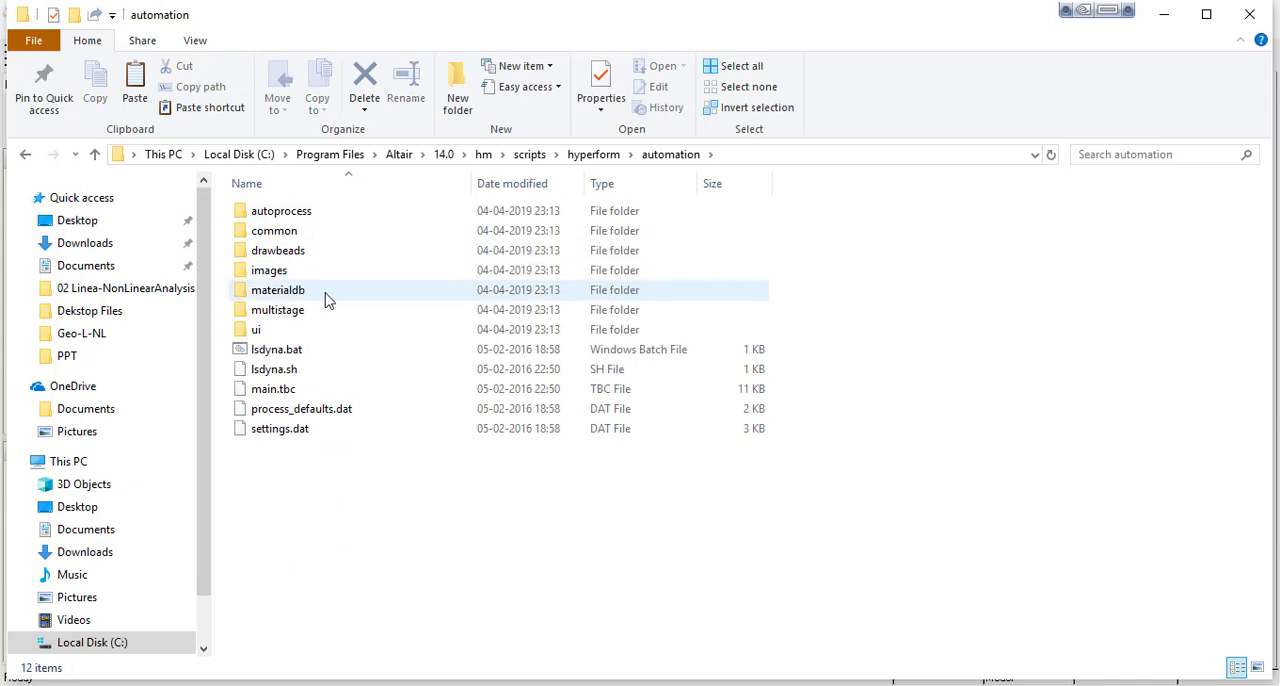
pyautogui.moveTo(318, 300)
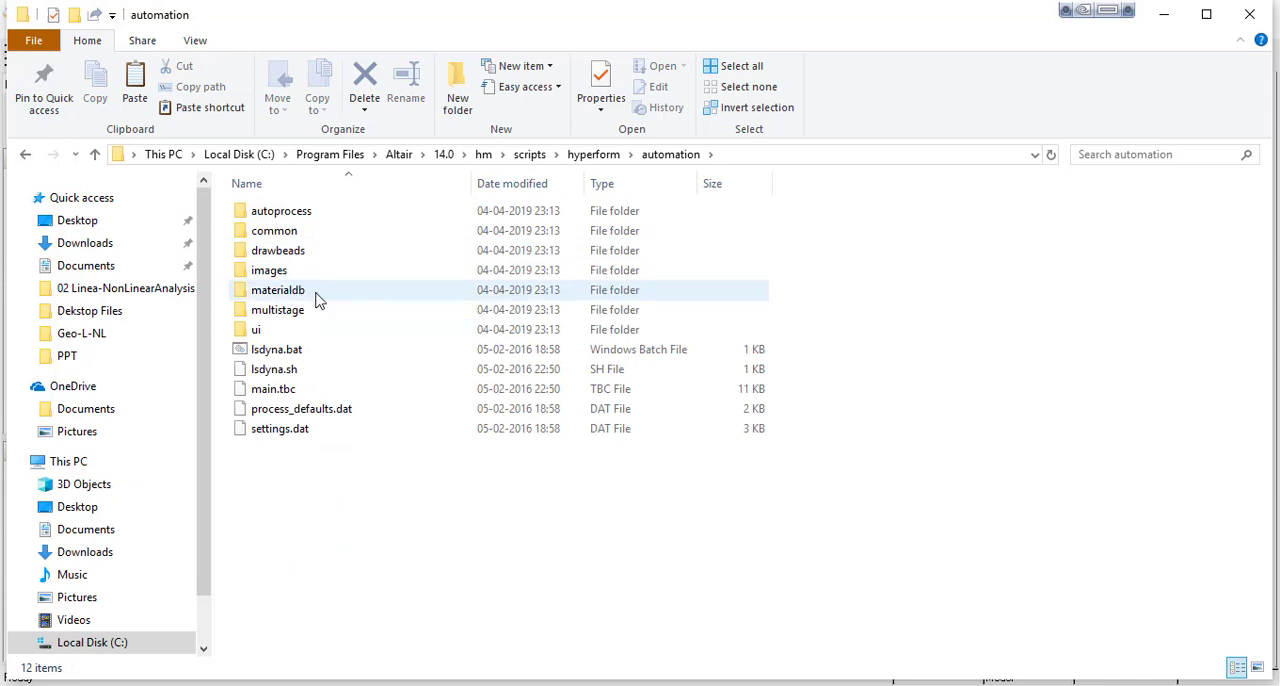
pyautogui.doubleClick(277, 289)
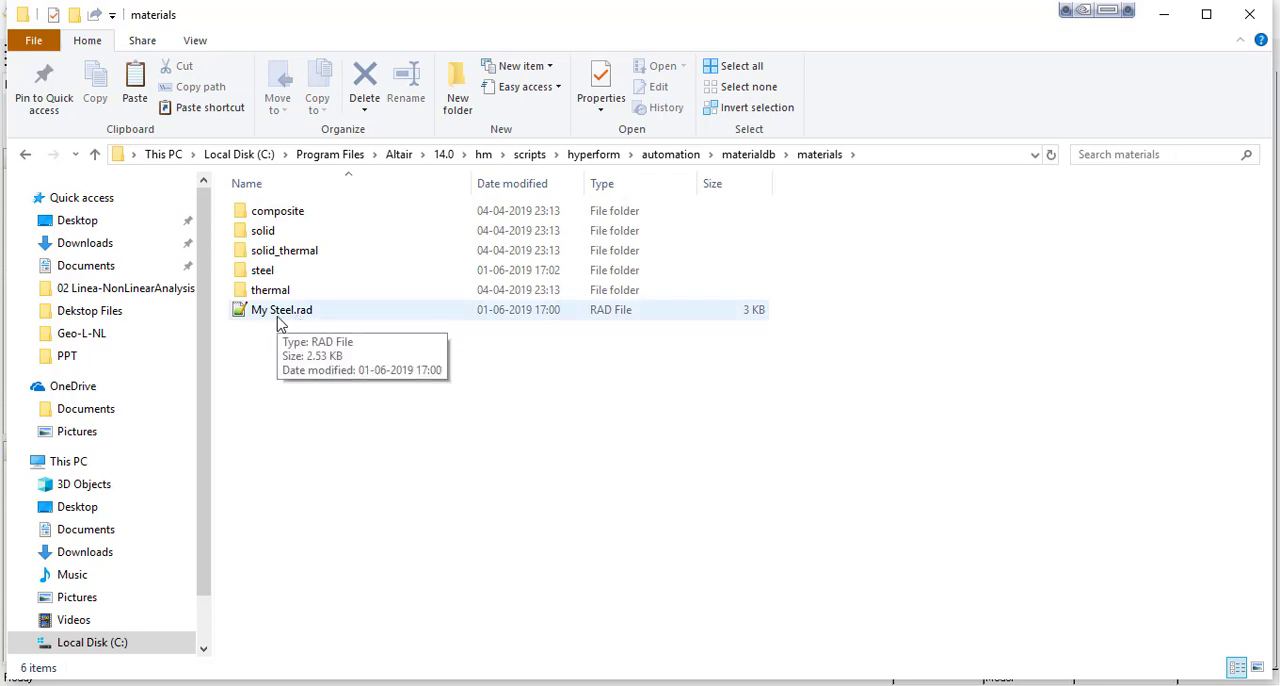
# Delete My Steel.rad from the materials folder, granting administrator permission.
pyautogui.click(281, 309)
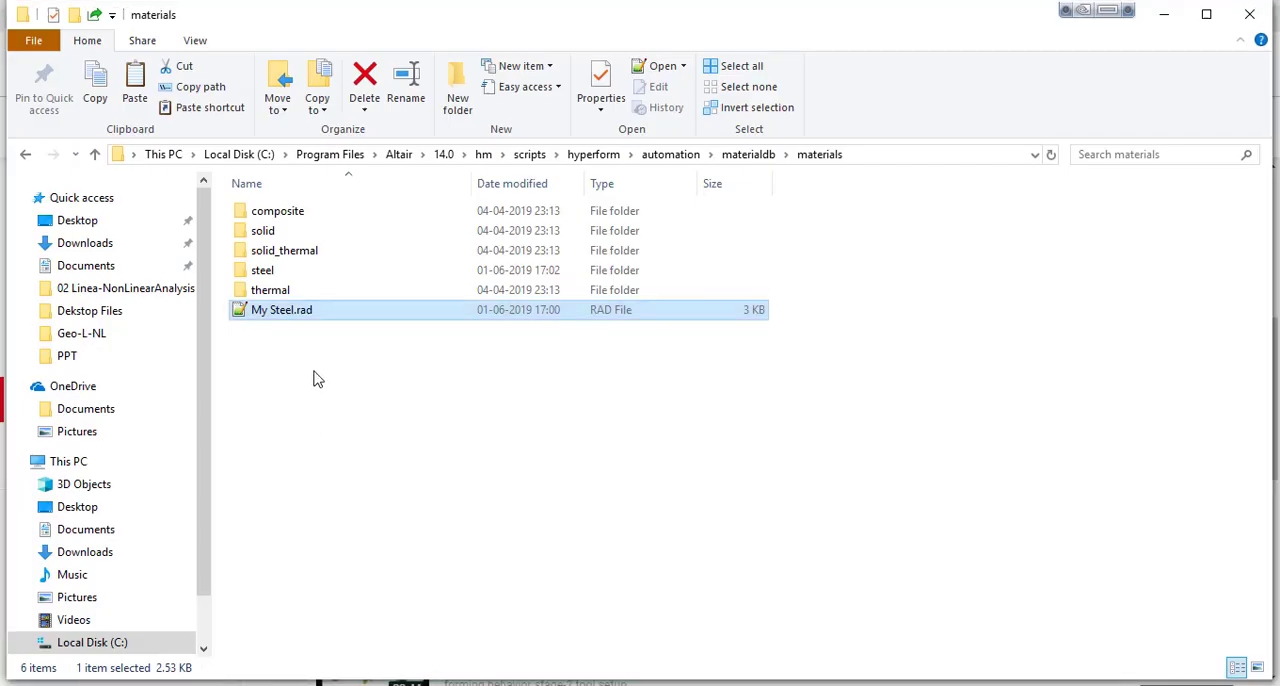
pyautogui.click(364, 80)
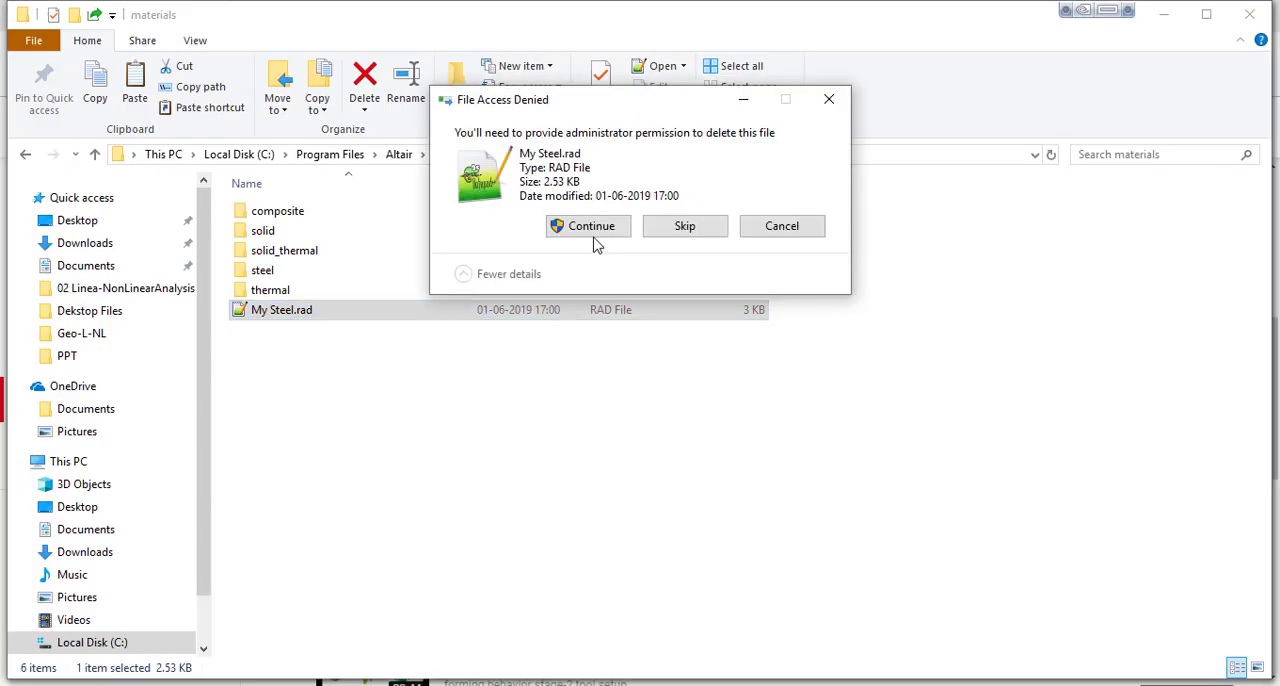
pyautogui.click(589, 225)
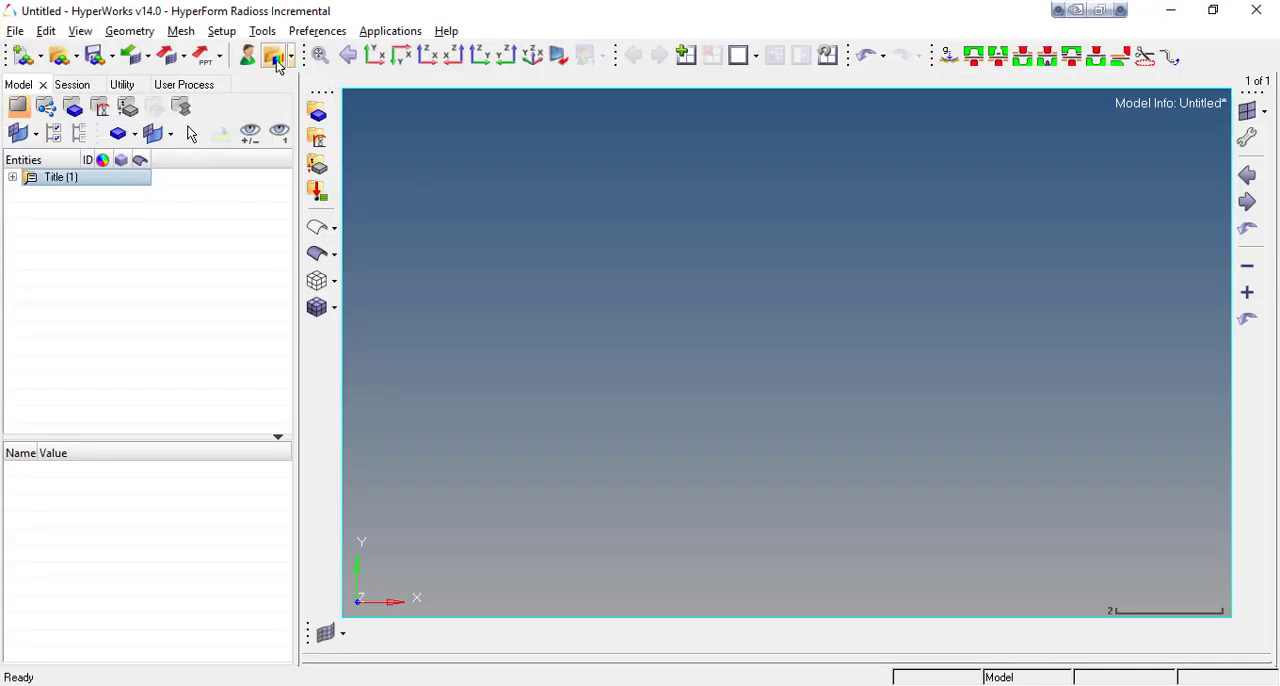
# Reopen the Radioss material database from the setup commands, then close its viewer.
pyautogui.click(222, 30)
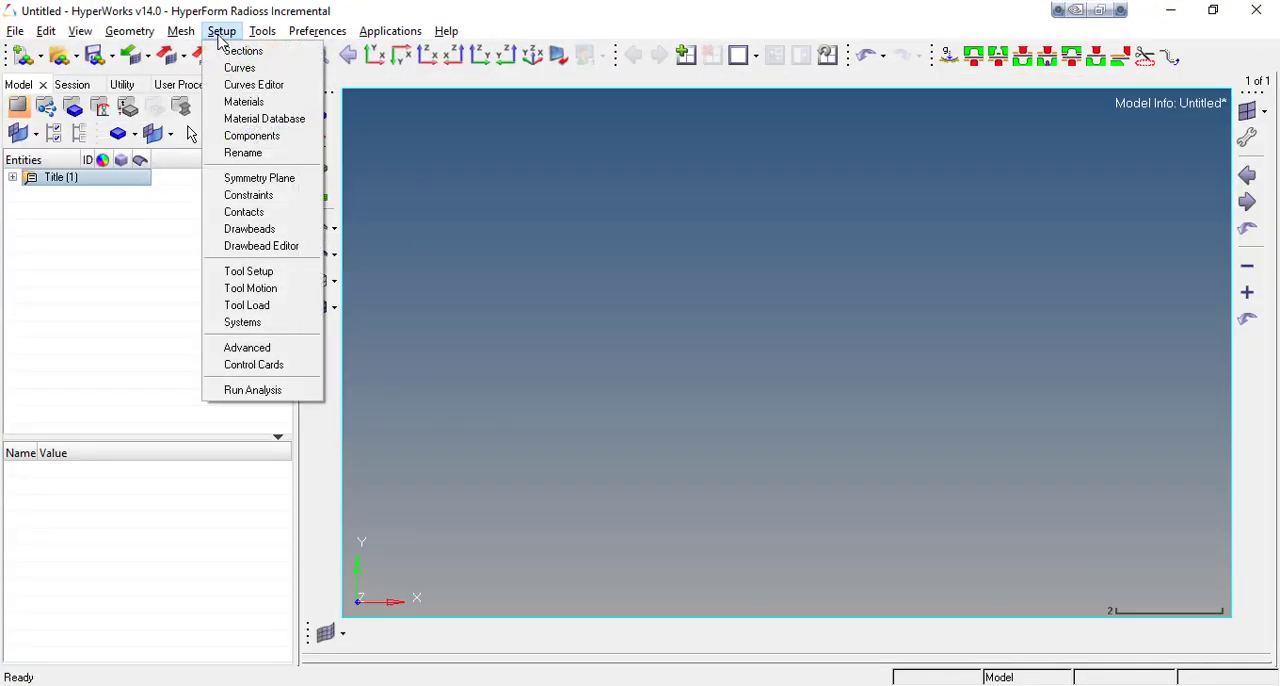
pyautogui.click(264, 118)
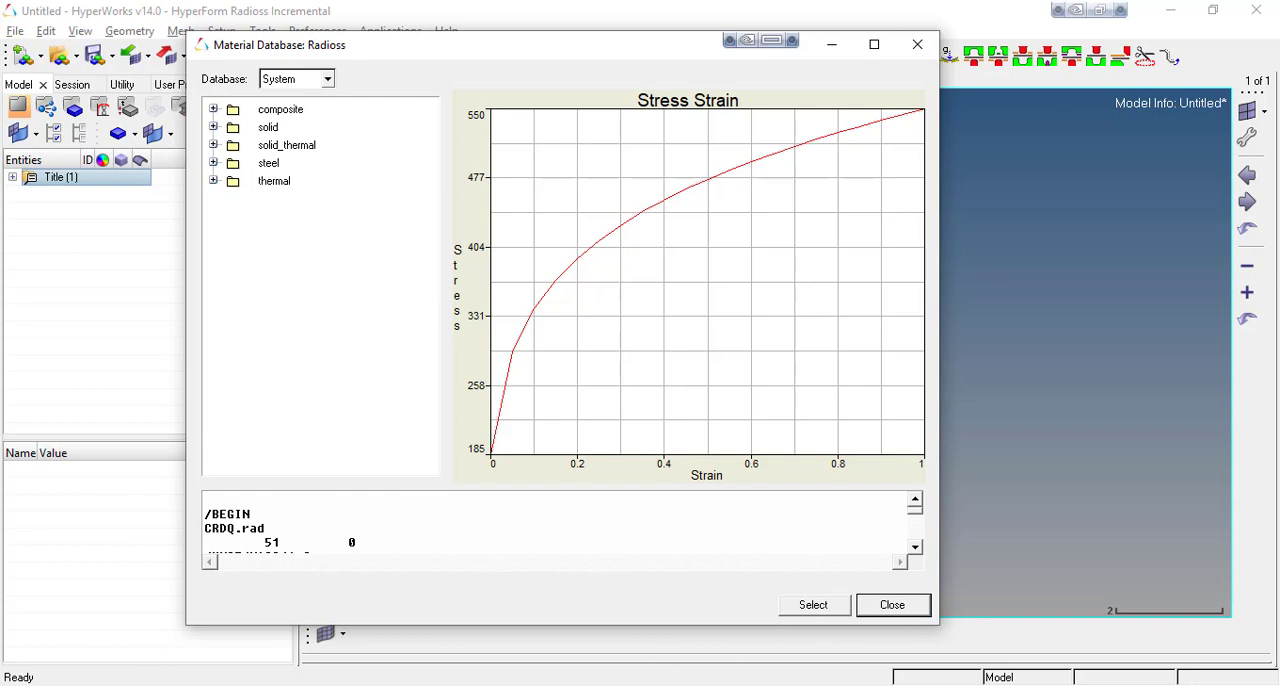
pyautogui.moveTo(550, 630)
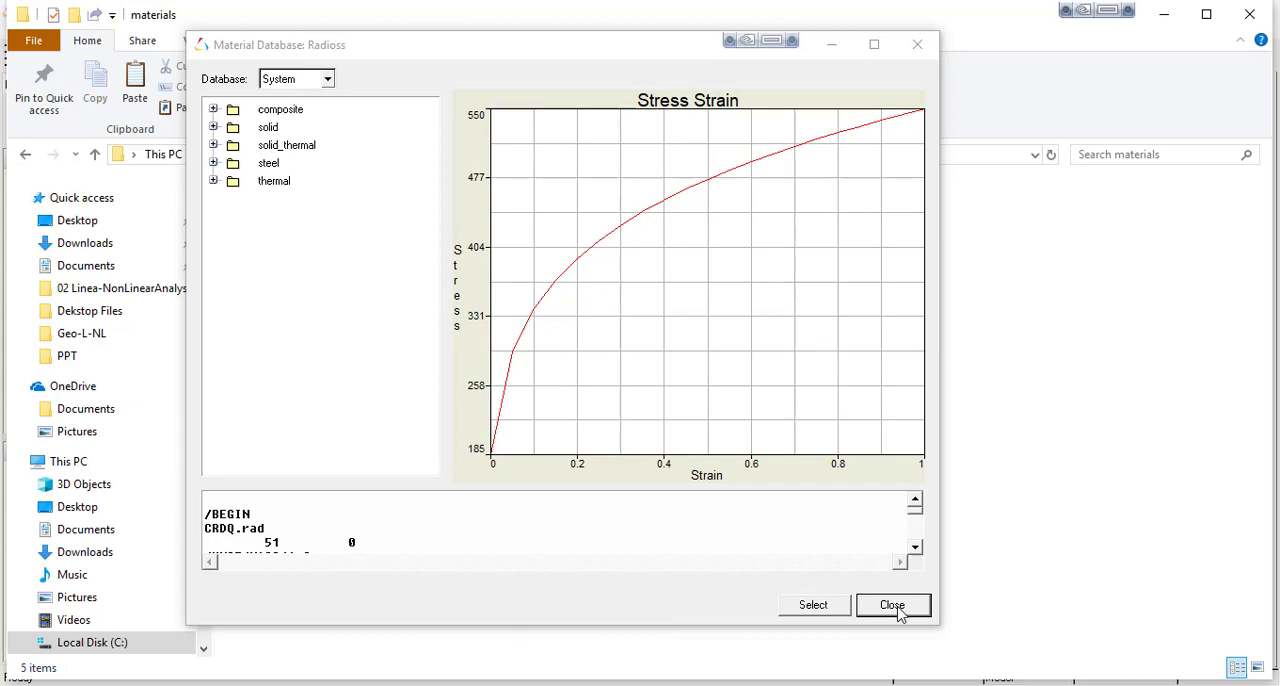
pyautogui.click(892, 605)
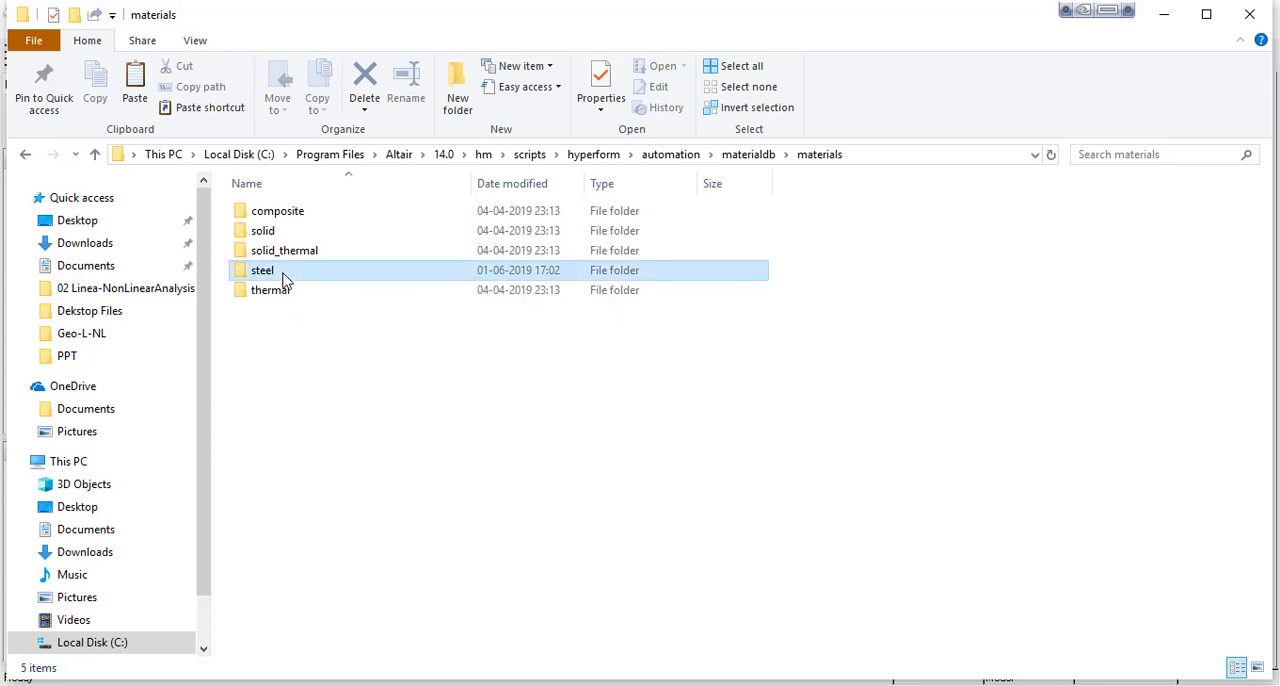
# Open the steel materials folder and keep the Incremental_Radioss HyperForm profile selected.
pyautogui.doubleClick(262, 270)
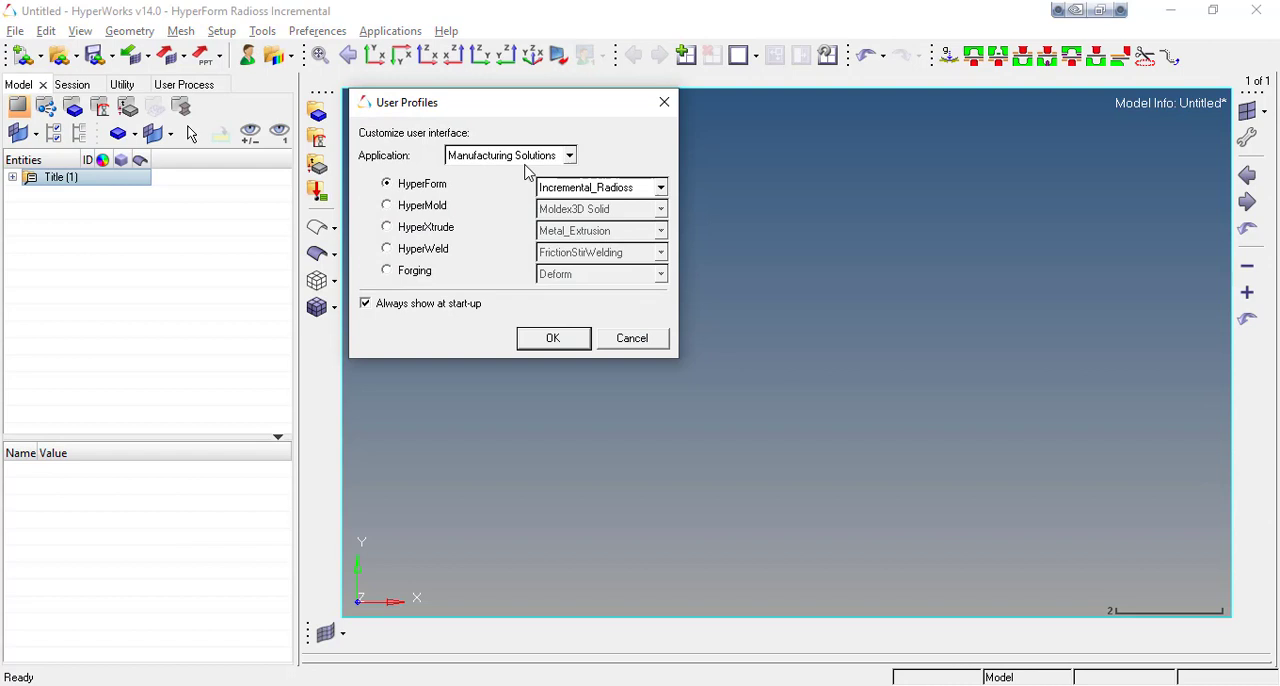
pyautogui.click(660, 187)
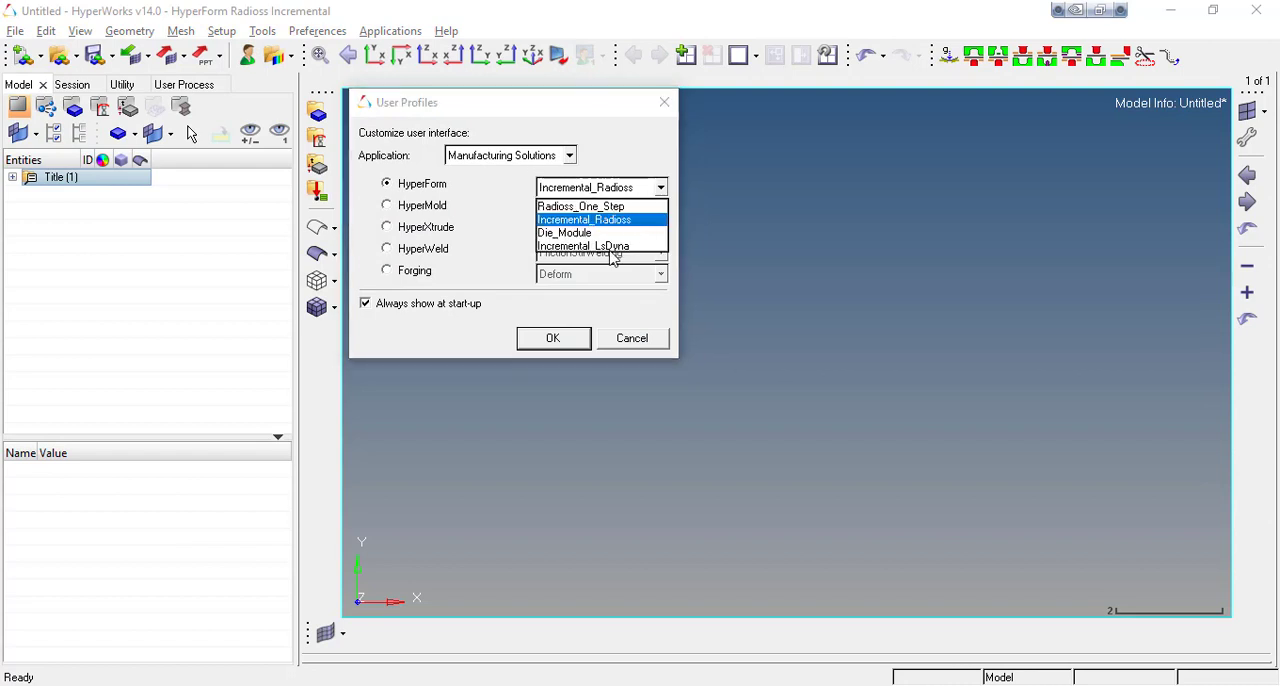
pyautogui.click(552, 337)
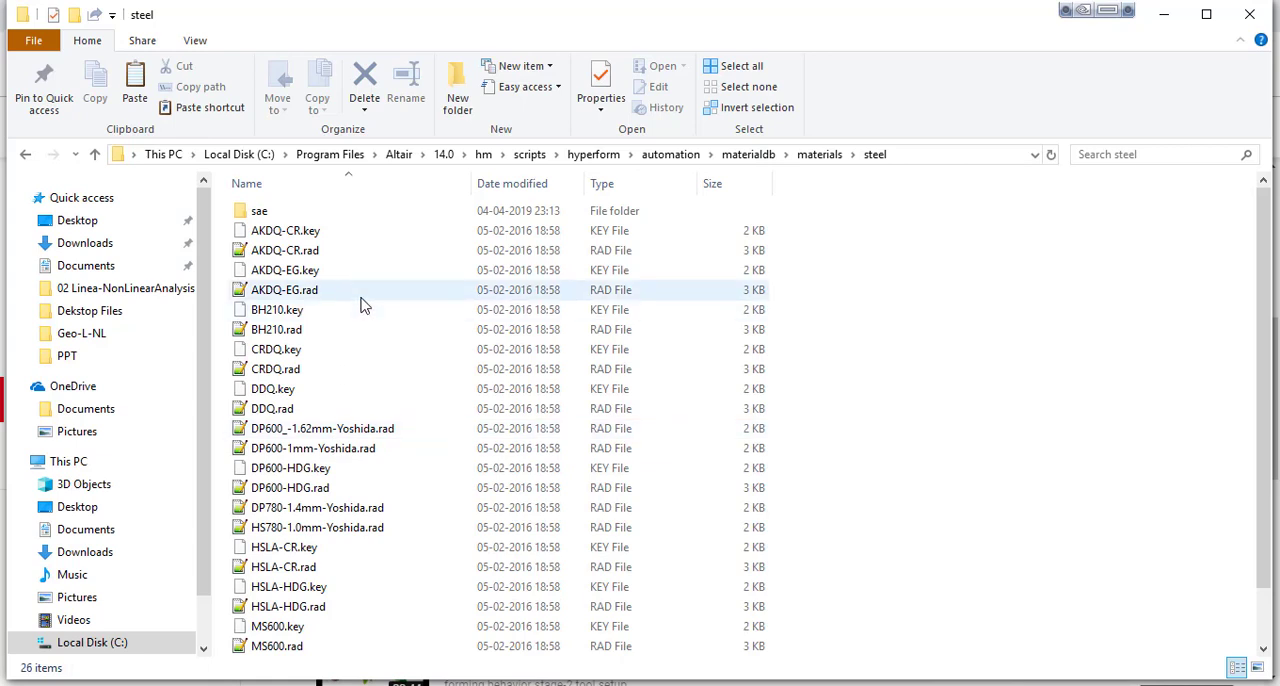
# Copy CRDQ.rad from the steel folder into the HF Mat folder.
pyautogui.click(285, 230)
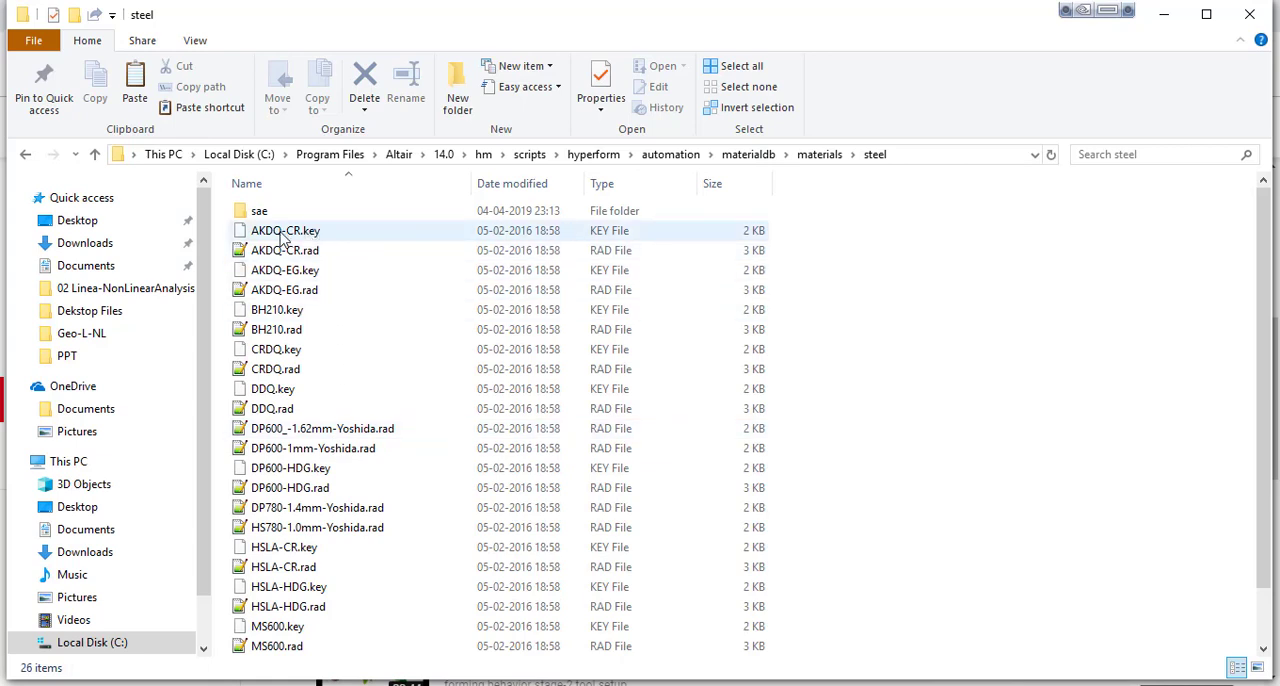
pyautogui.moveTo(300, 230)
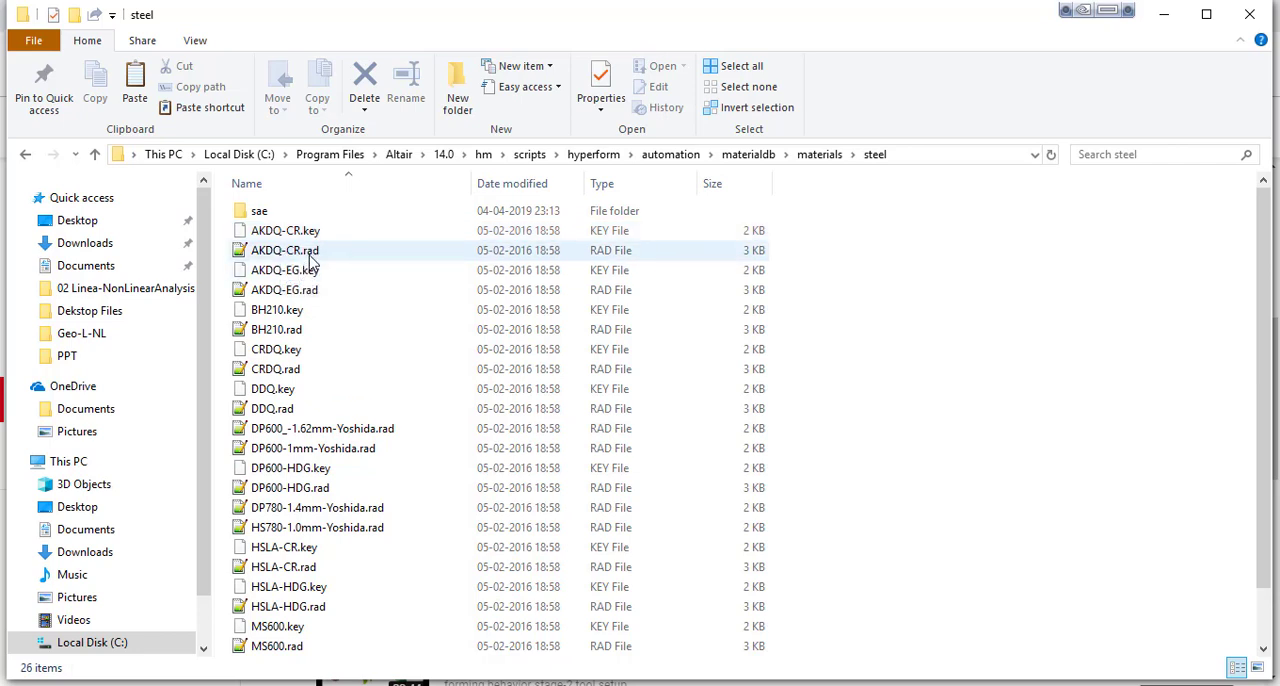
pyautogui.moveTo(310, 250)
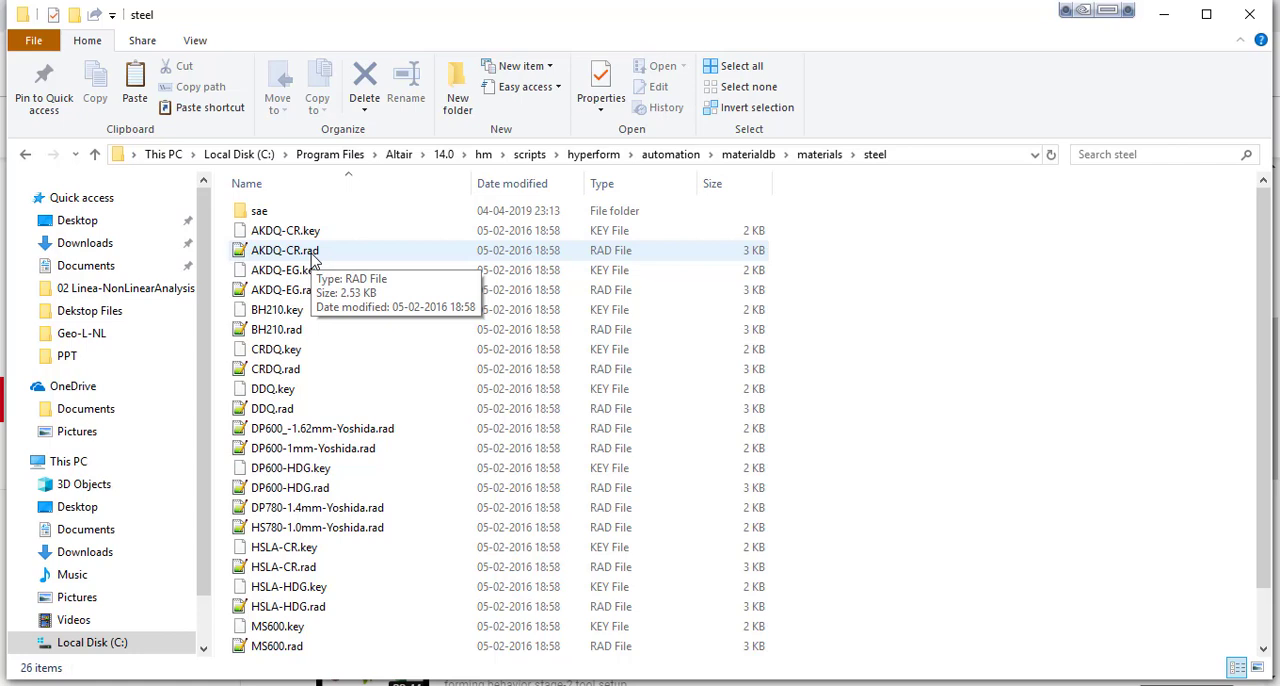
pyautogui.click(284, 250)
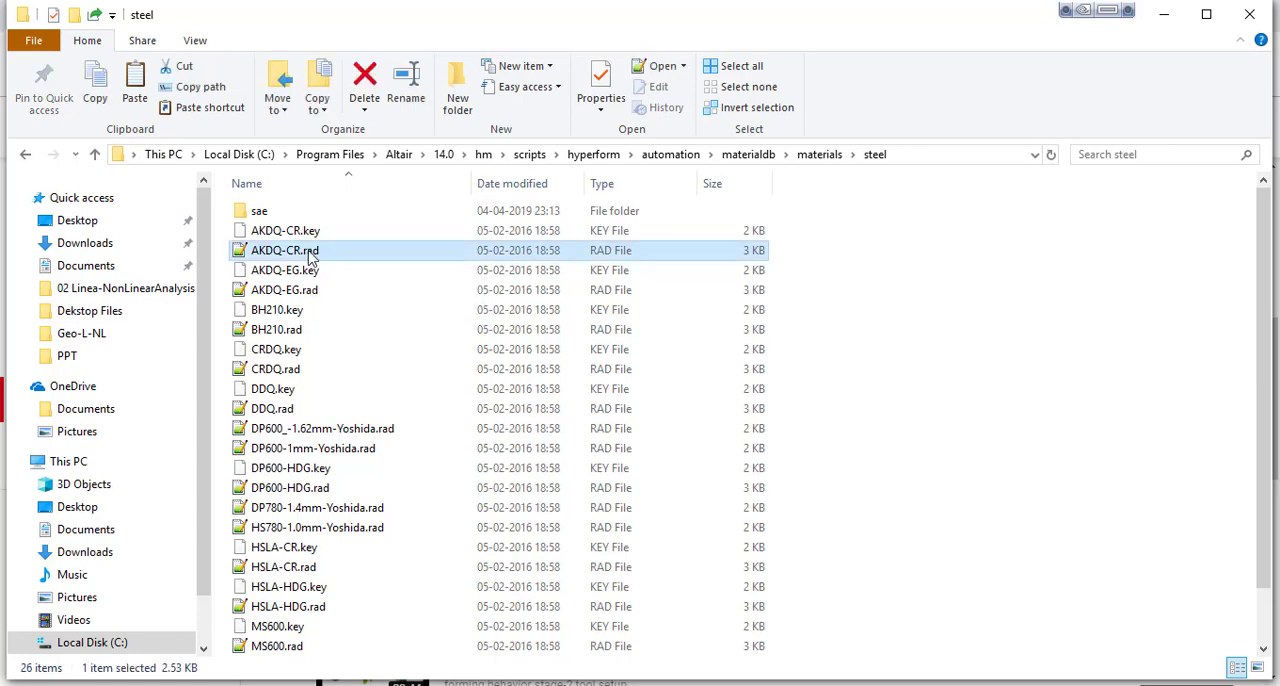
pyautogui.moveTo(300, 290)
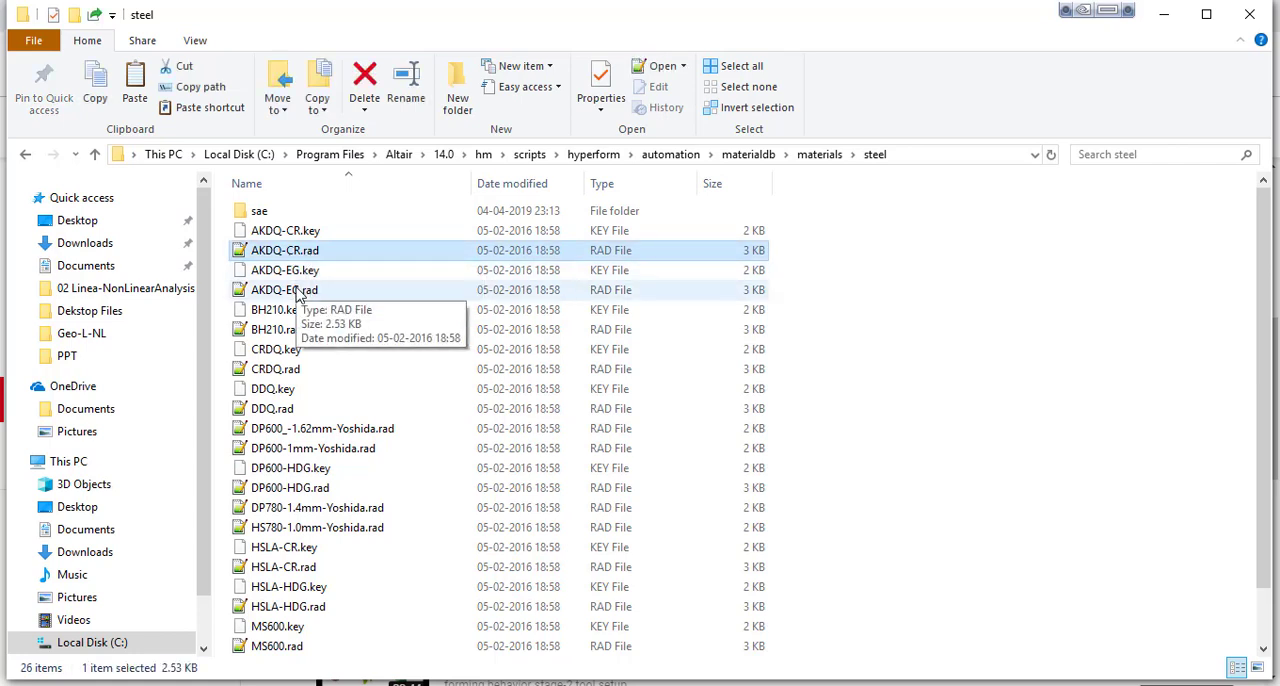
pyautogui.click(275, 369)
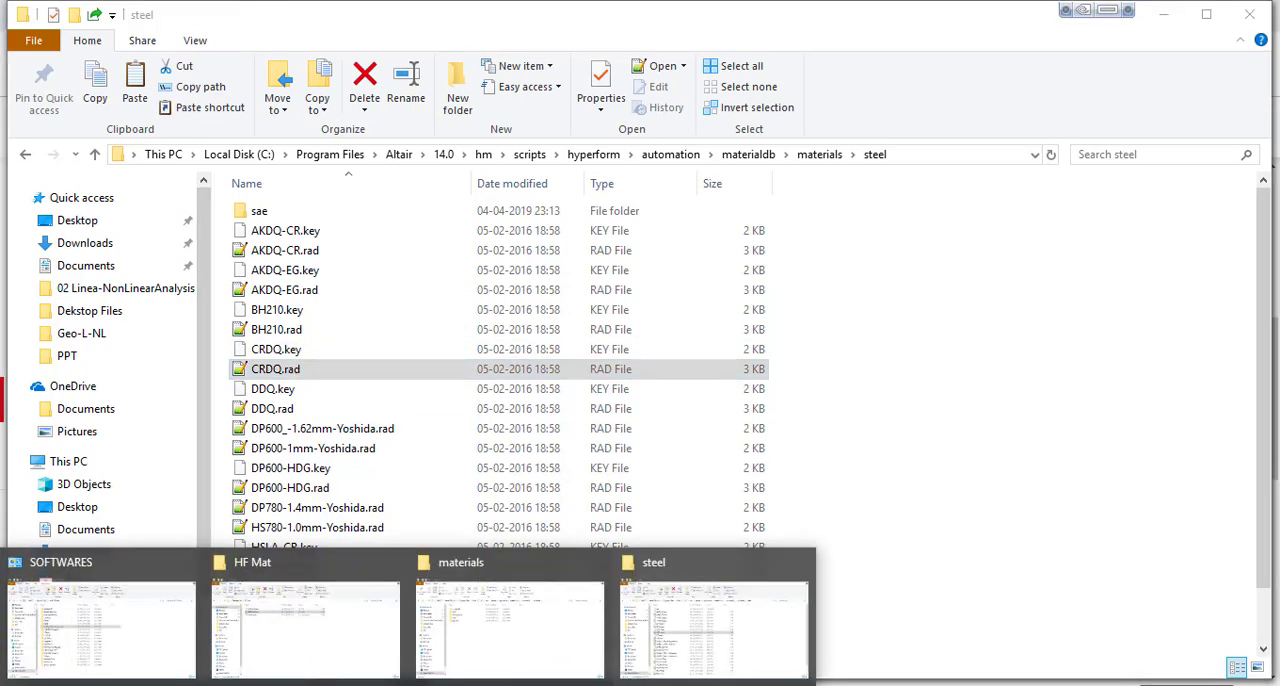
pyautogui.click(252, 562)
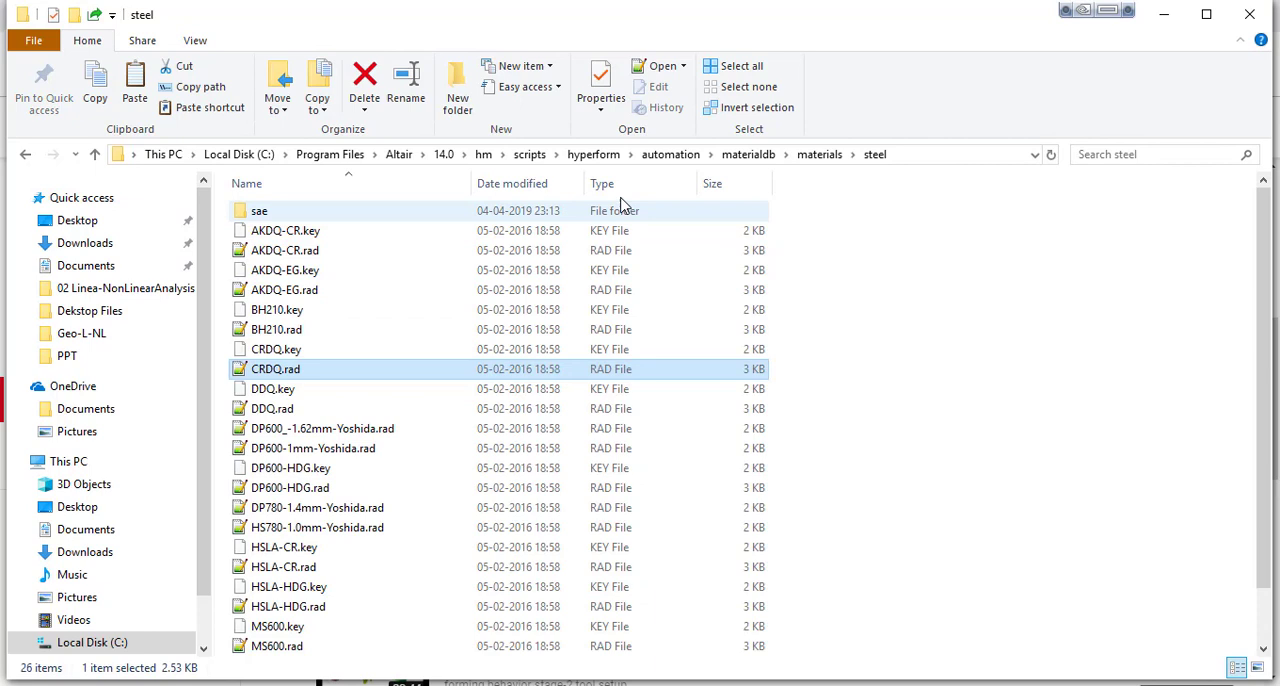
pyautogui.moveTo(287, 378)
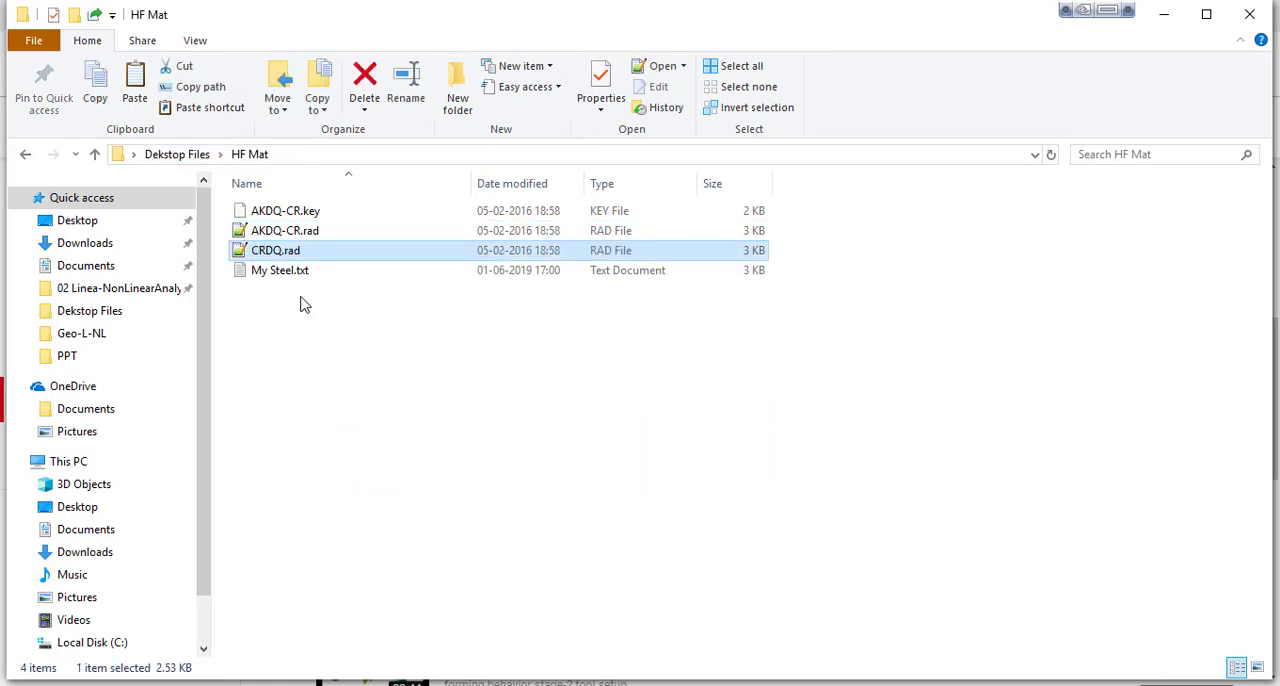
pyautogui.rightClick(276, 250)
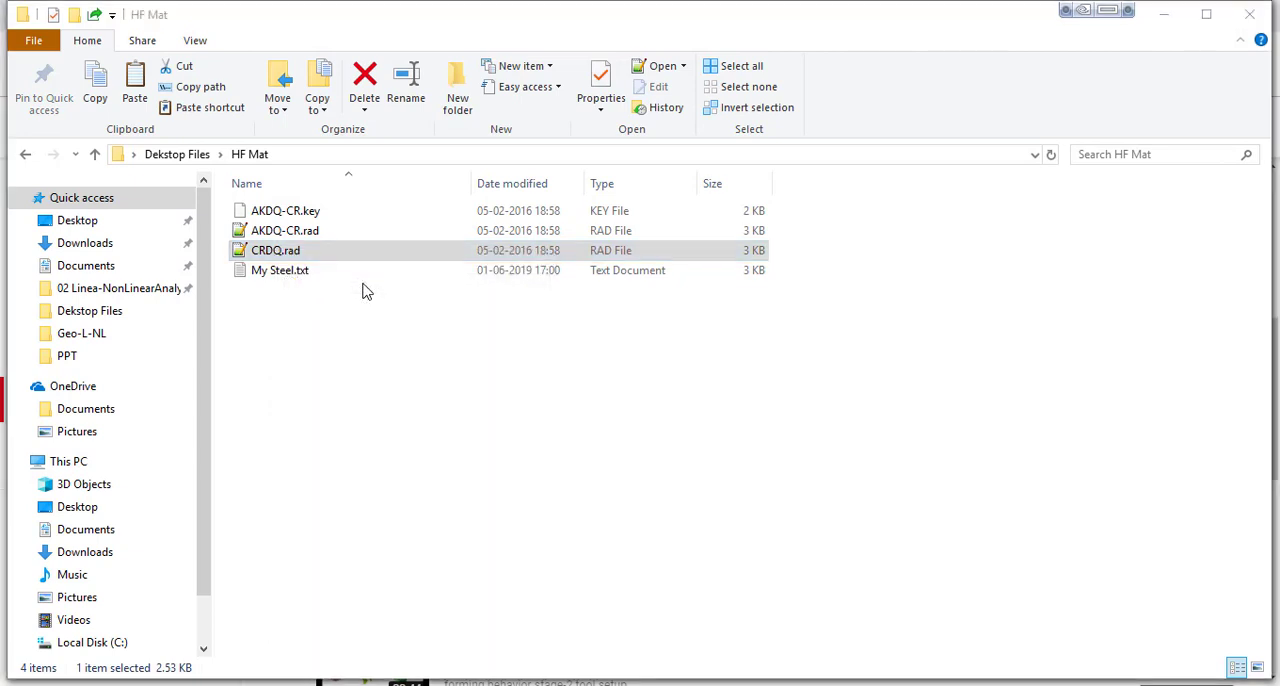
# Open the HF Mat copy of CRDQ.rad in Notepad++ and review its name and curve data.
pyautogui.doubleClick(276, 250)
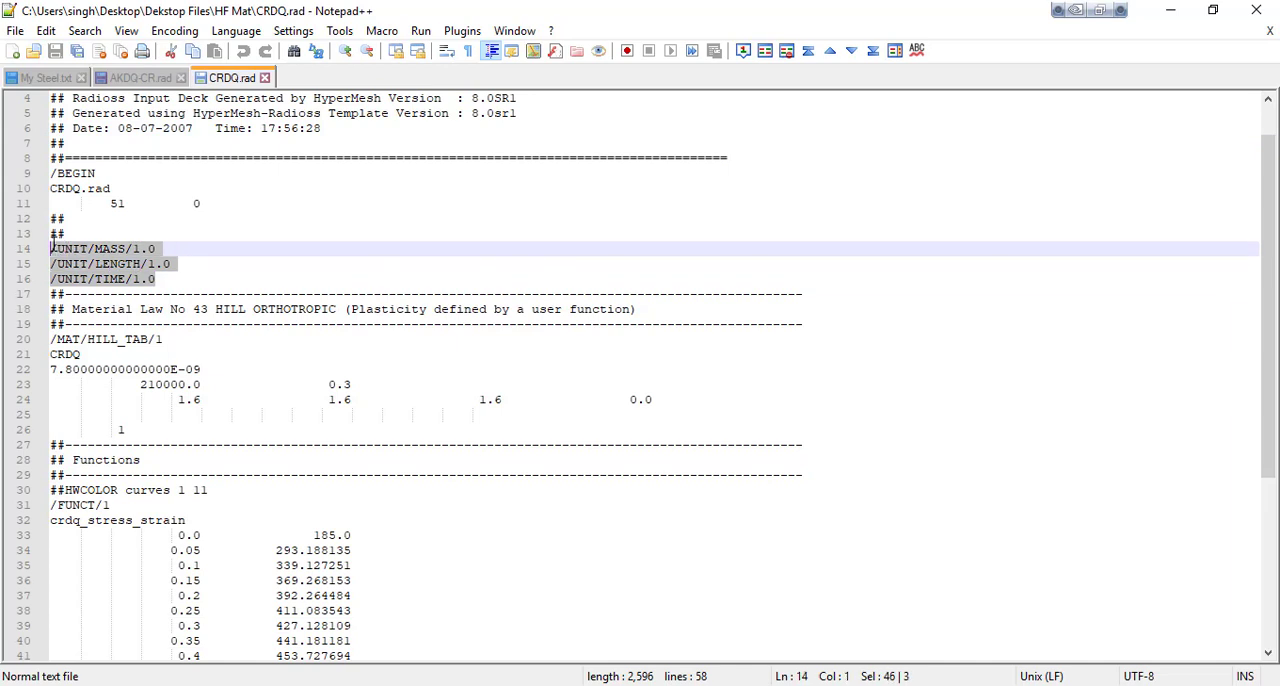
pyautogui.scroll(-3)
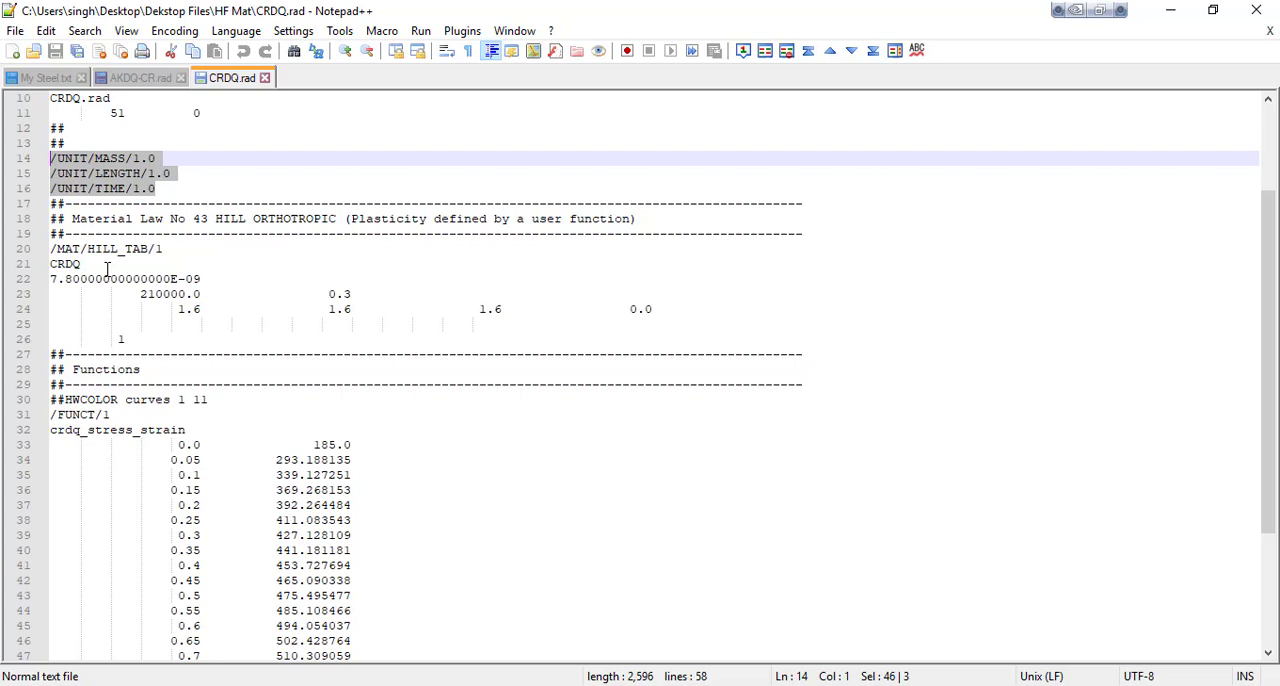
pyautogui.doubleClick(115, 248)
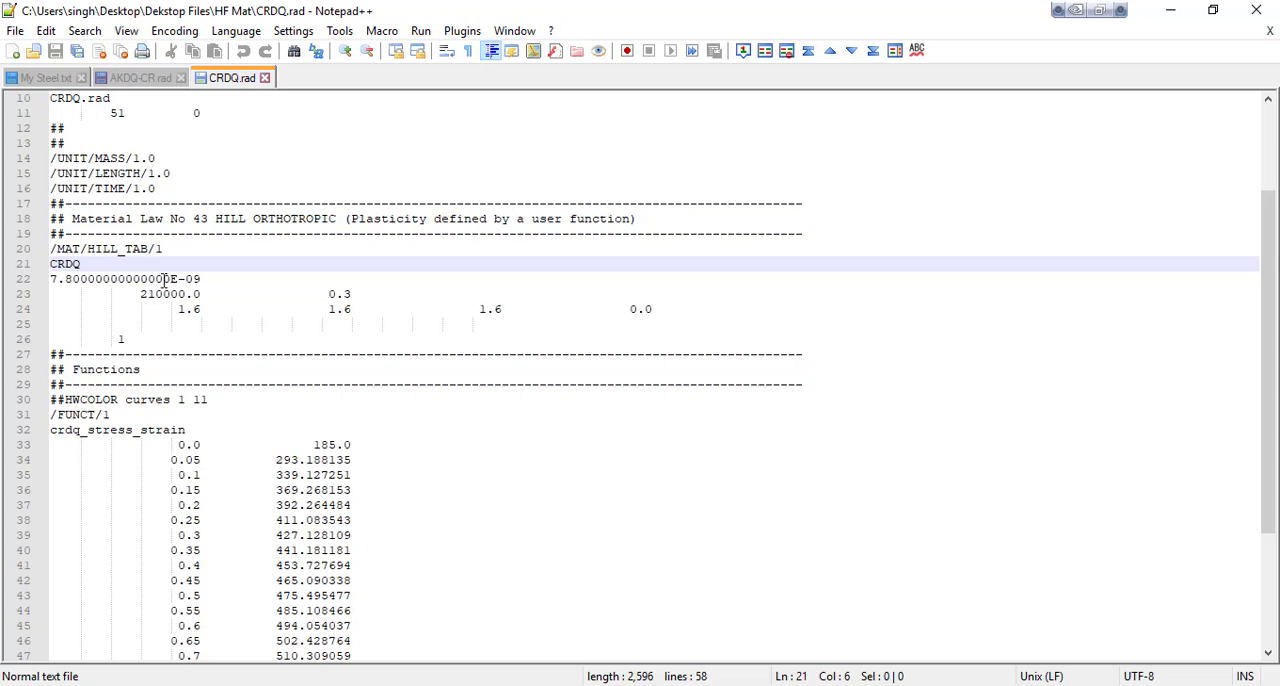
pyautogui.moveTo(164, 281)
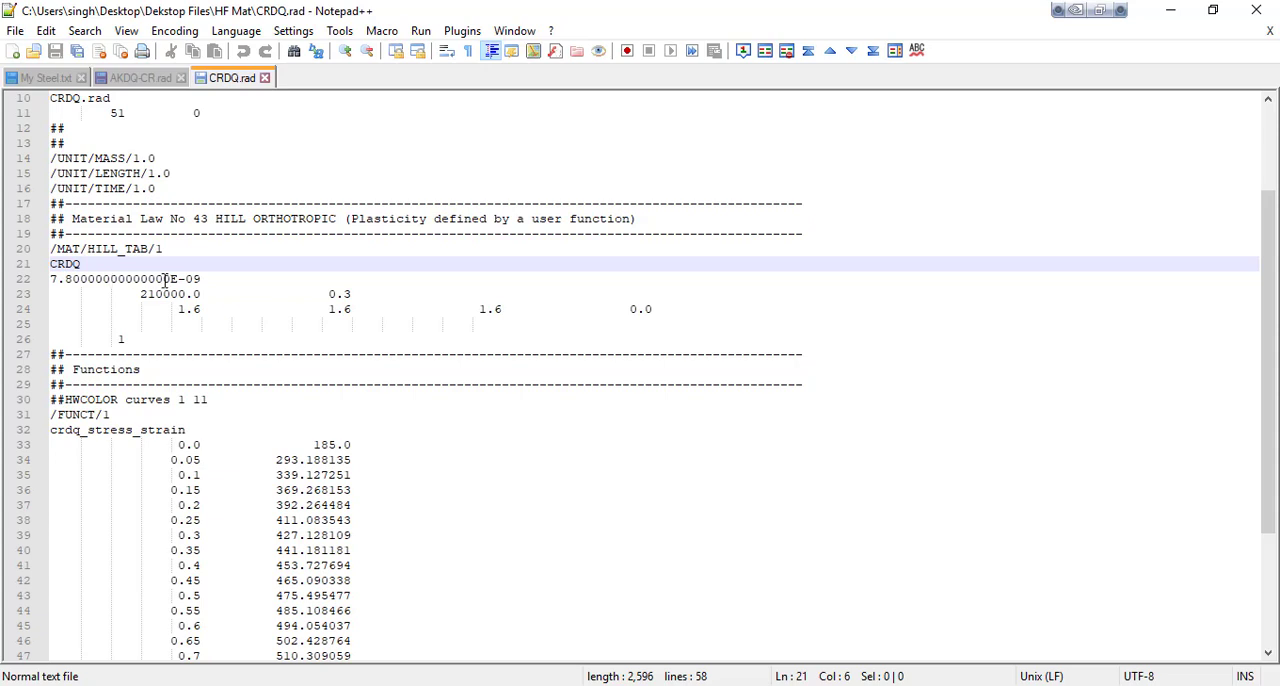
pyautogui.click(88, 263)
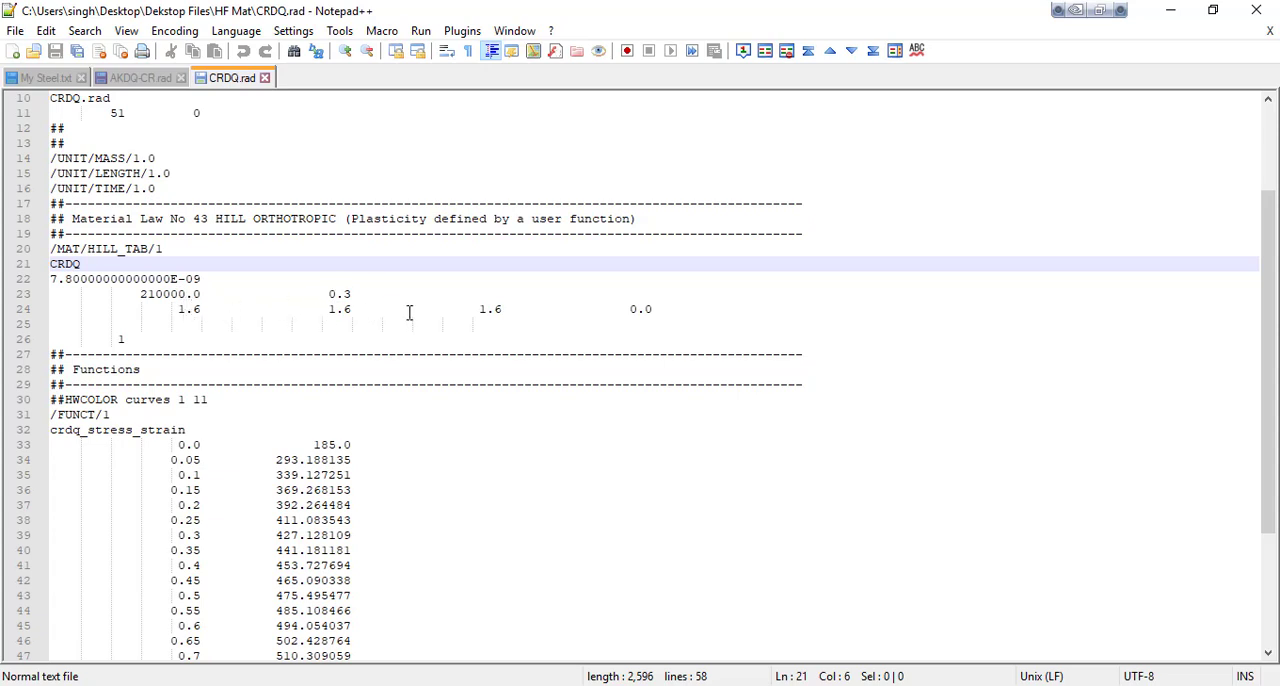
pyautogui.moveTo(213, 309)
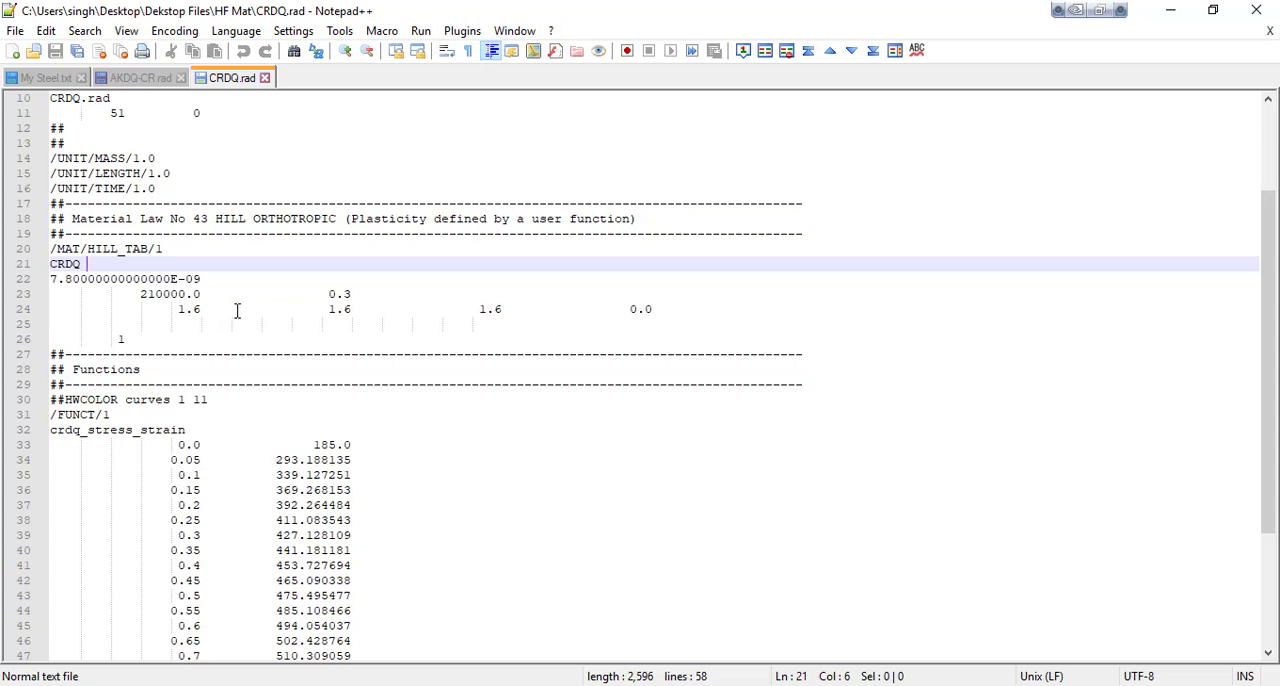
pyautogui.moveTo(228, 312)
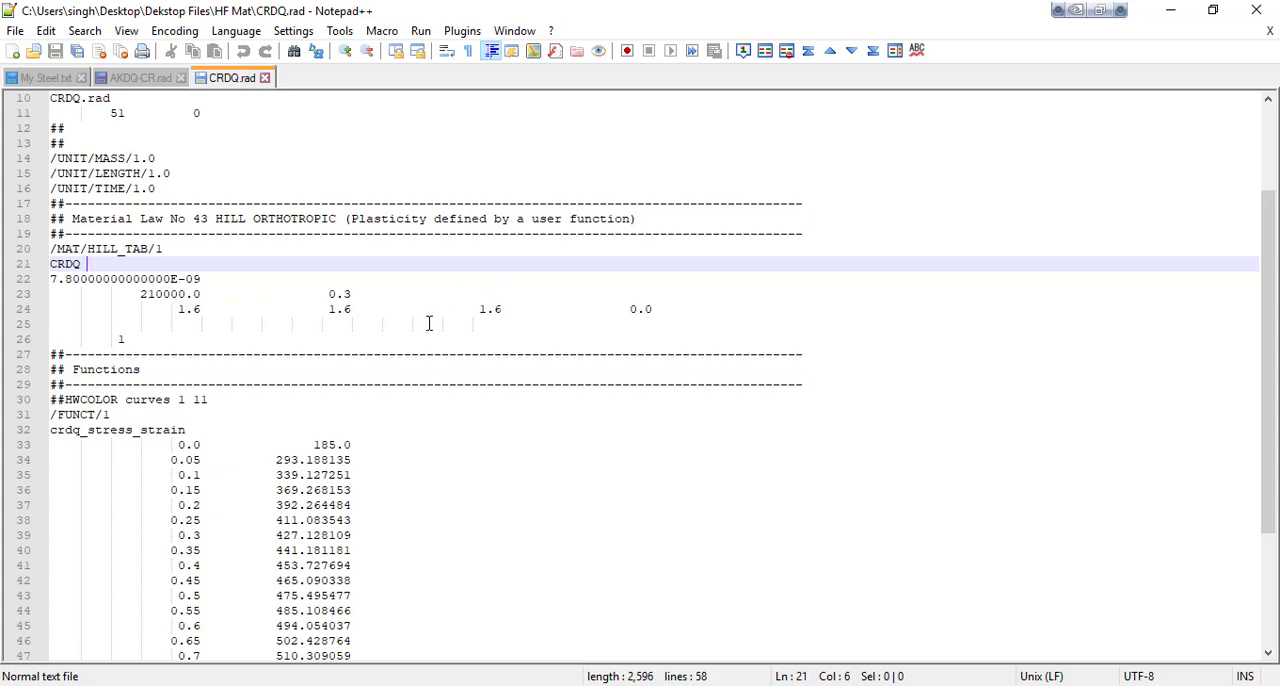
pyautogui.scroll(-3)
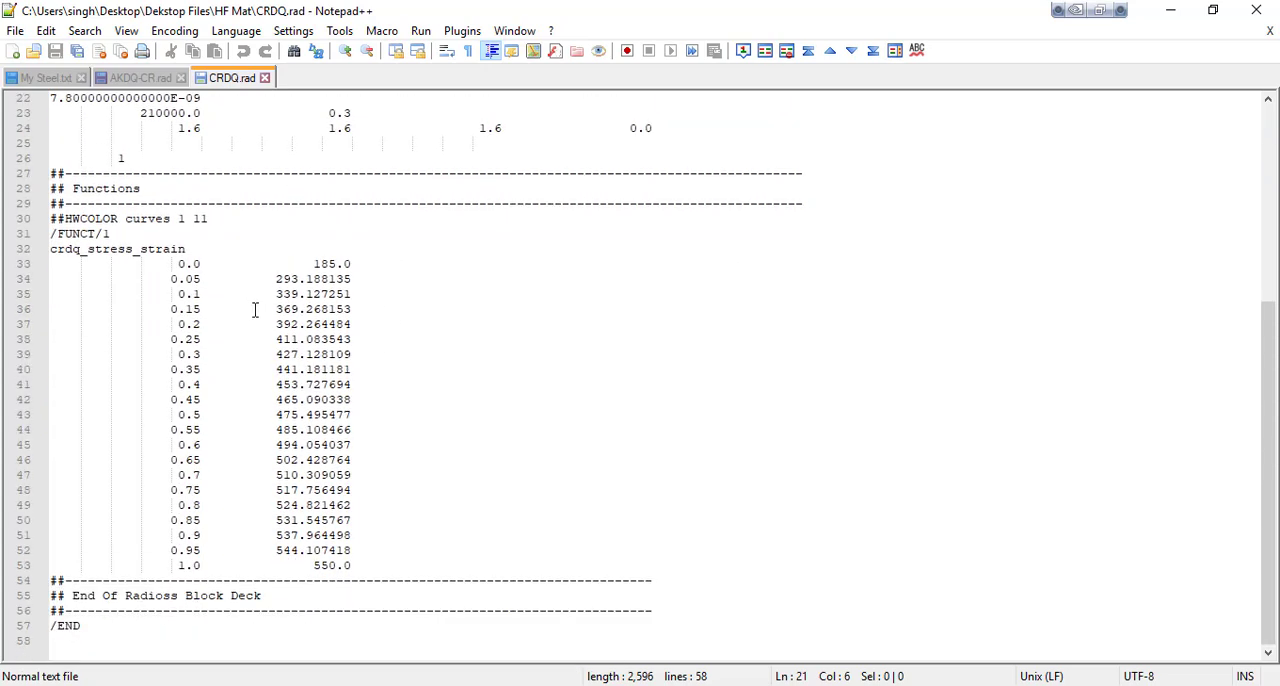
pyautogui.moveTo(238, 300)
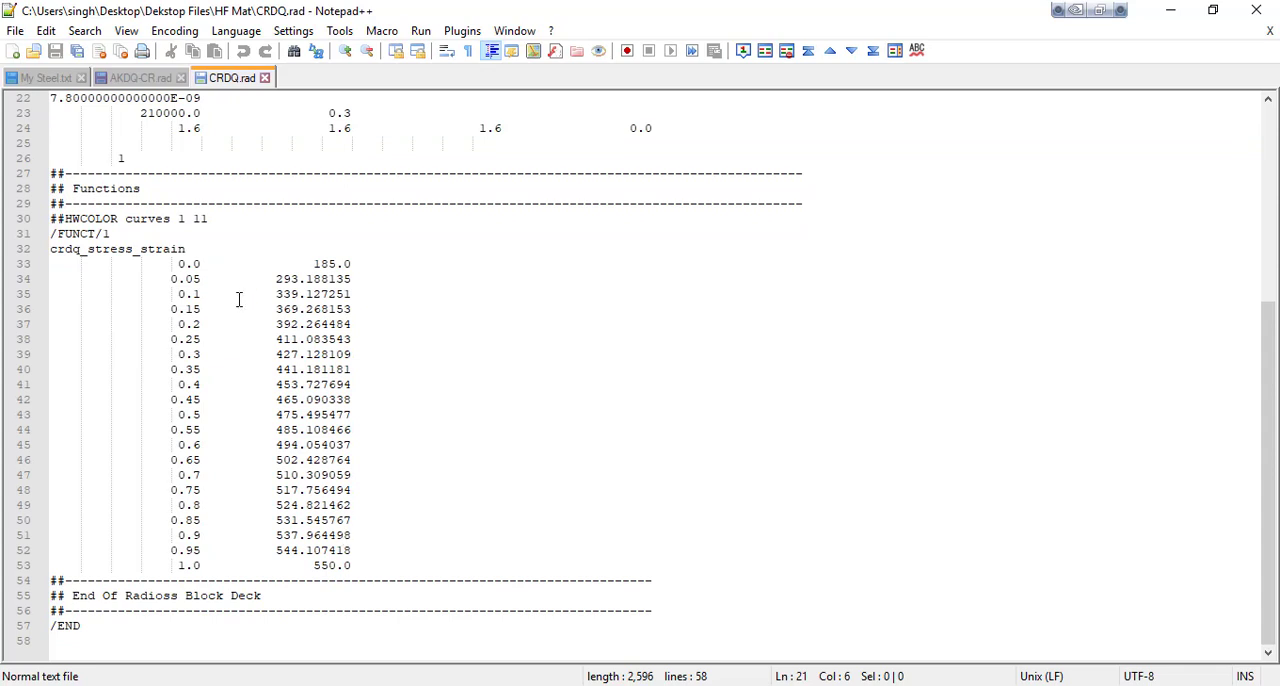
pyautogui.moveTo(376, 527)
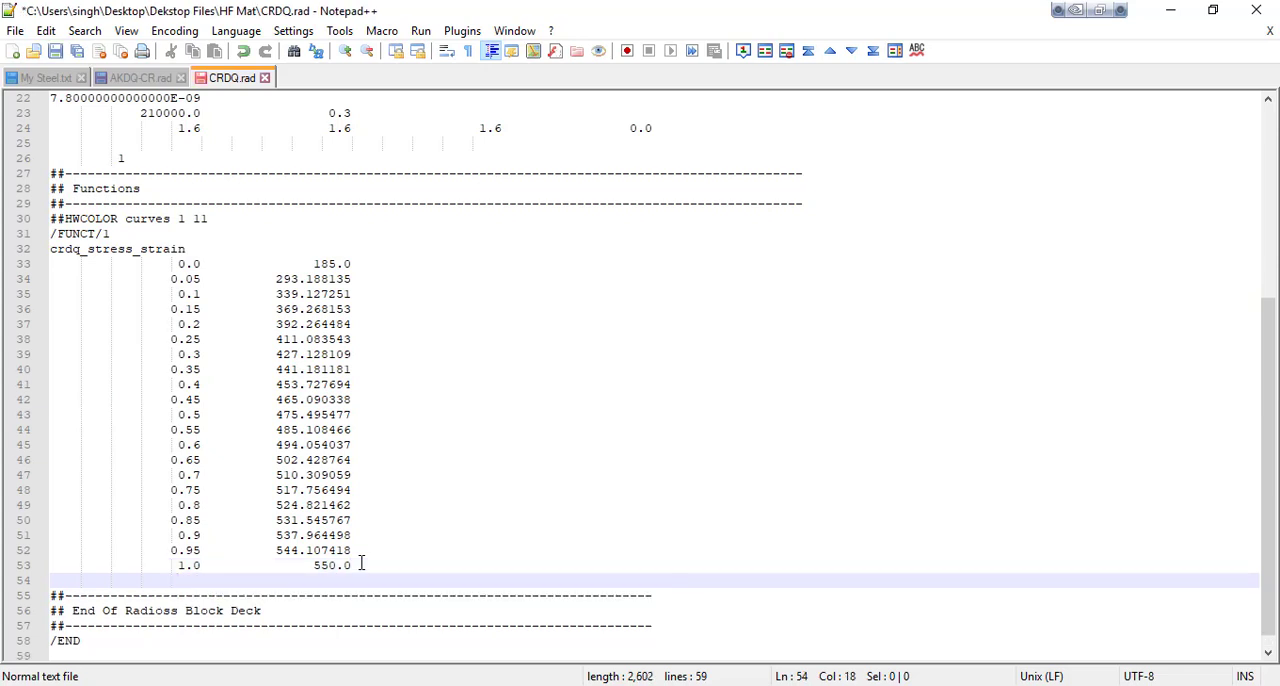
# Append two strain-stress rows to the /FUNCT/1 table, the last at stress 700.
pyautogui.write('1.')
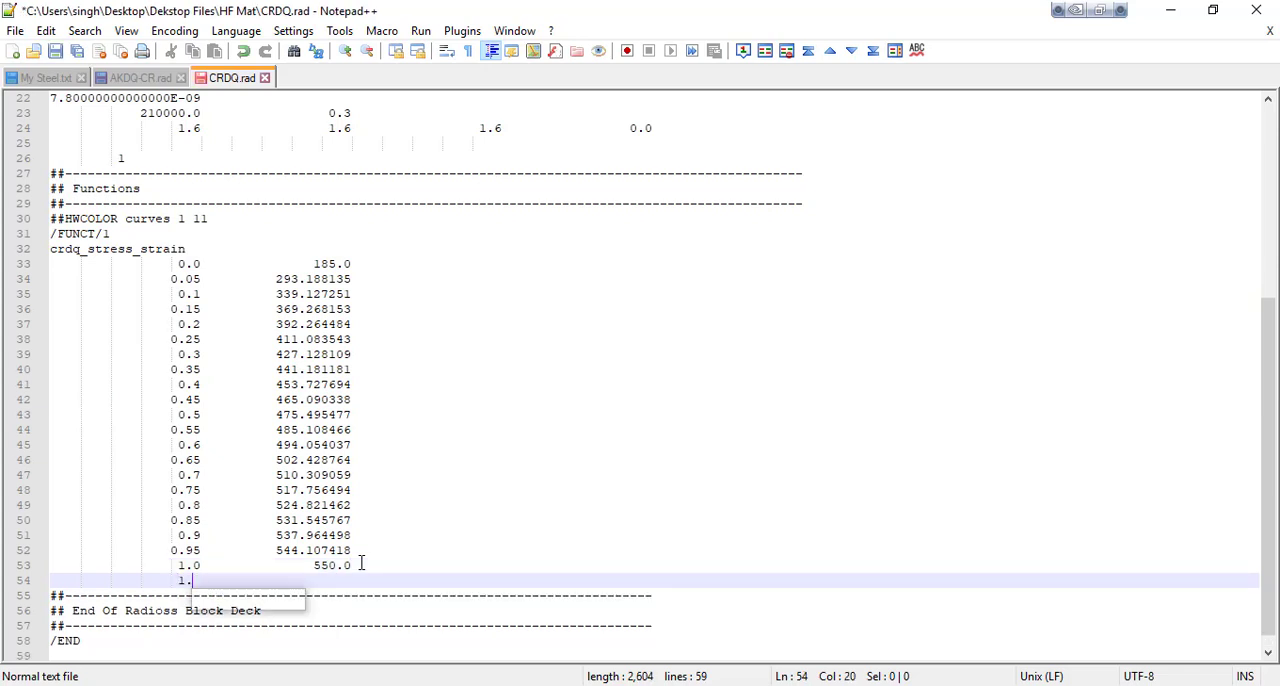
pyautogui.write('1')
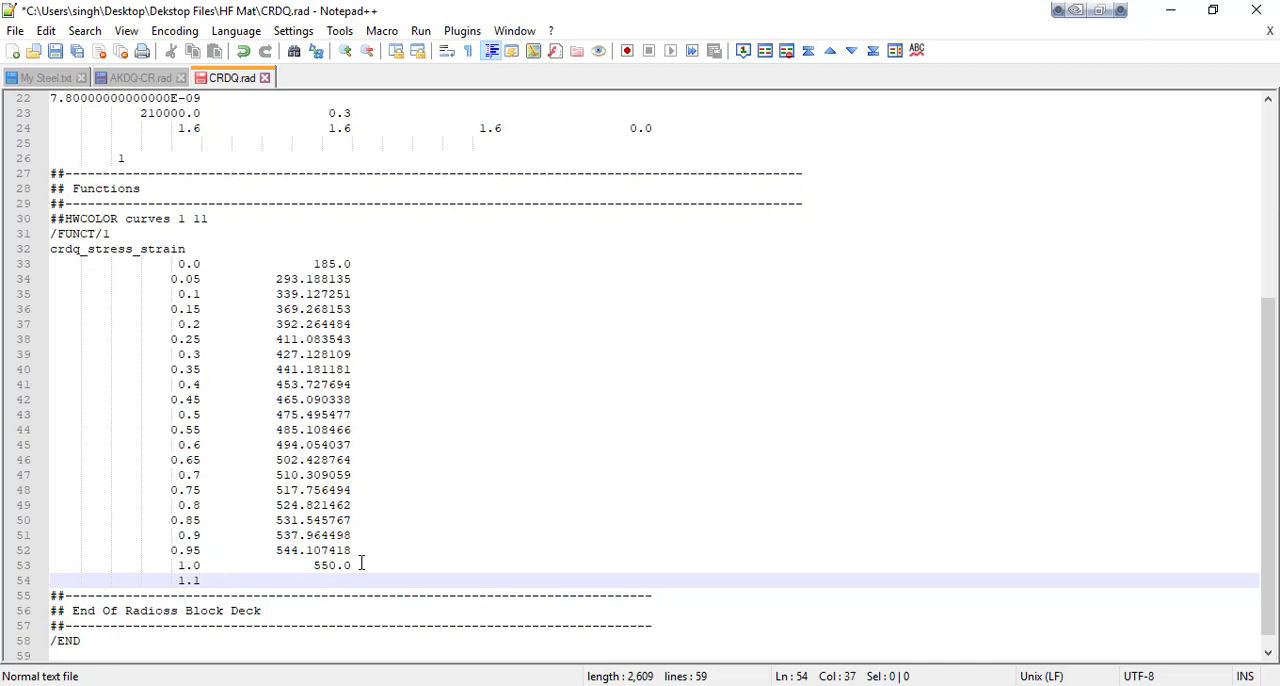
pyautogui.write('560')
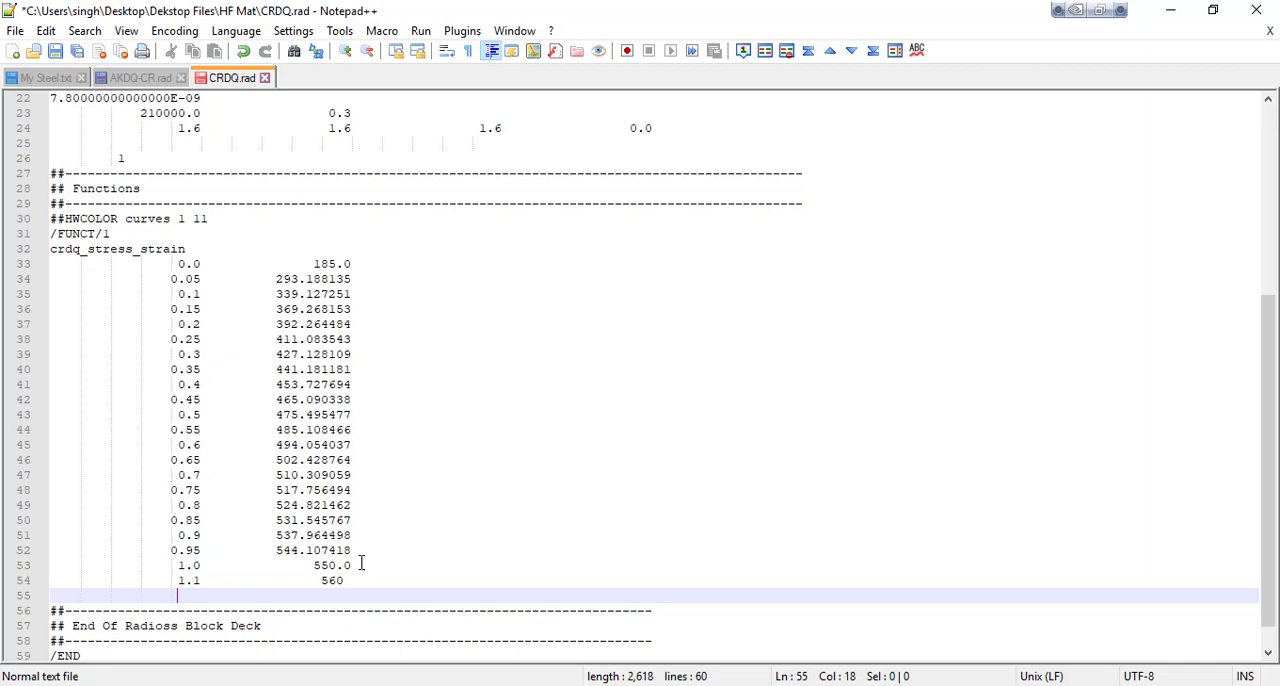
pyautogui.write('1')
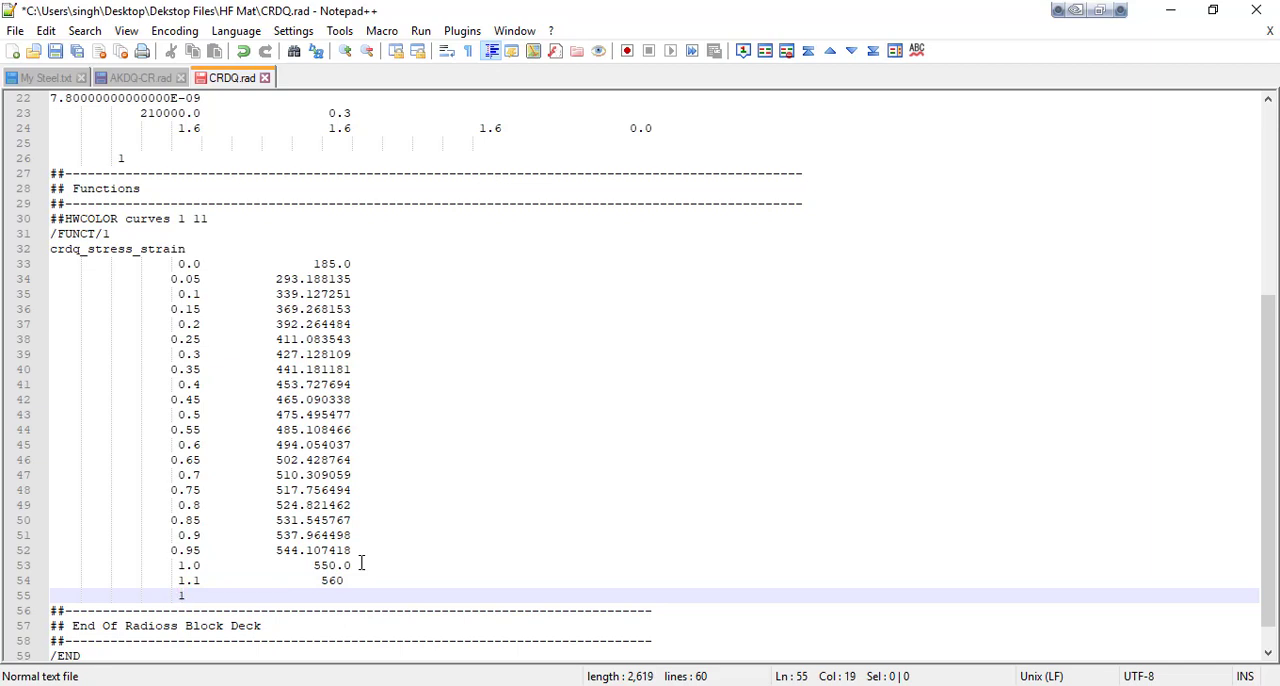
pyautogui.write('.2')
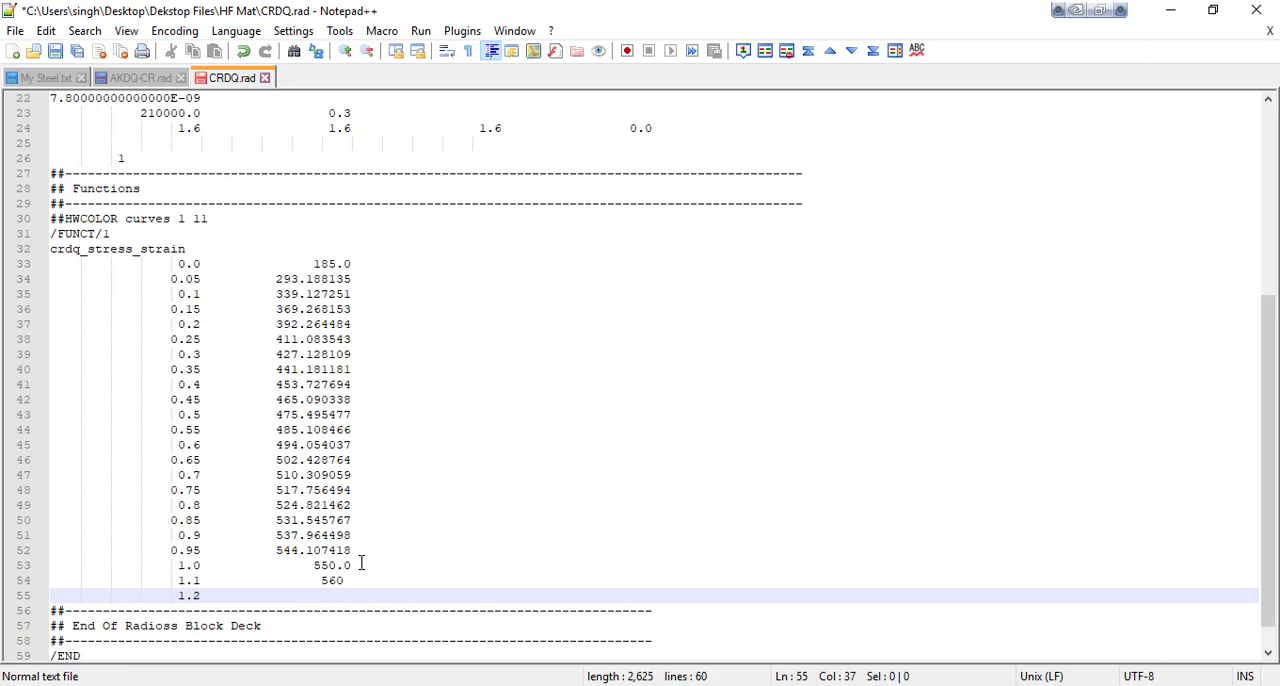
pyautogui.write('80')
pyautogui.write('1.5')
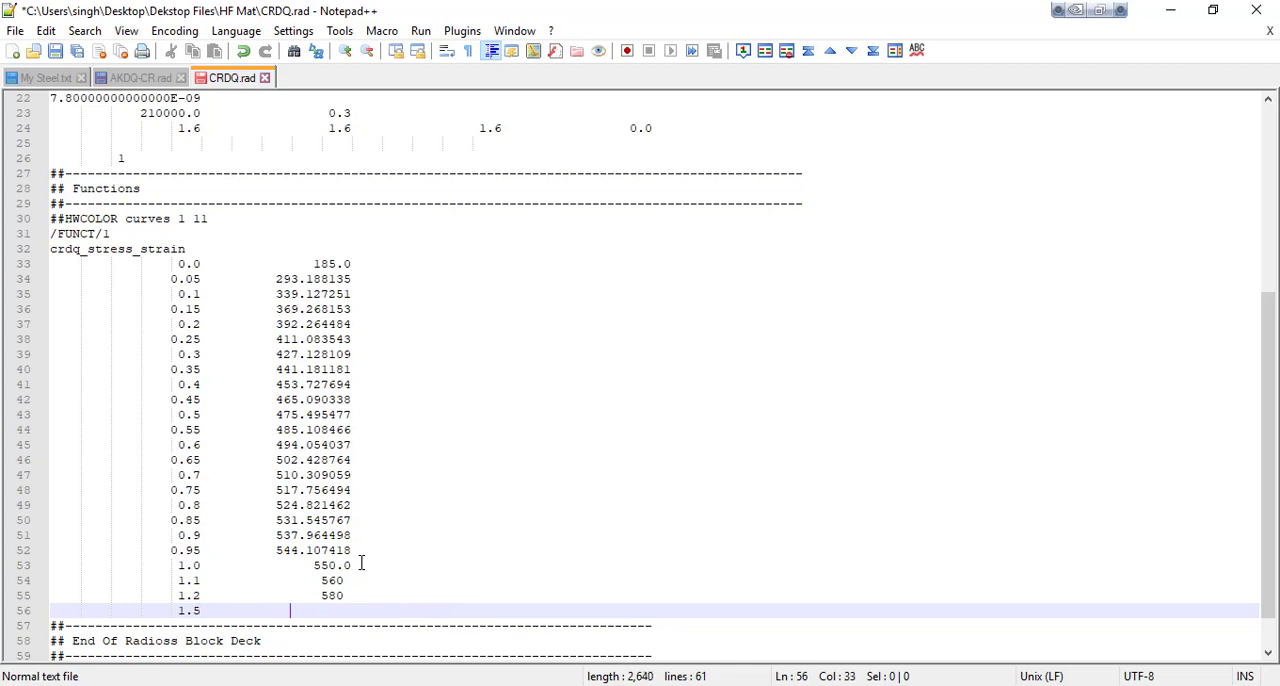
pyautogui.write('700')
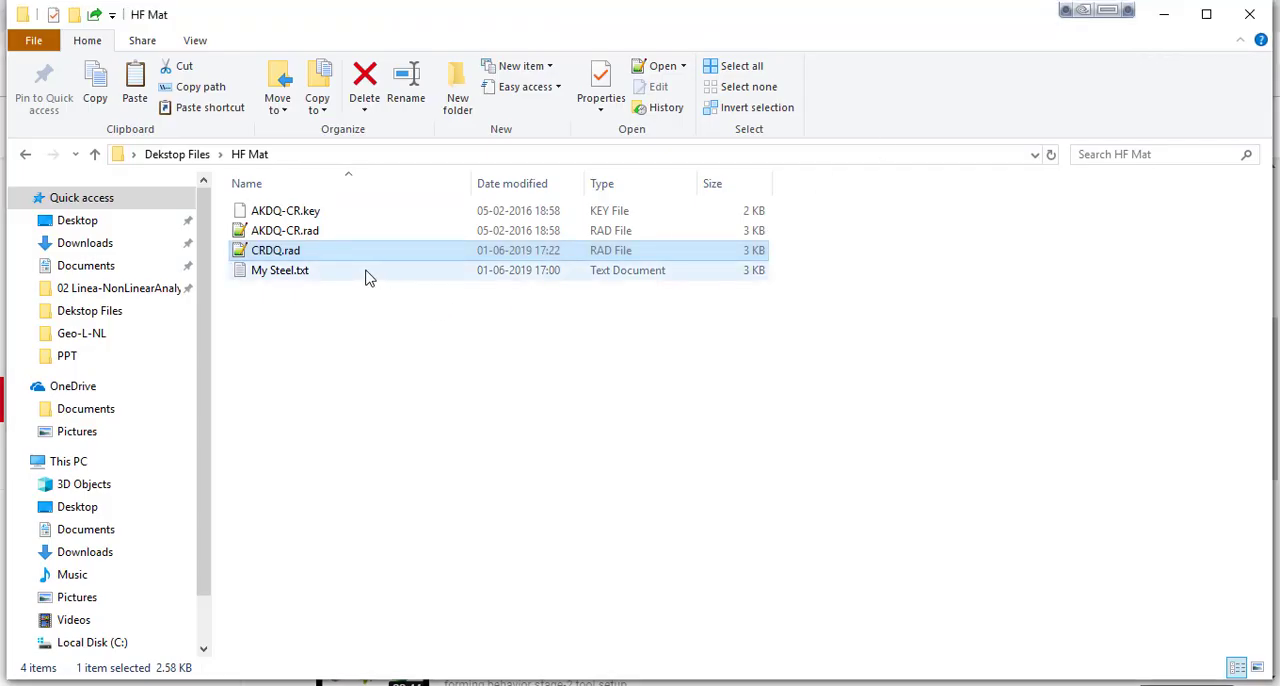
# Rename the HF Mat copy of CRDQ.rad to MySteel.rad.
pyautogui.rightClick(275, 250)
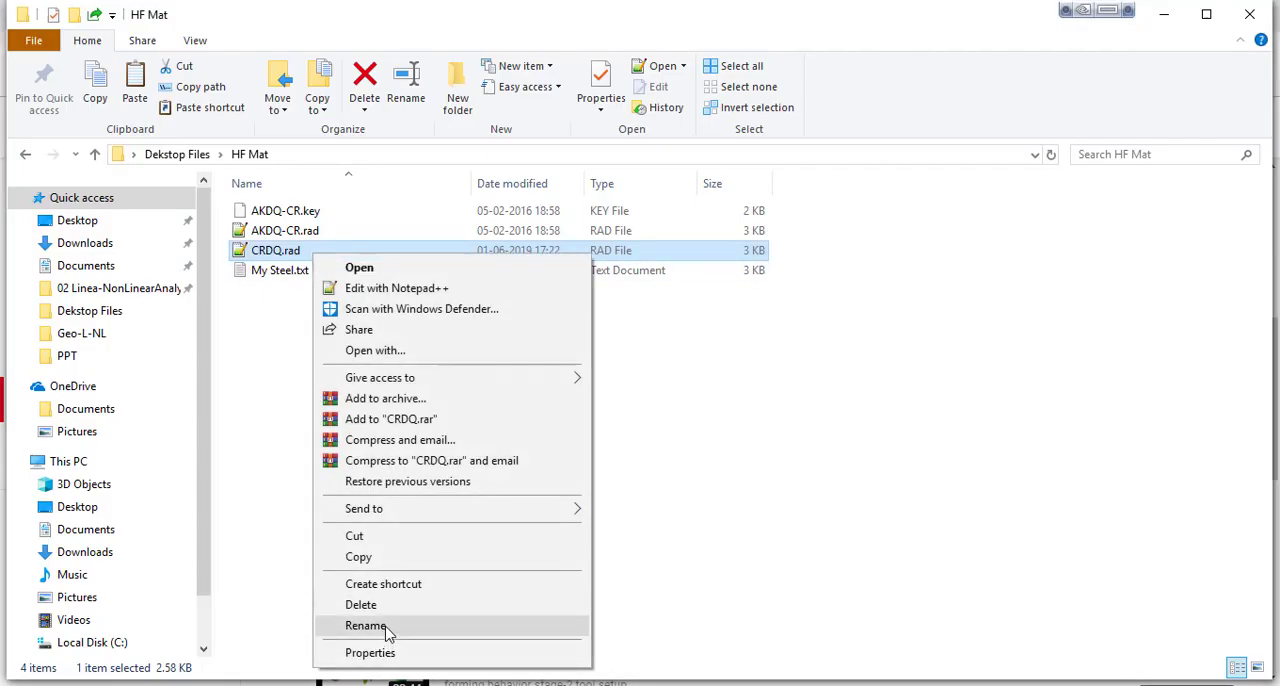
pyautogui.click(366, 625)
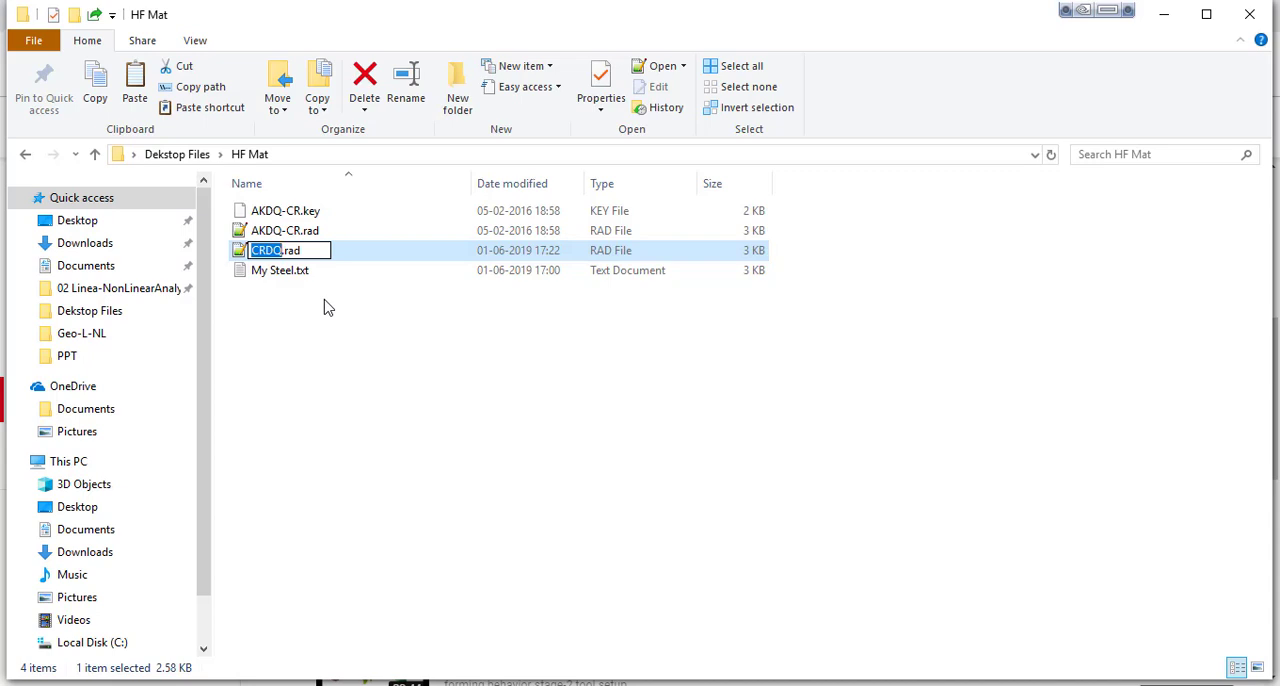
pyautogui.write('MySteel')
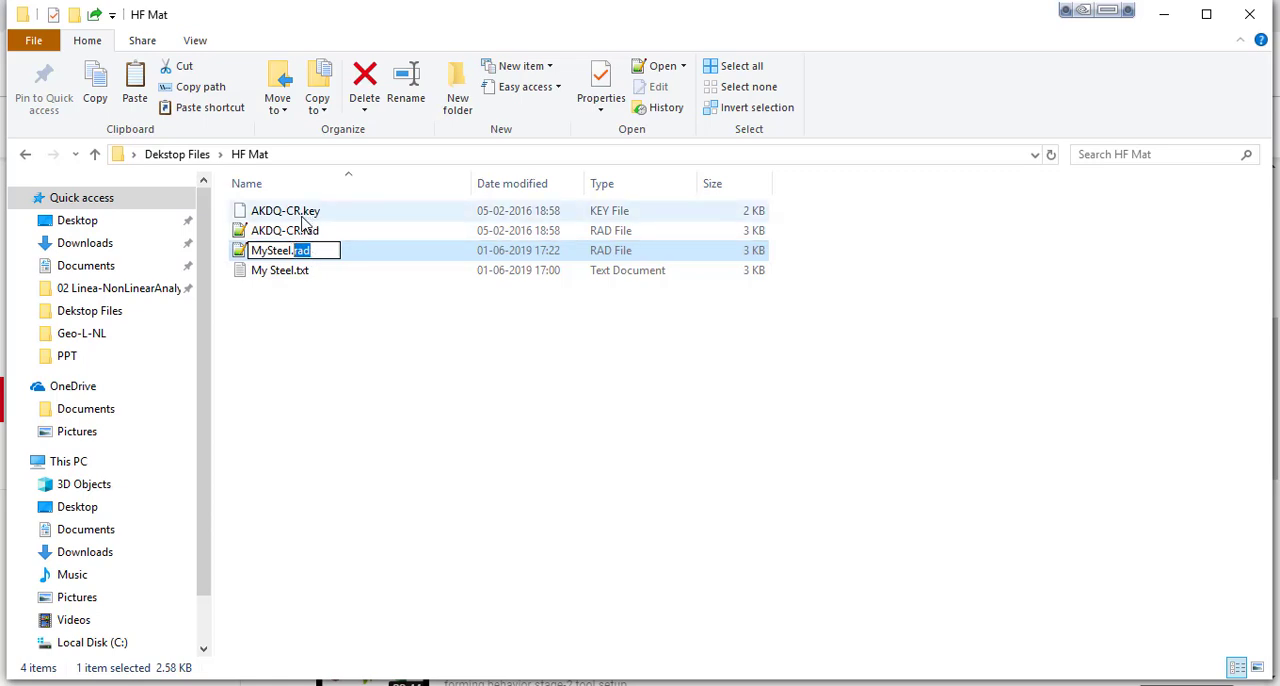
pyautogui.moveTo(317, 218)
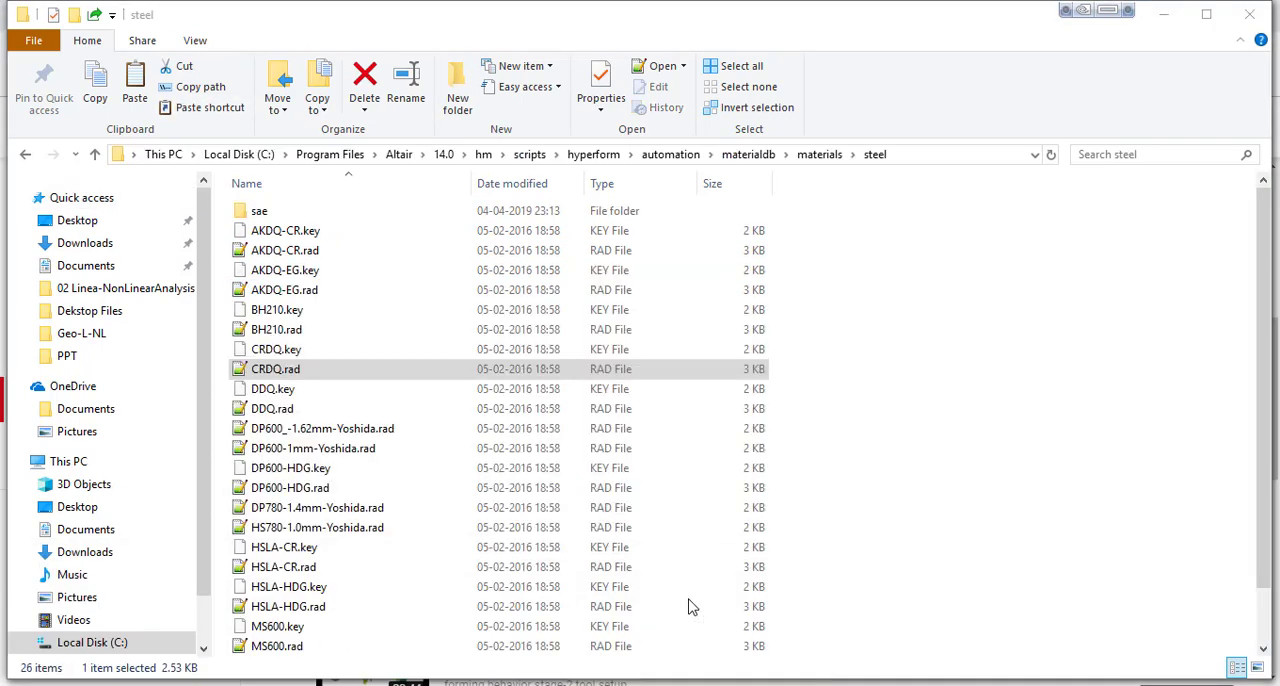
# Copy the MySteel file into HyperForm's materialdb steel folder, granting administrator permission.
pyautogui.click(276, 369)
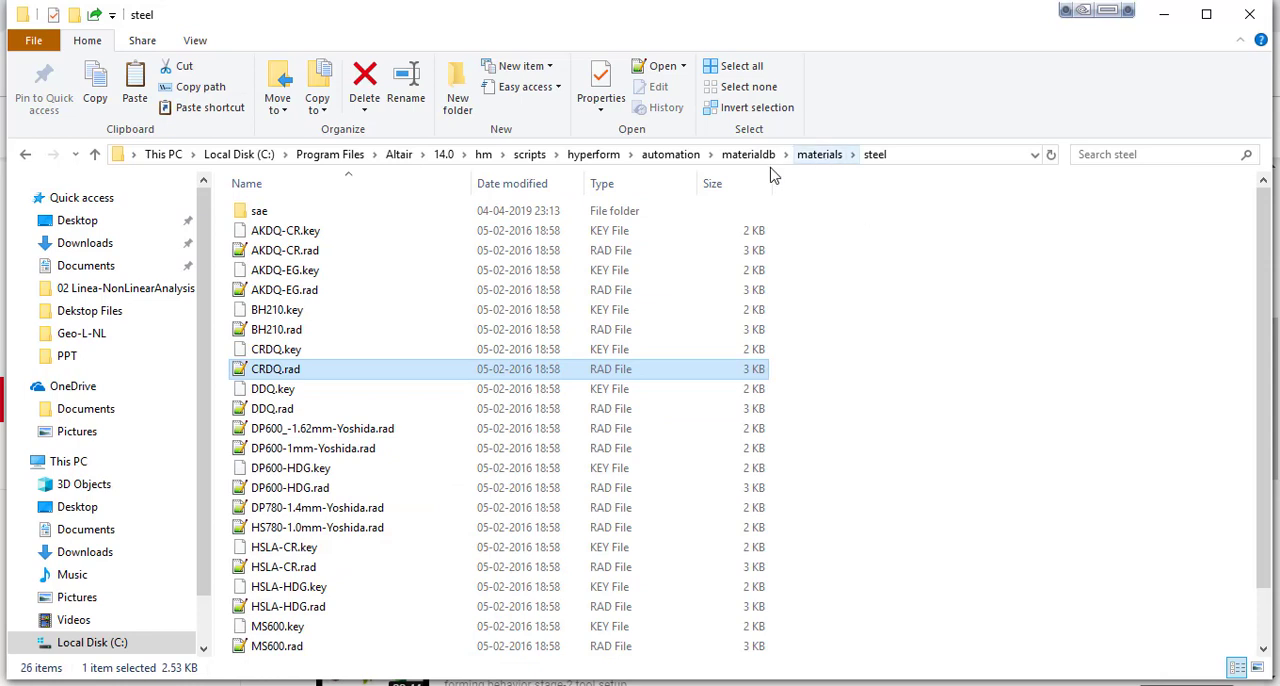
pyautogui.click(819, 154)
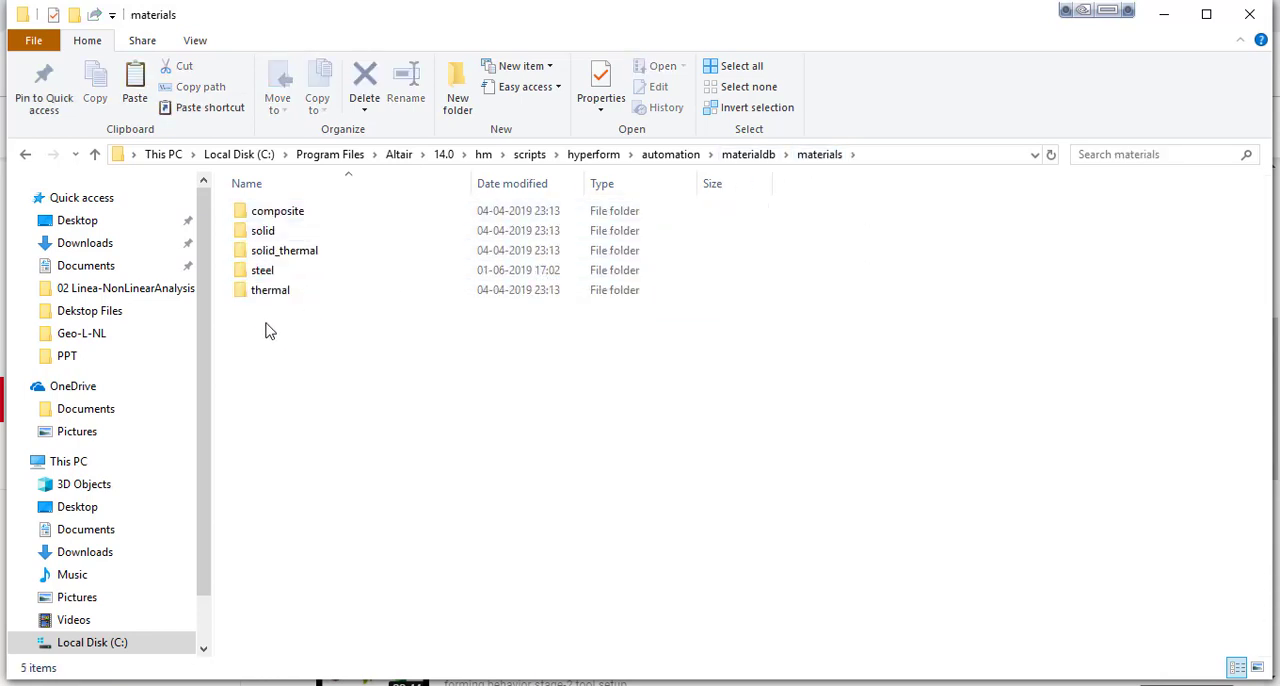
pyautogui.click(270, 290)
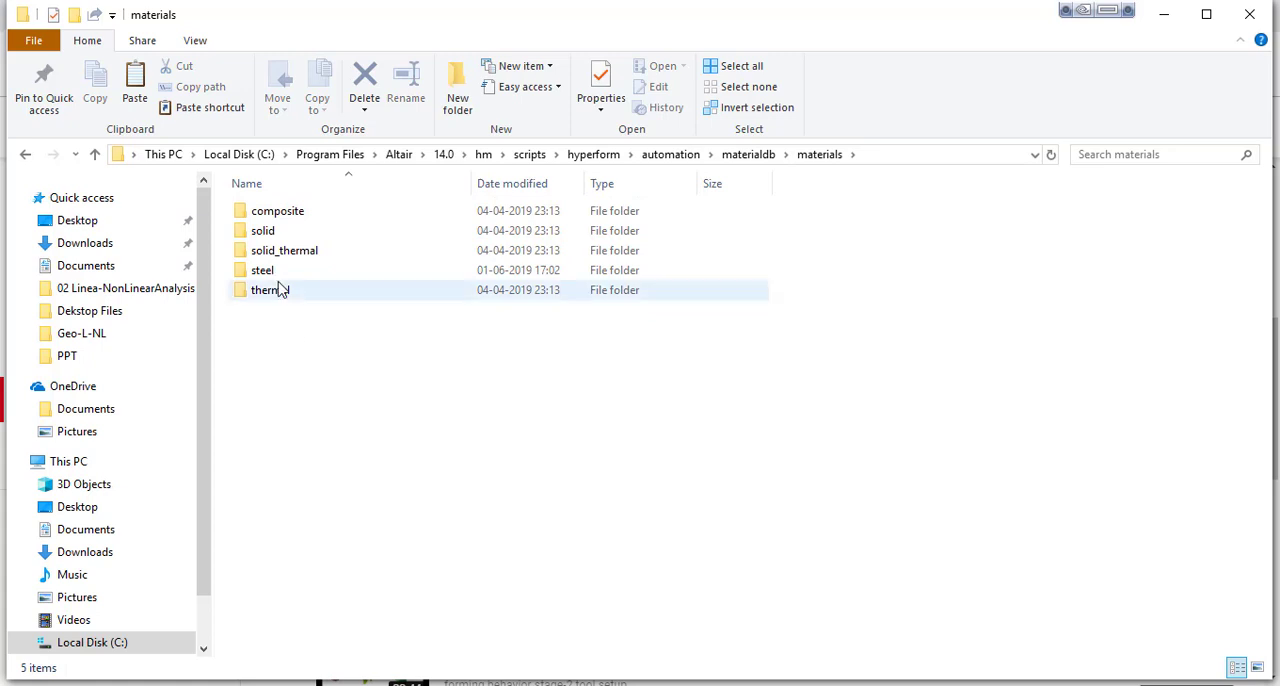
pyautogui.doubleClick(263, 270)
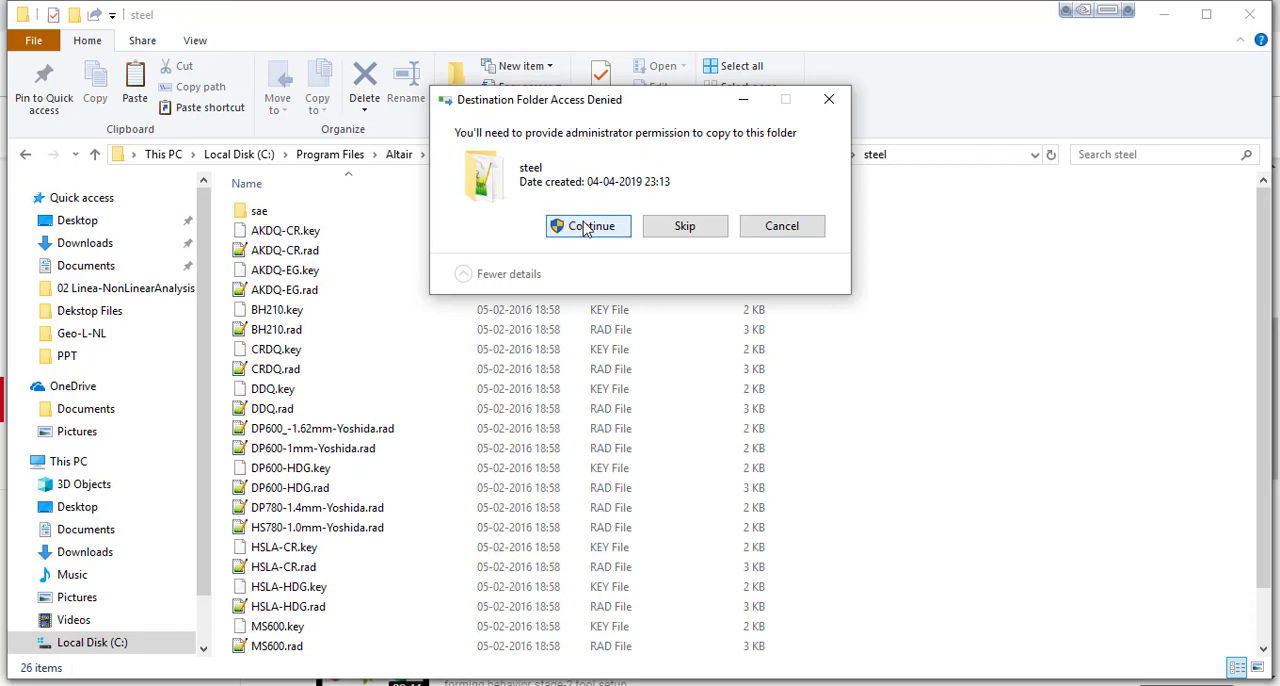
pyautogui.click(588, 225)
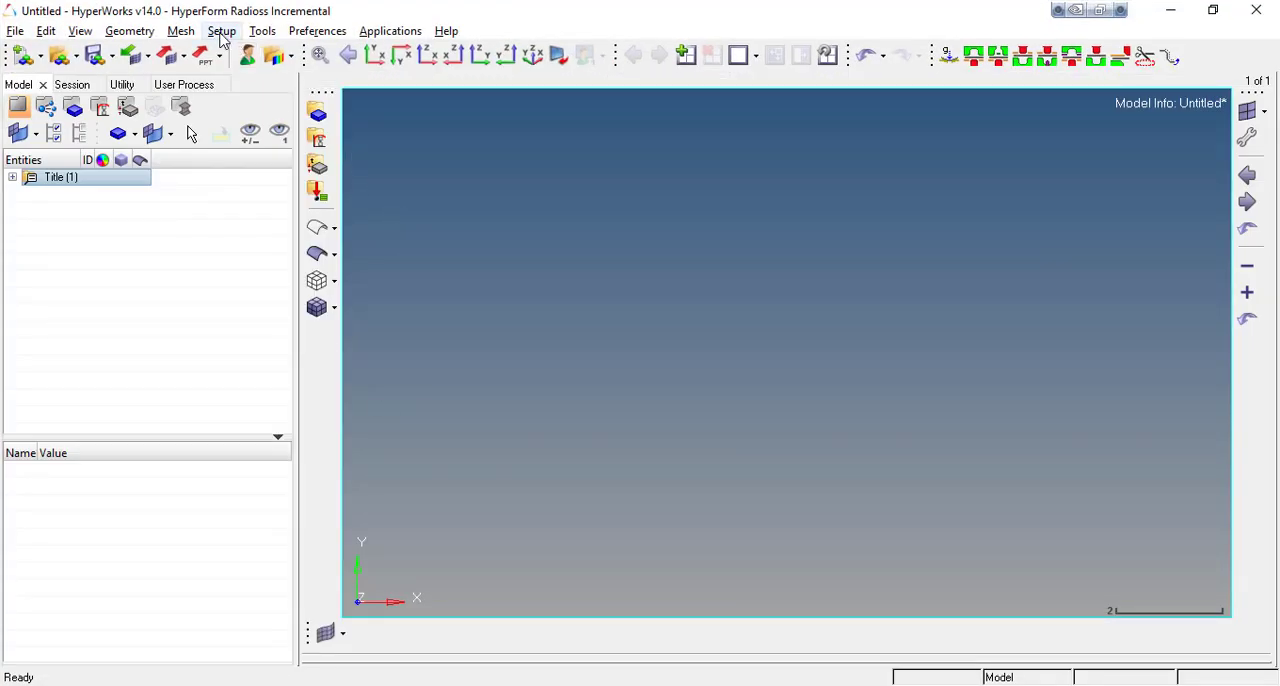
# Load MySteel from the HyperForm steel material database, adding its crdq_stress_strain curve.
pyautogui.click(222, 30)
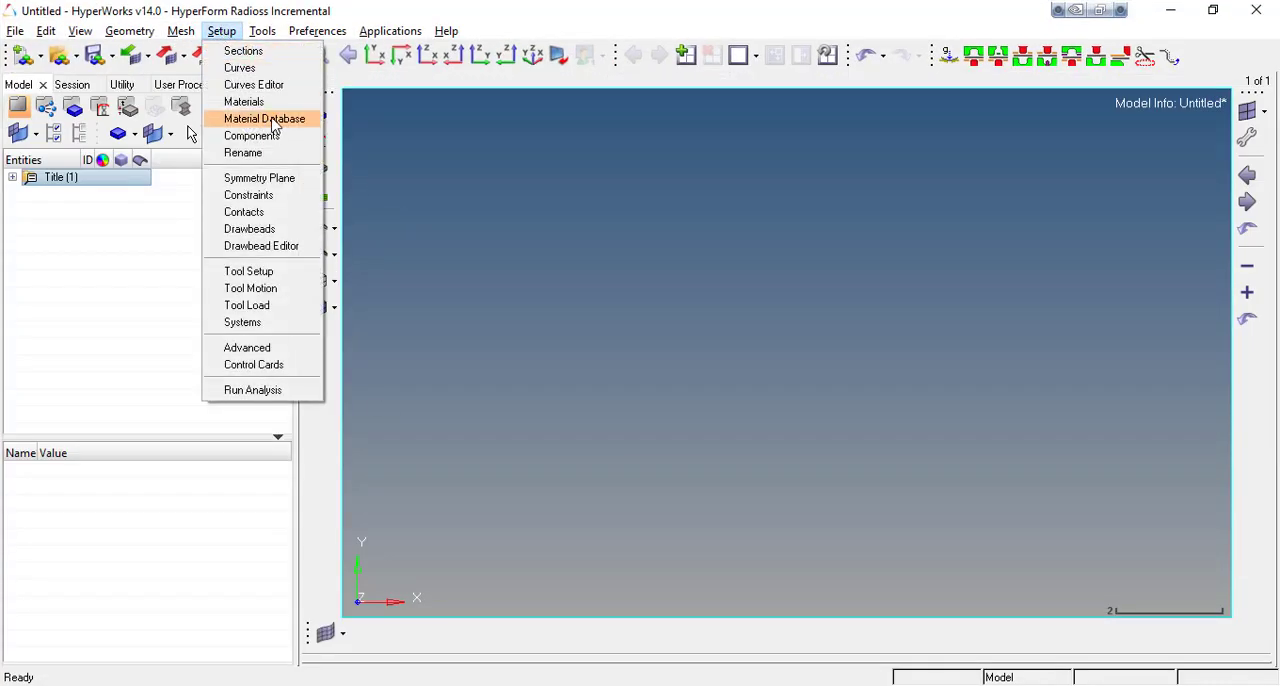
pyautogui.click(264, 118)
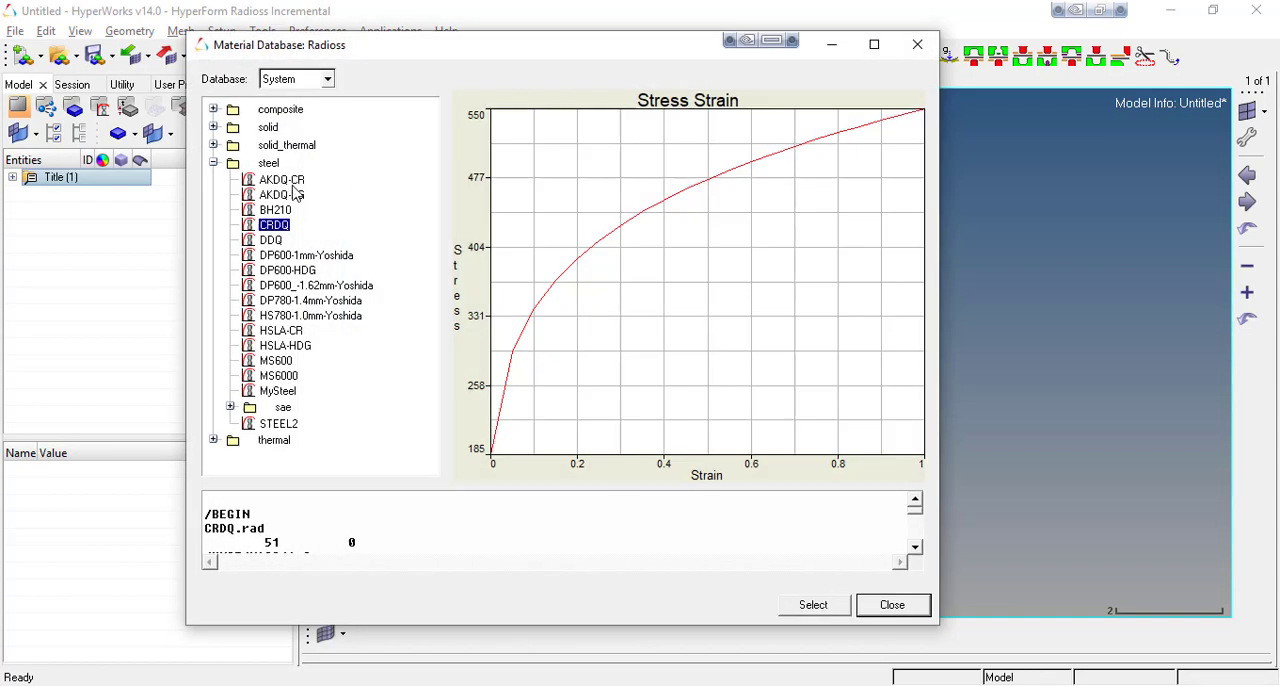
pyautogui.moveTo(323, 235)
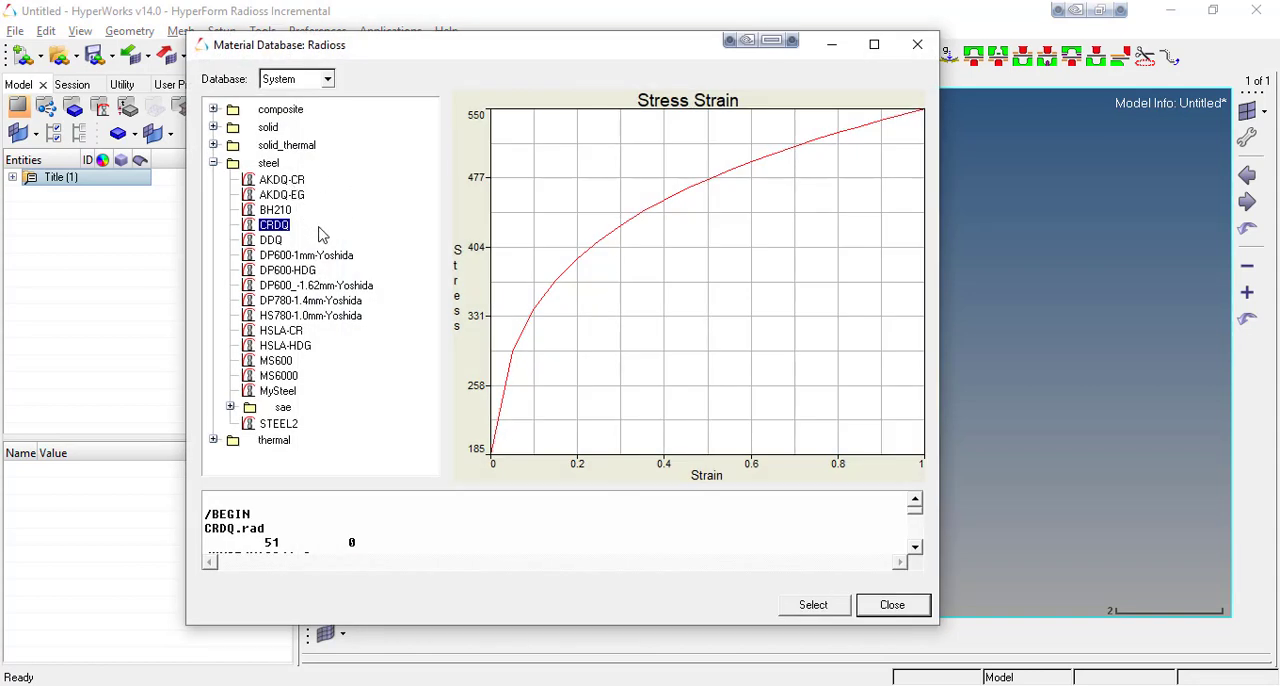
pyautogui.click(277, 390)
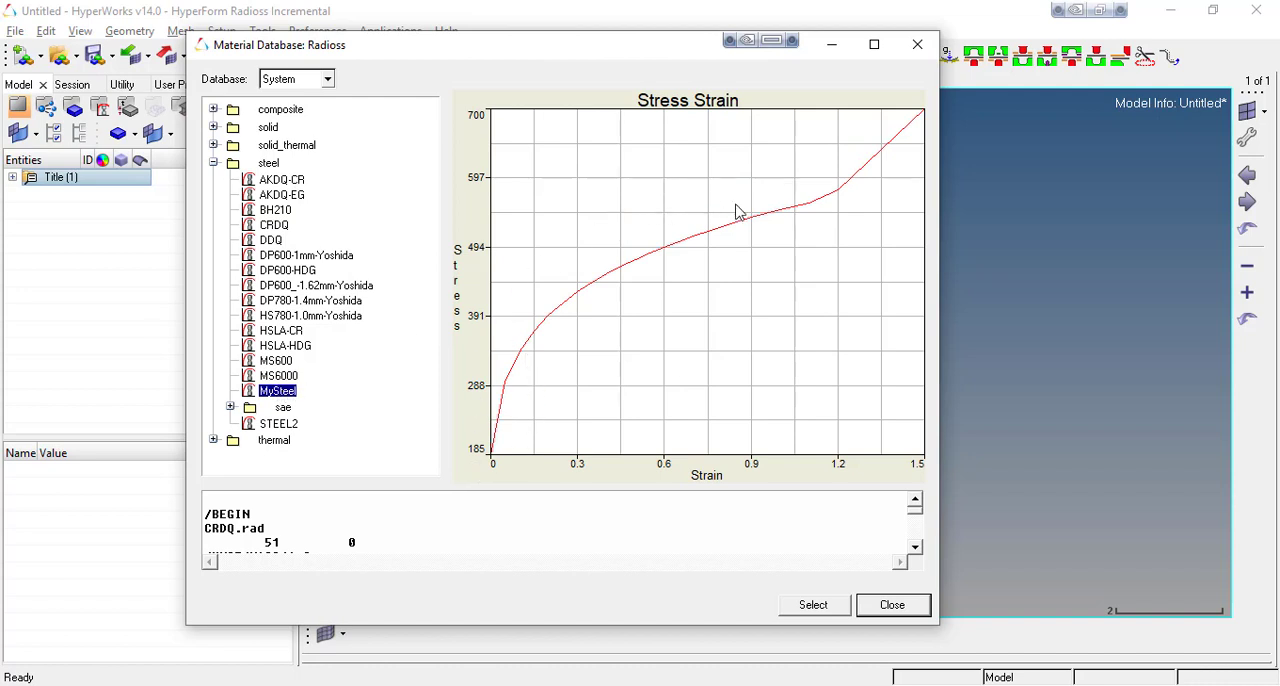
pyautogui.moveTo(920, 118)
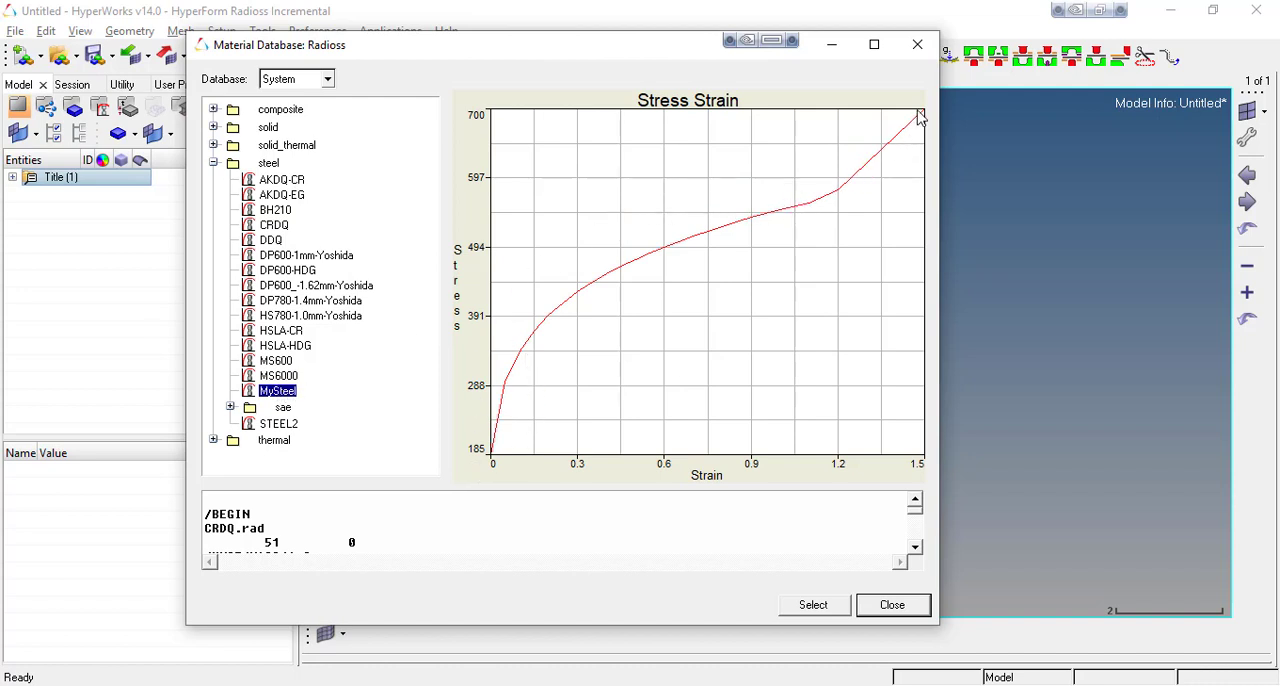
pyautogui.moveTo(307, 360)
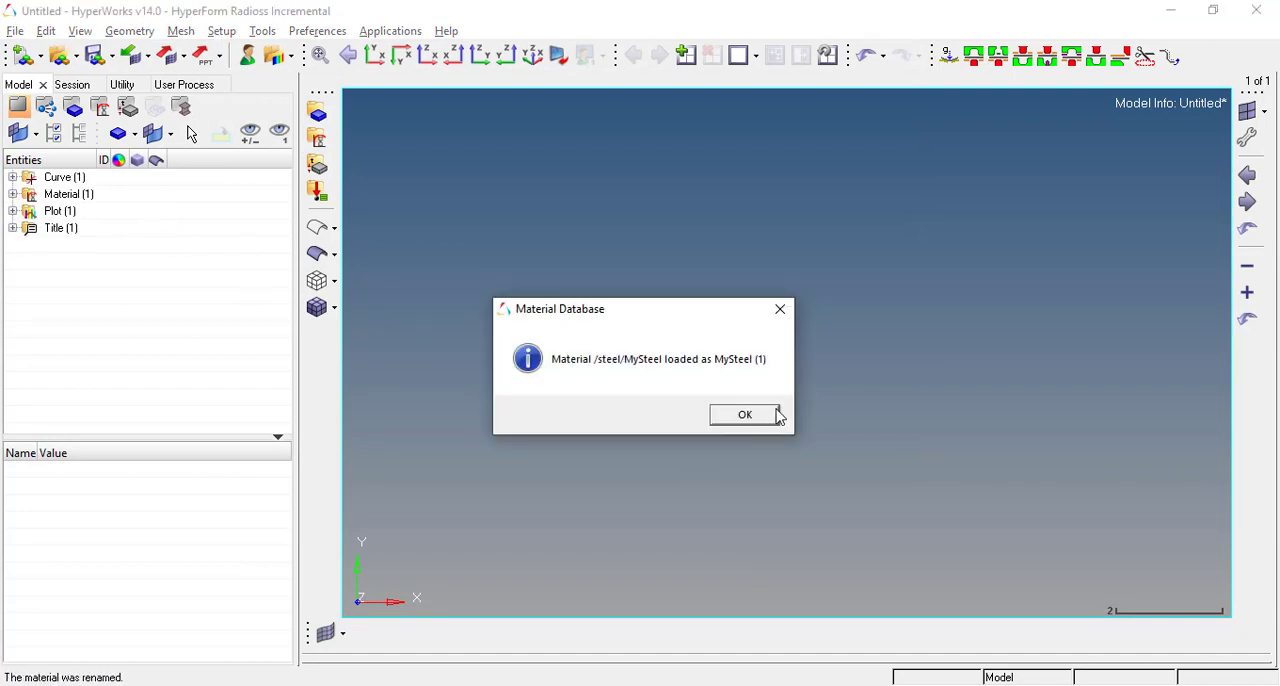
pyautogui.click(744, 414)
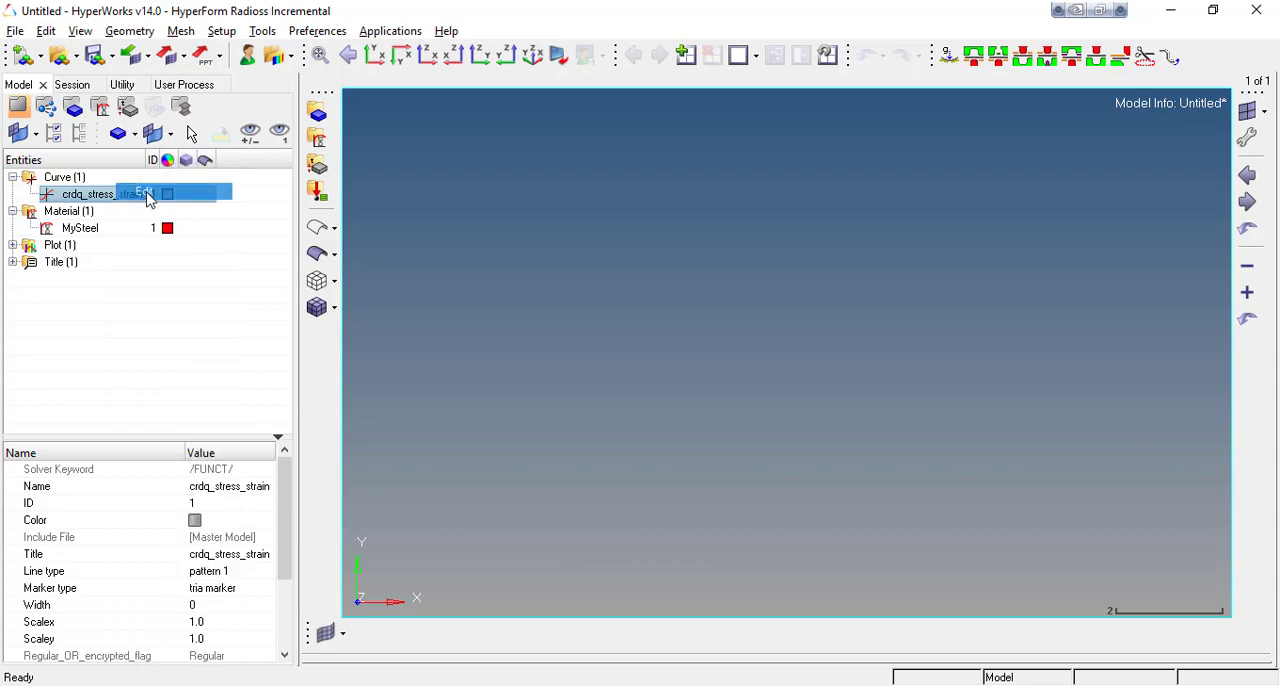
pyautogui.doubleClick(88, 194)
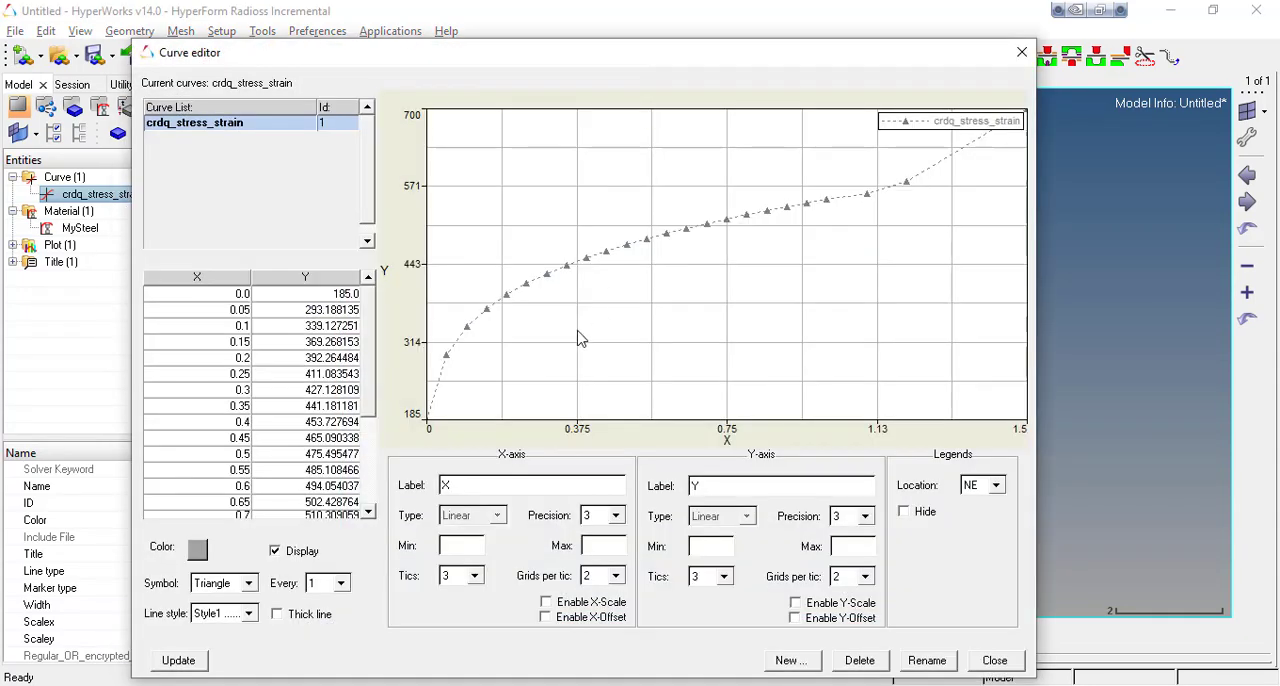
pyautogui.moveTo(968, 155)
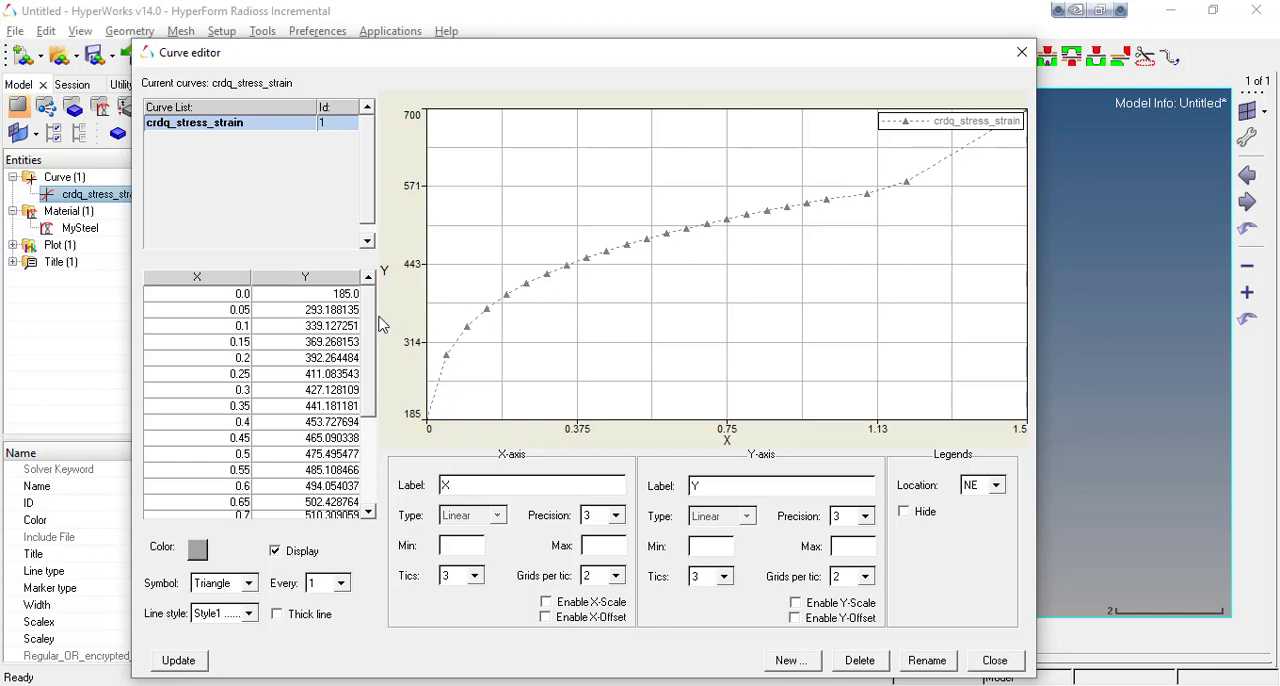
pyautogui.scroll(-3)
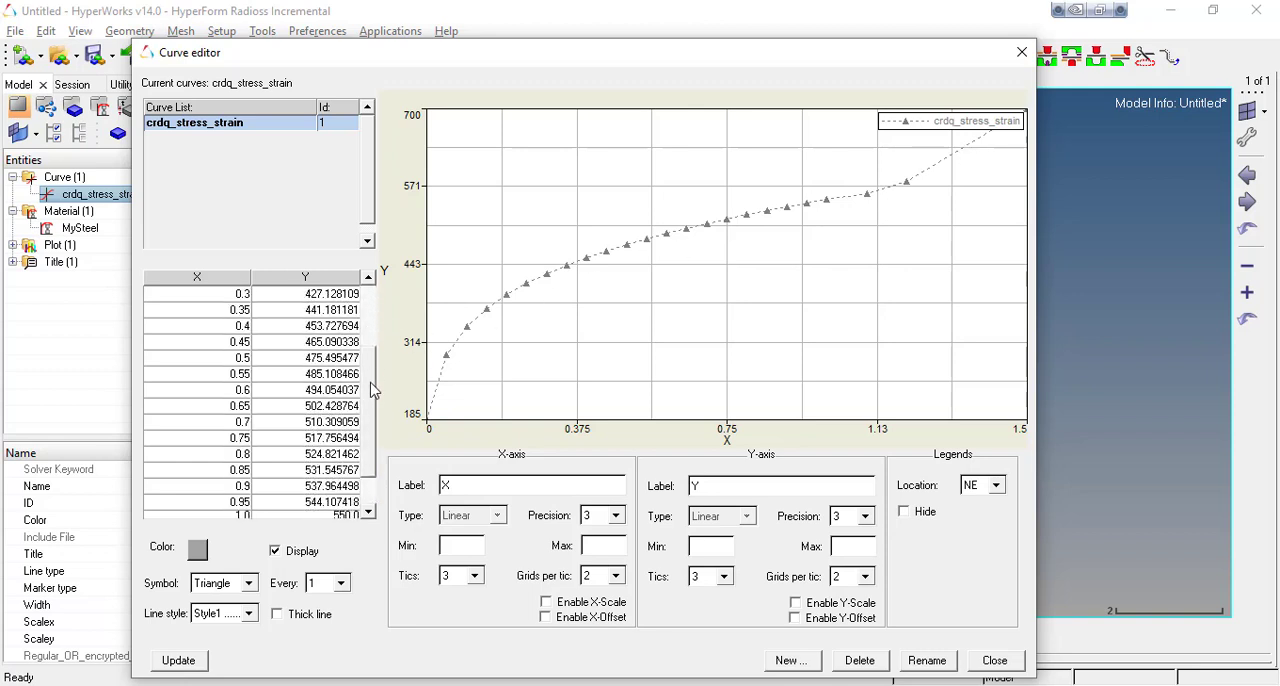
pyautogui.scroll(-3)
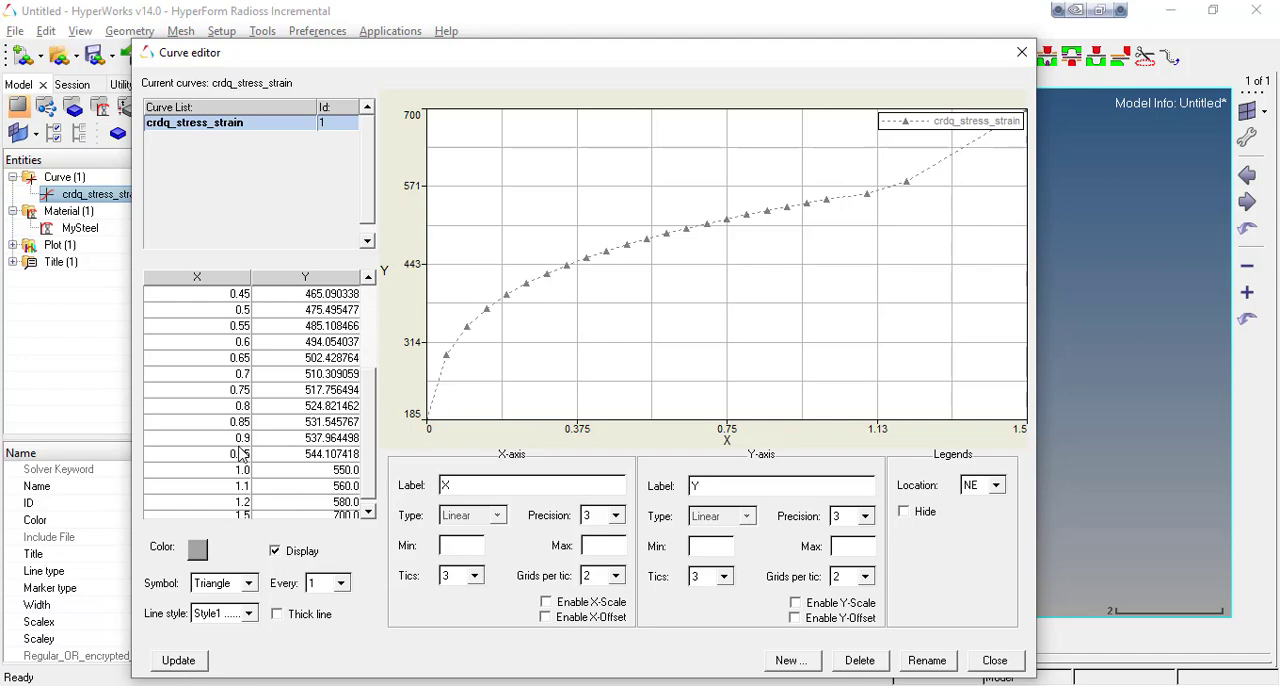
pyautogui.click(993, 660)
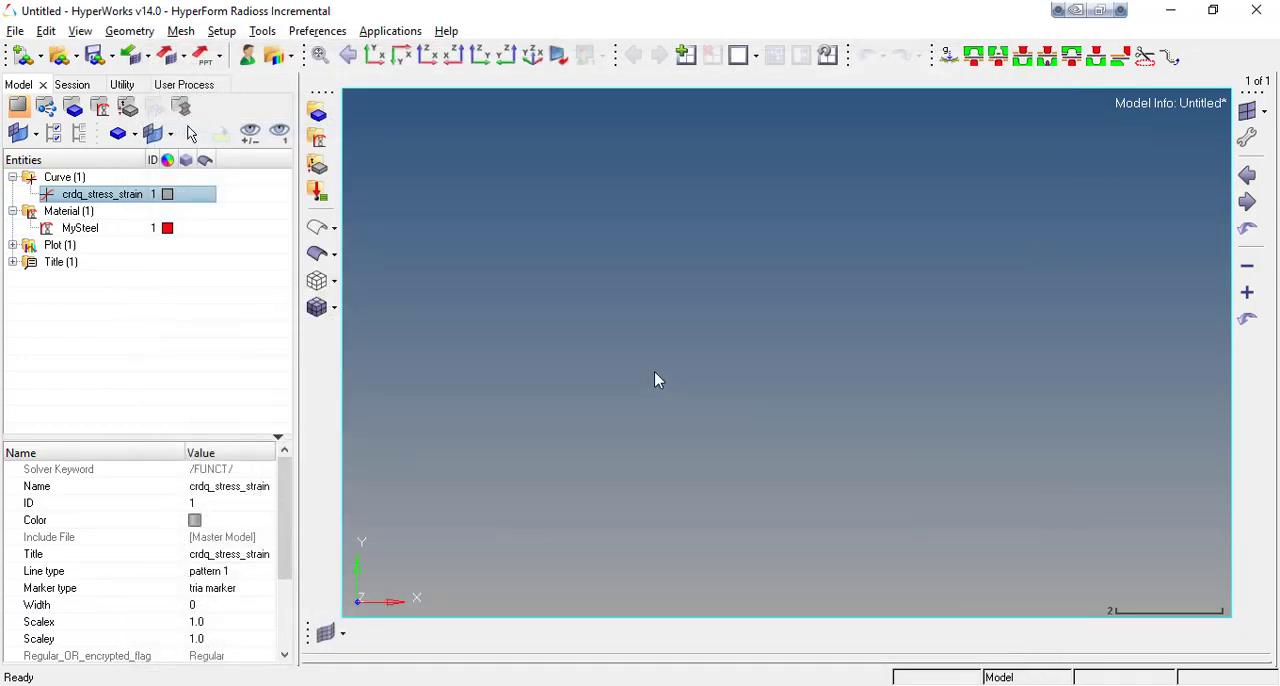
pyautogui.moveTo(608, 326)
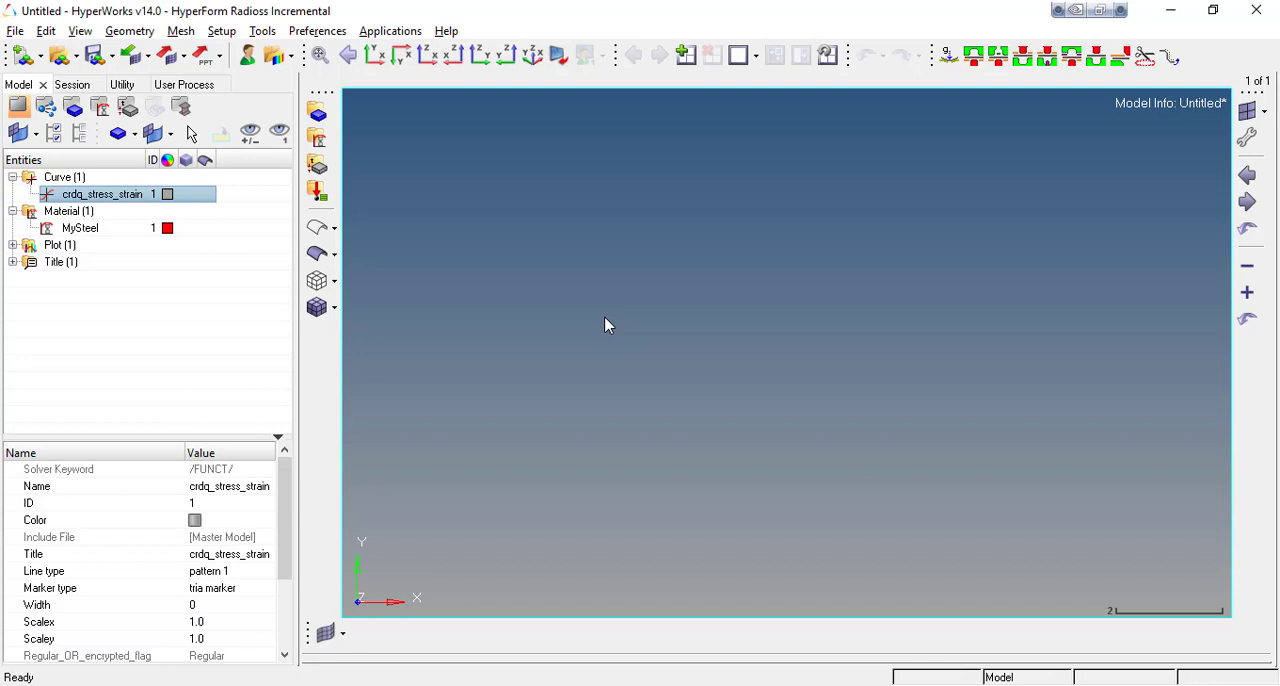
pyautogui.moveTo(615, 317)
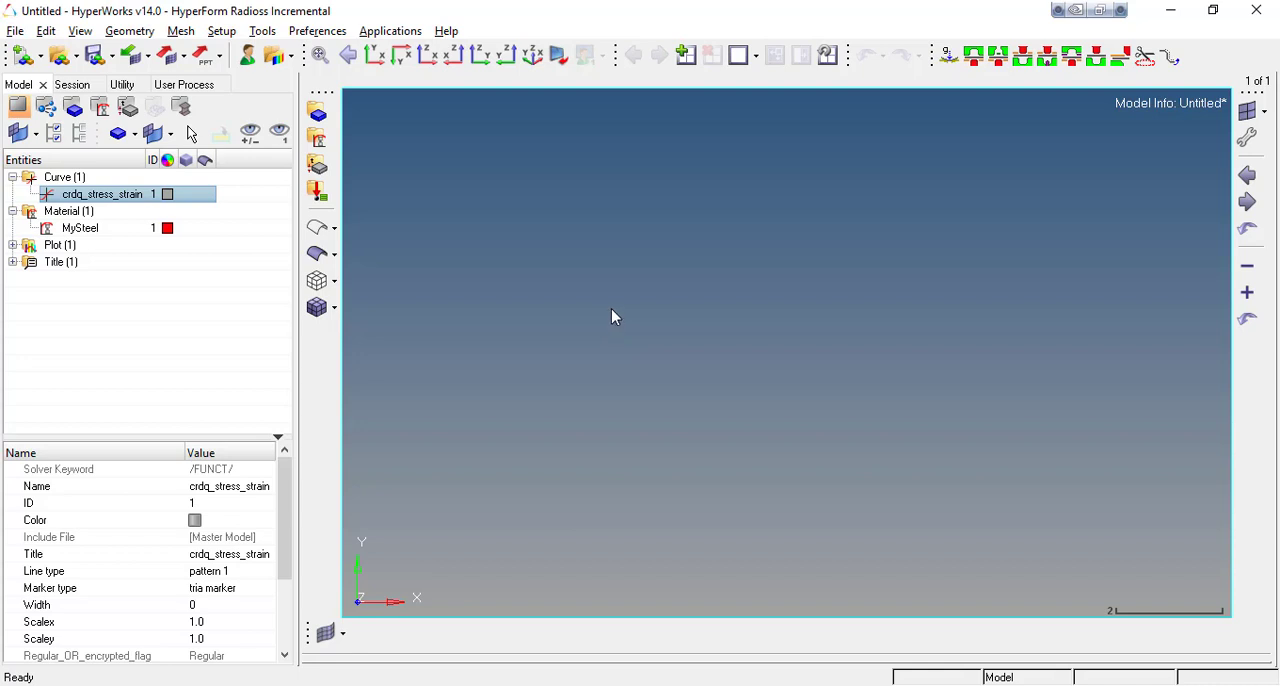
pyautogui.moveTo(620, 310)
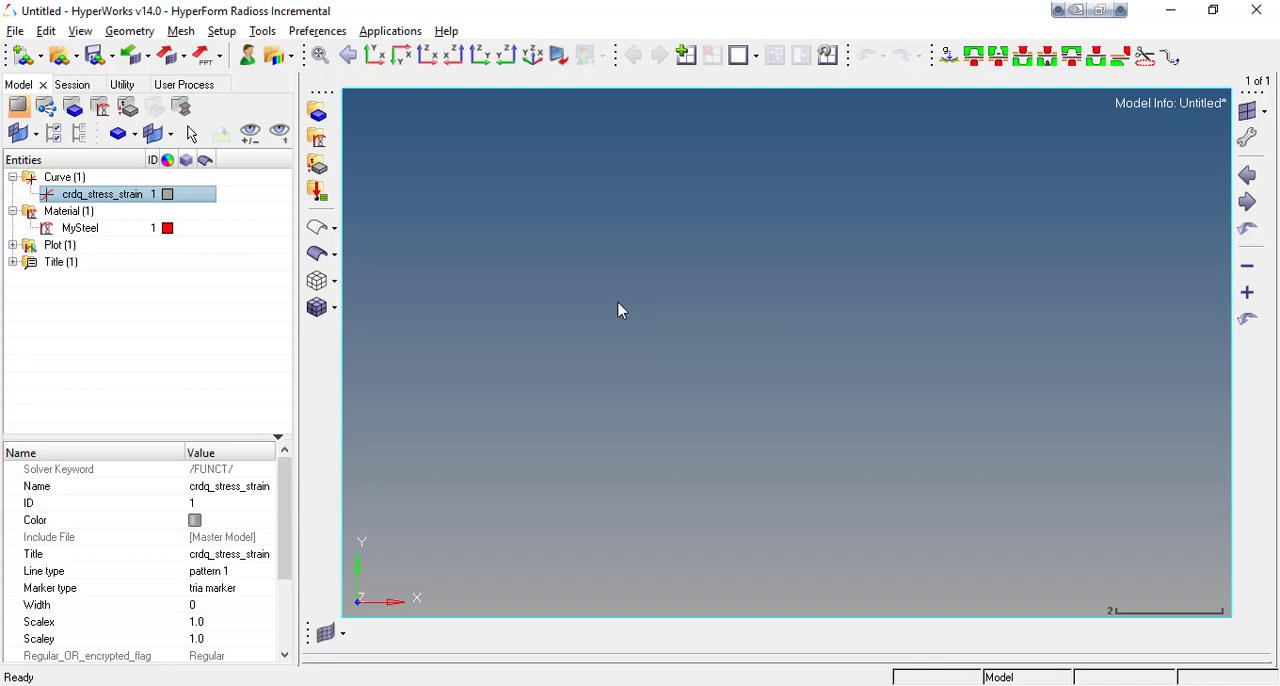
pyautogui.moveTo(525, 207)
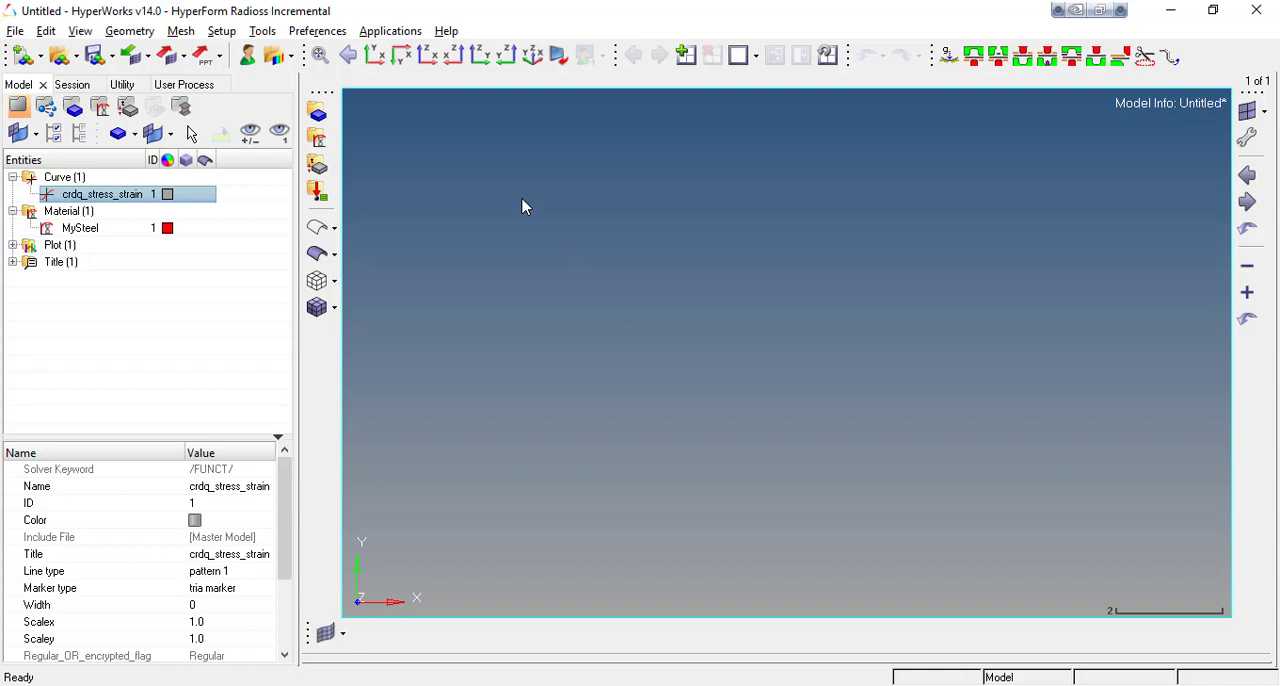